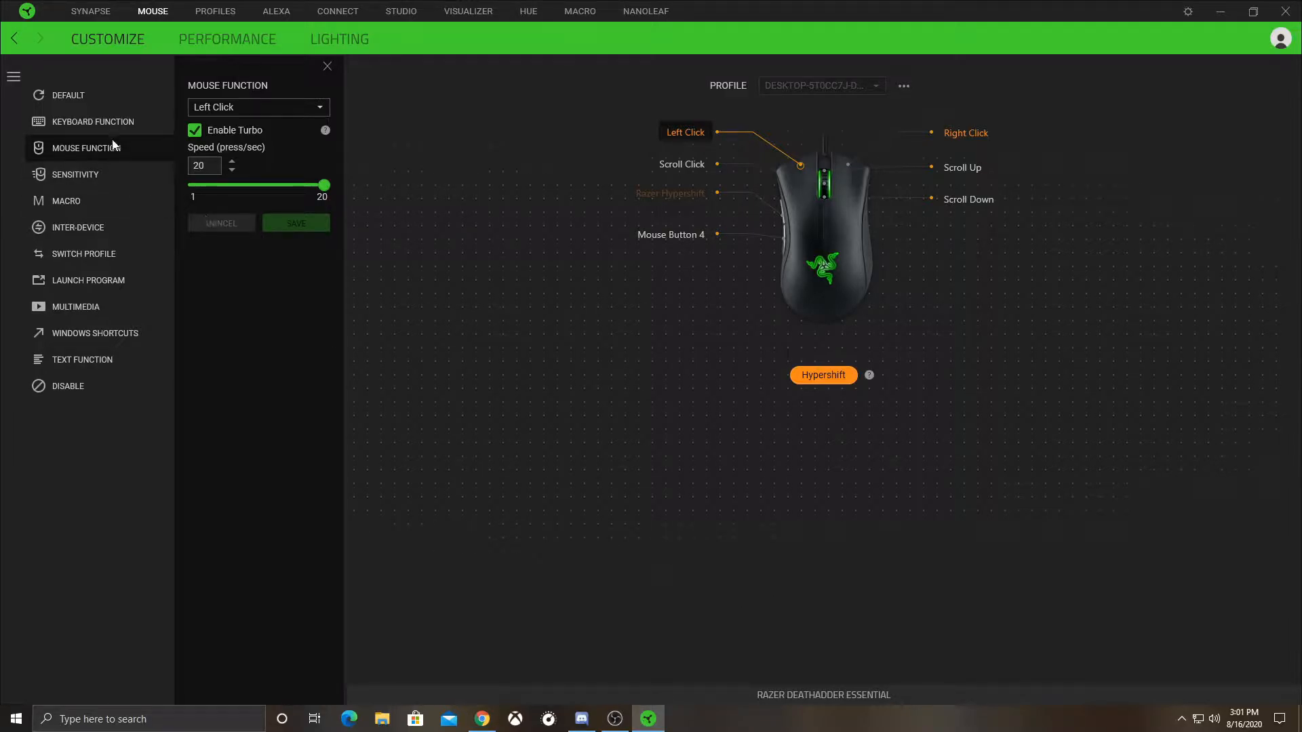
mouse_move(401, 138)
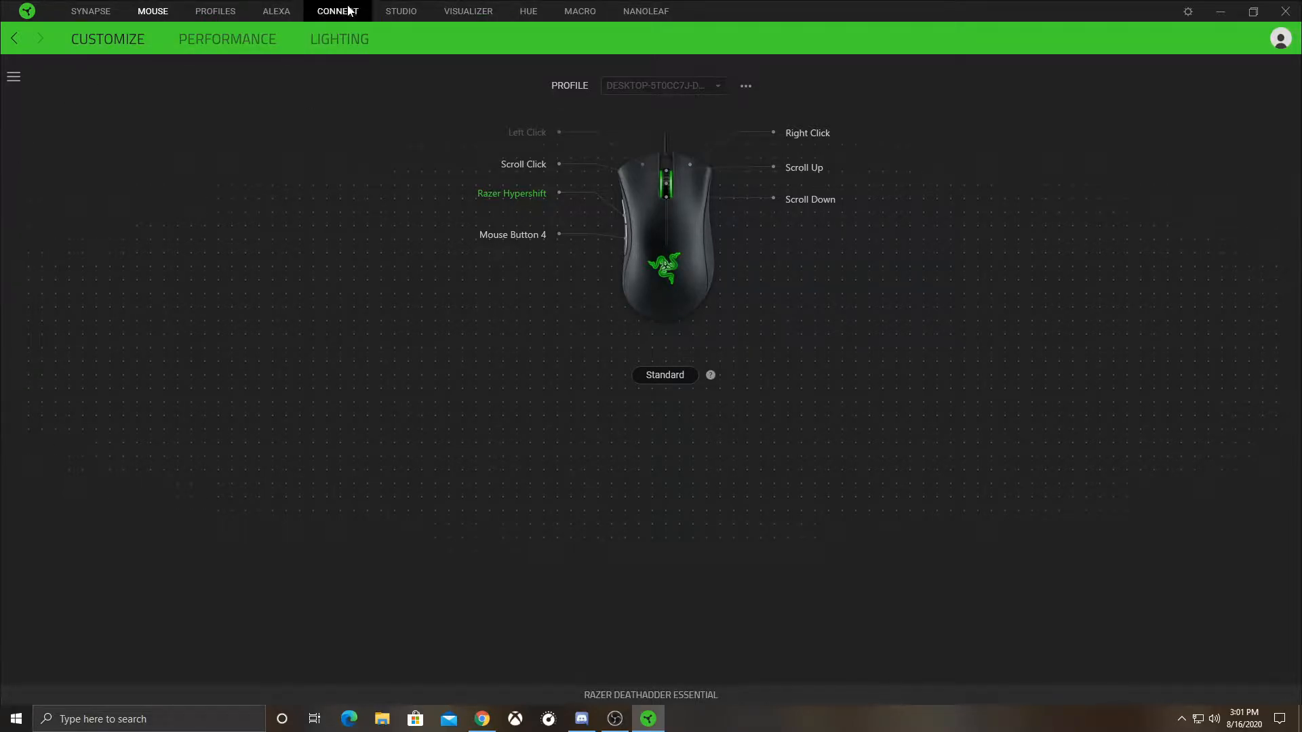
Step: Tour the Alexa and Connect sections, then return to the DeathAdder Essential's mouse button layout
click(276, 11)
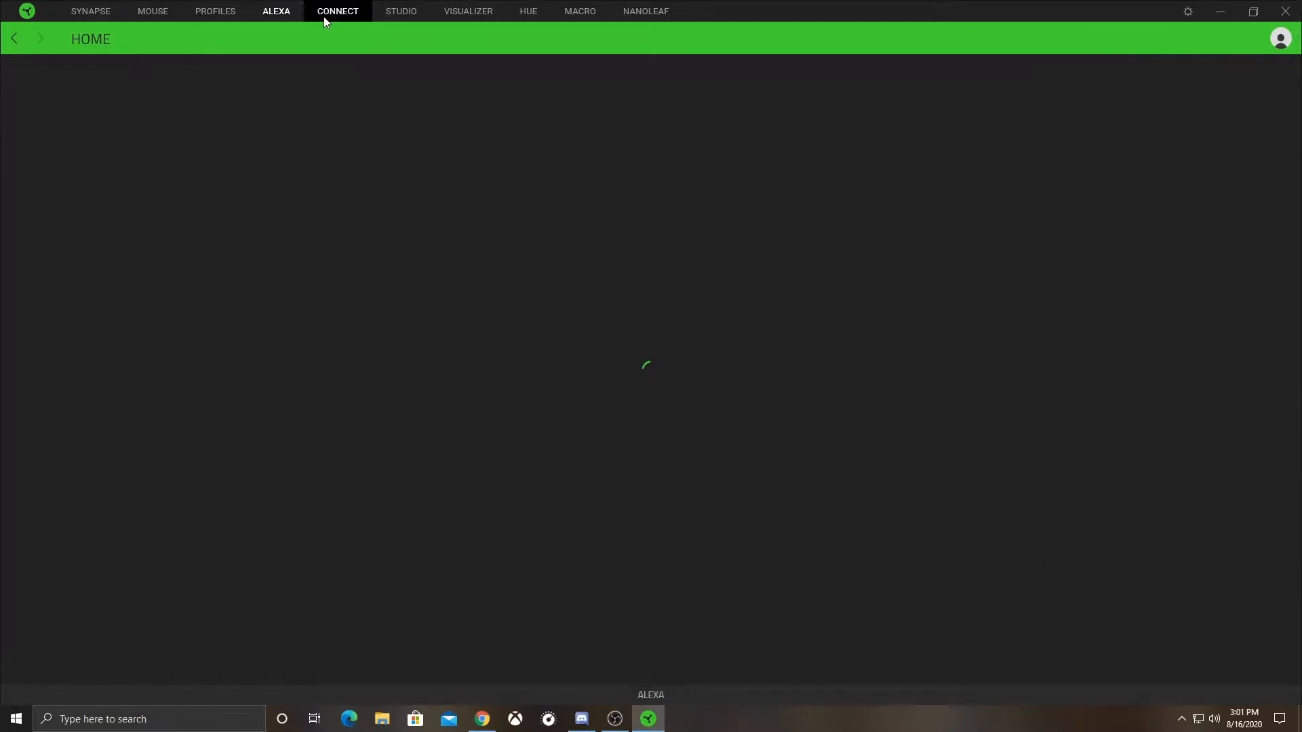
click(337, 11)
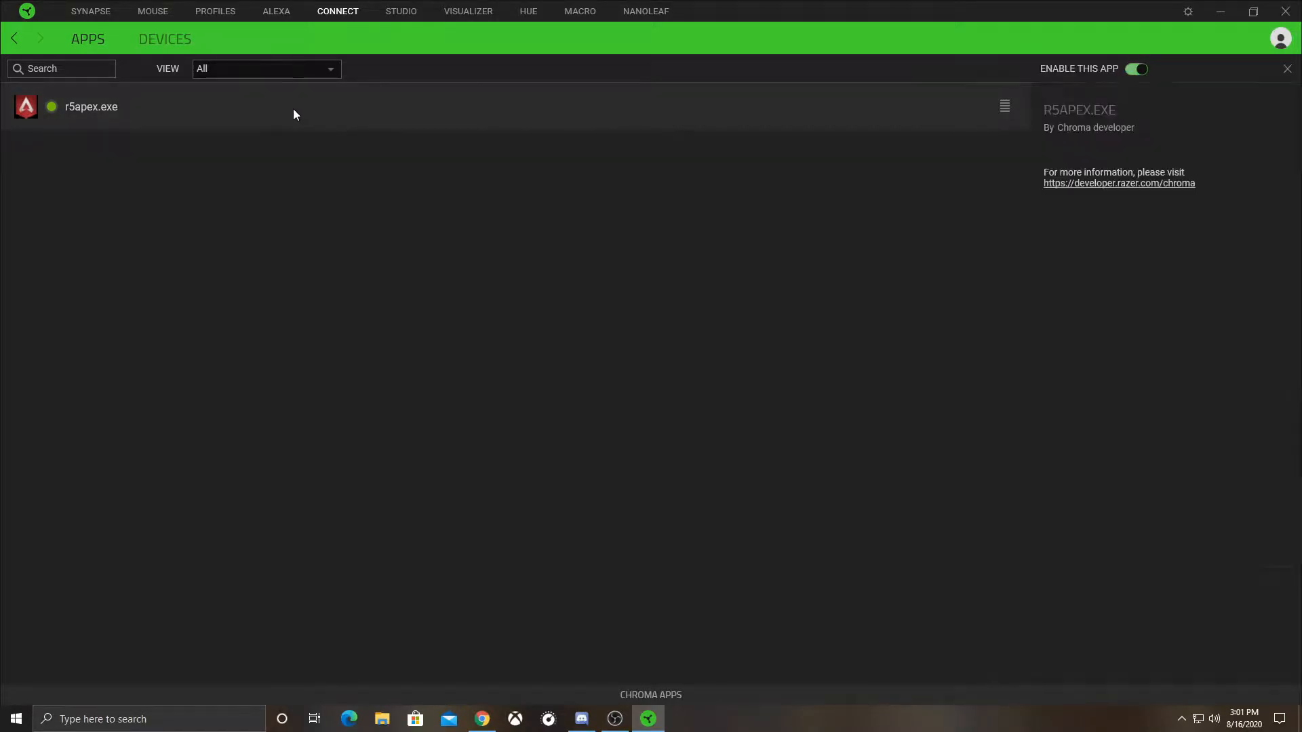
click(276, 11)
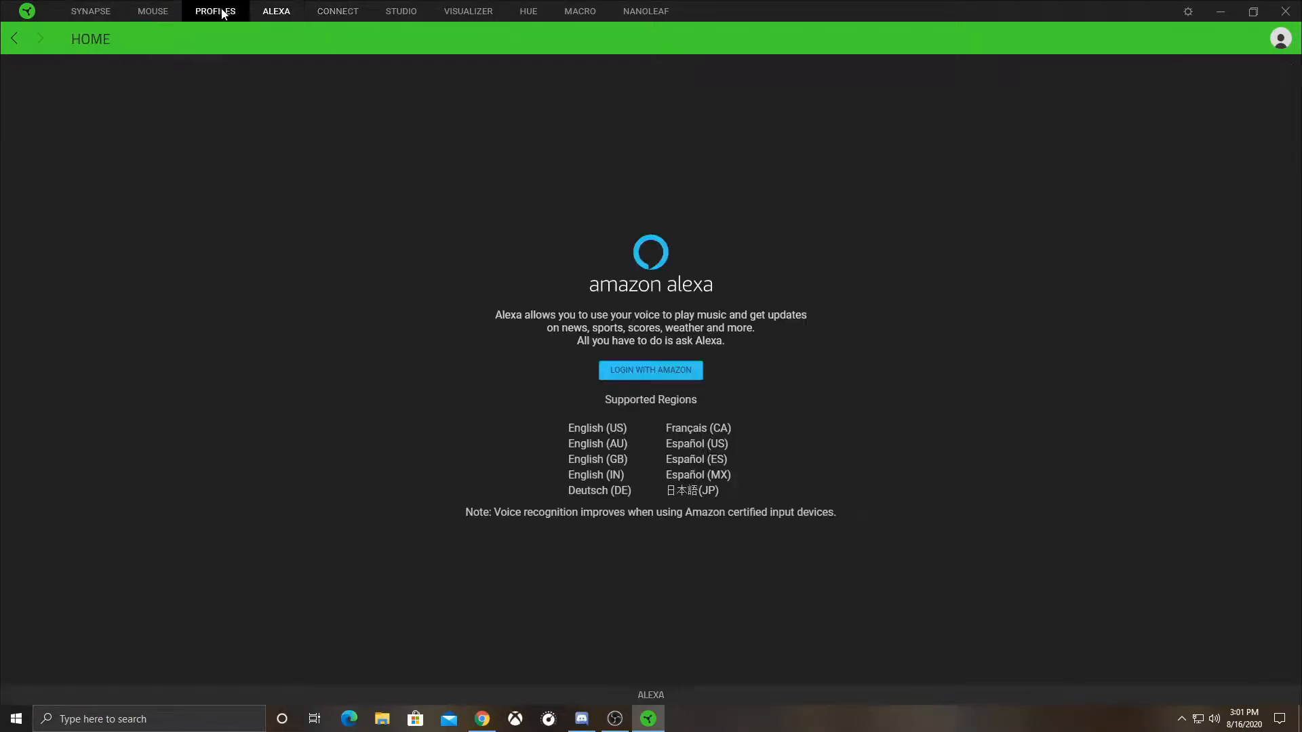
click(152, 10)
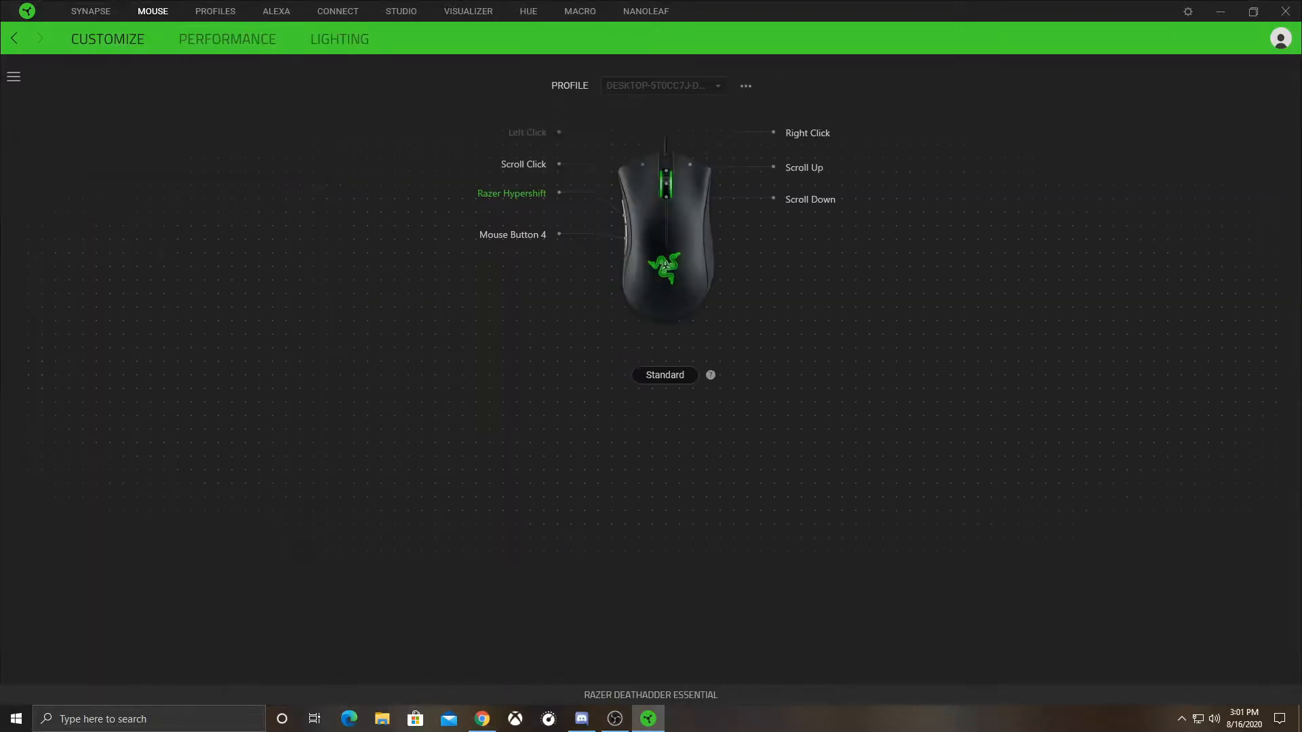
mouse_move(481, 718)
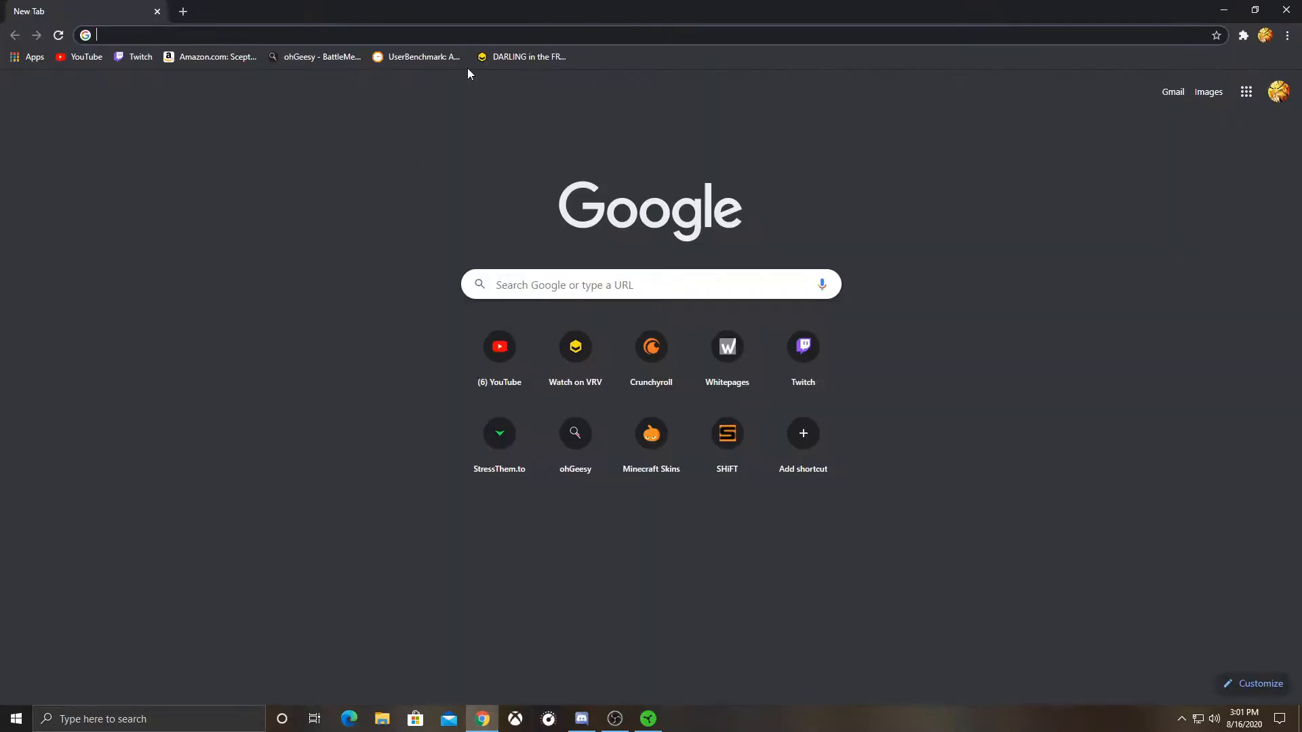
mouse_move(415, 197)
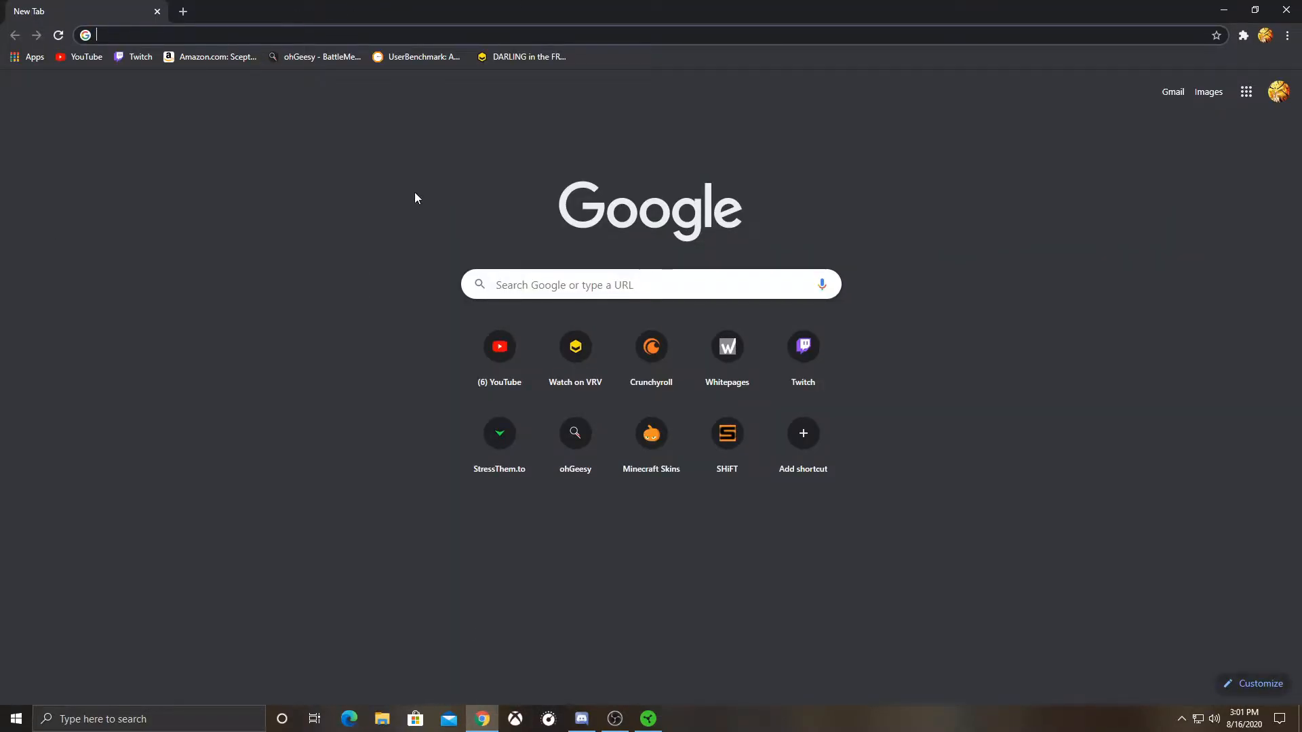
mouse_move(368, 289)
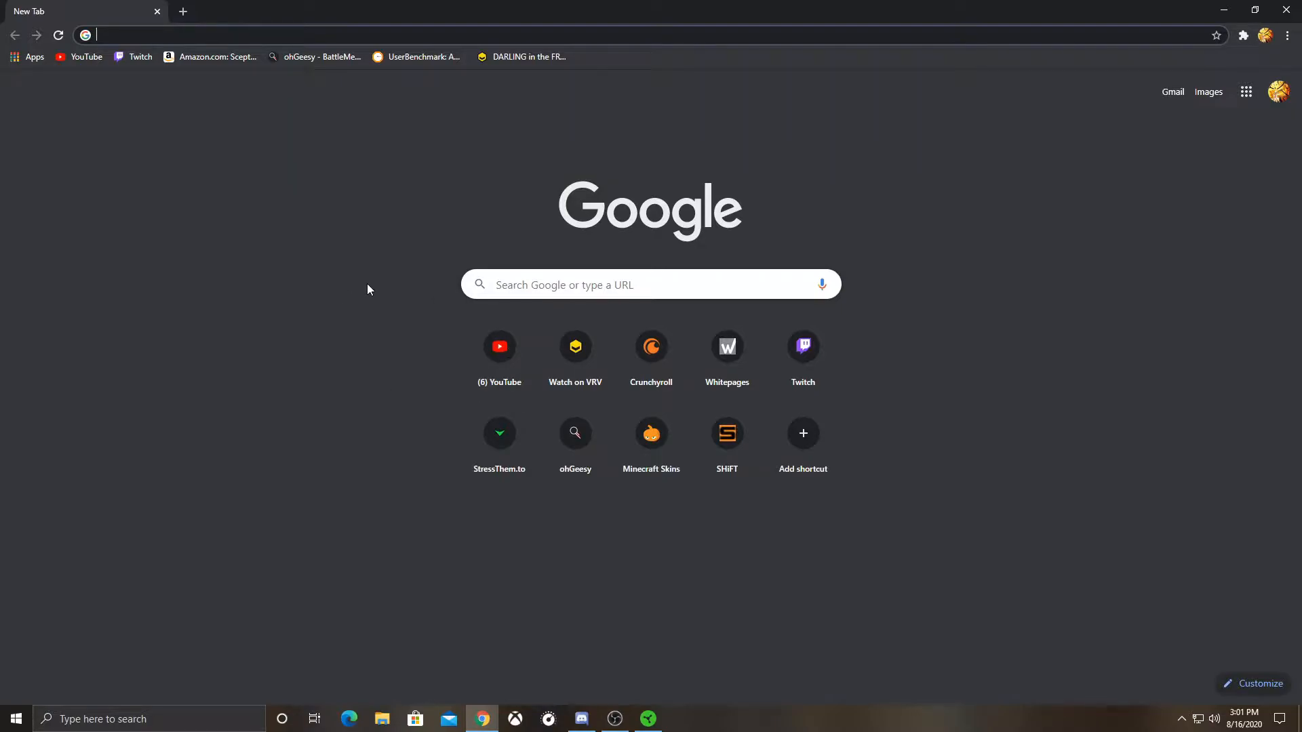
mouse_move(562, 572)
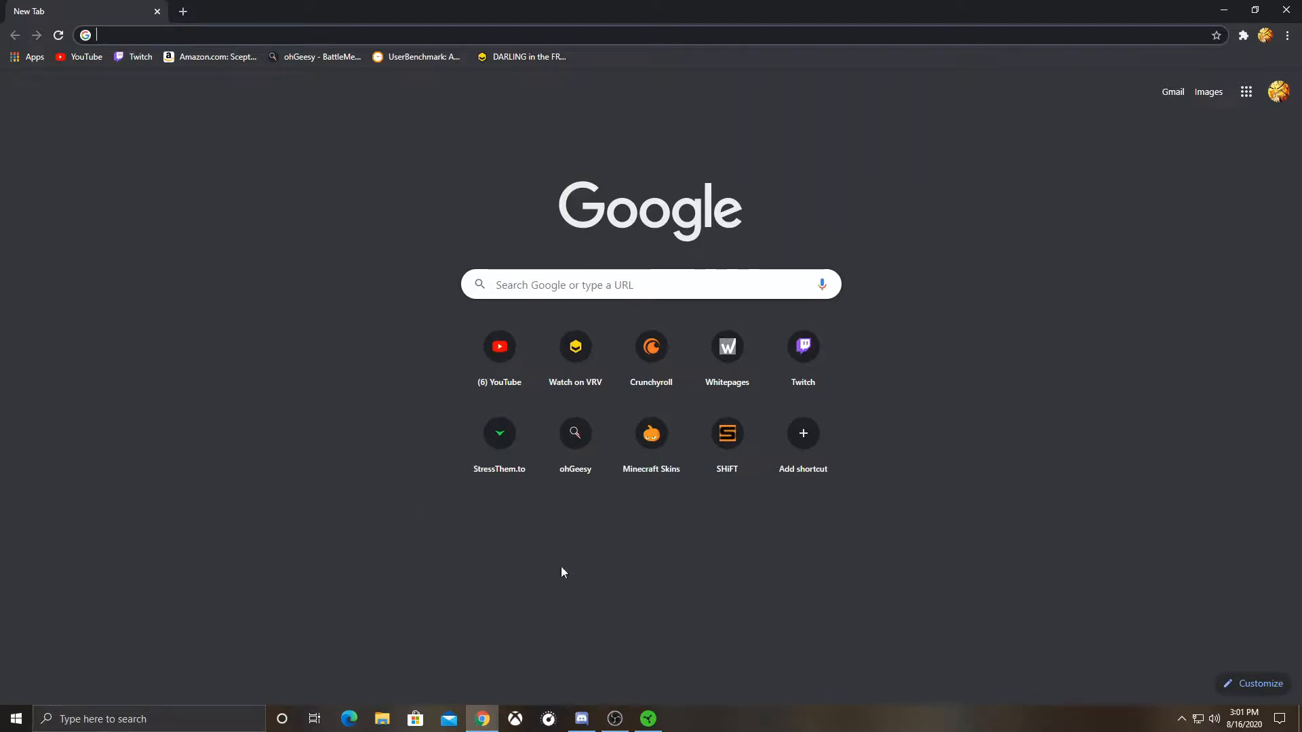
click(646, 719)
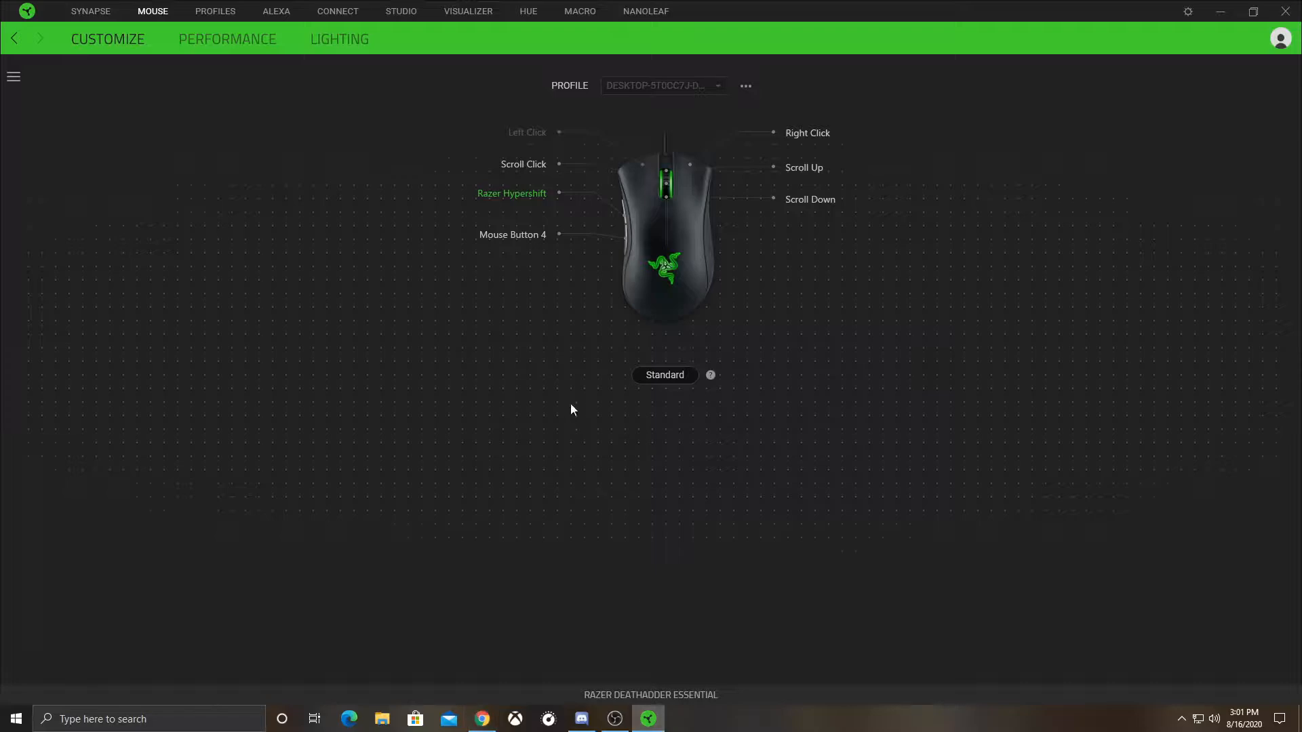
mouse_move(624, 390)
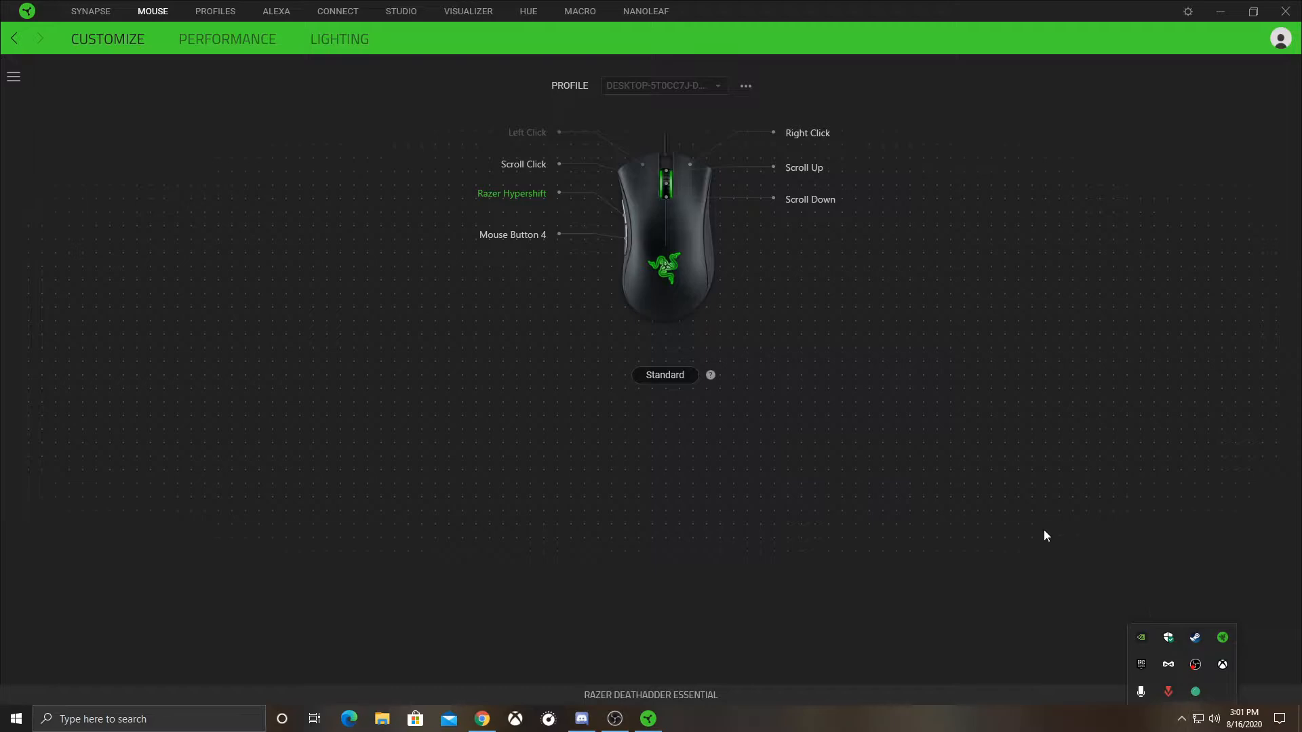
mouse_move(1038, 540)
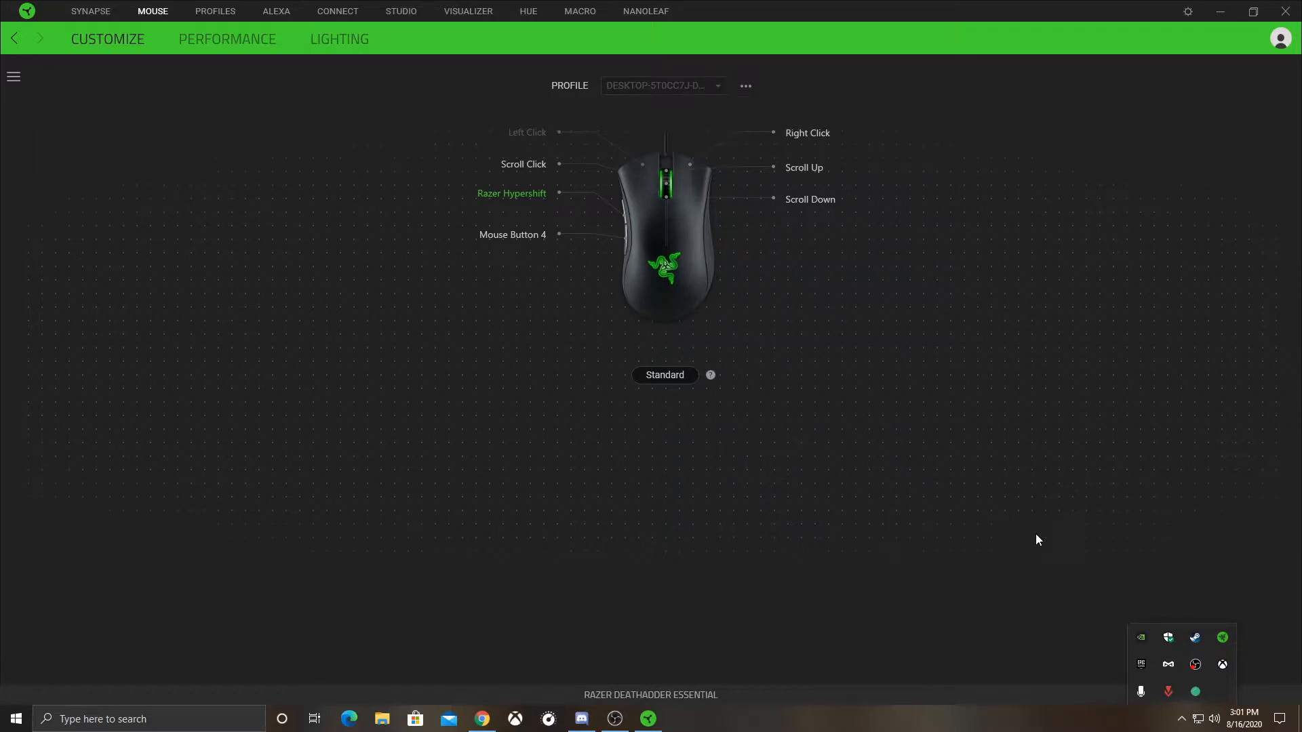
mouse_move(1222, 638)
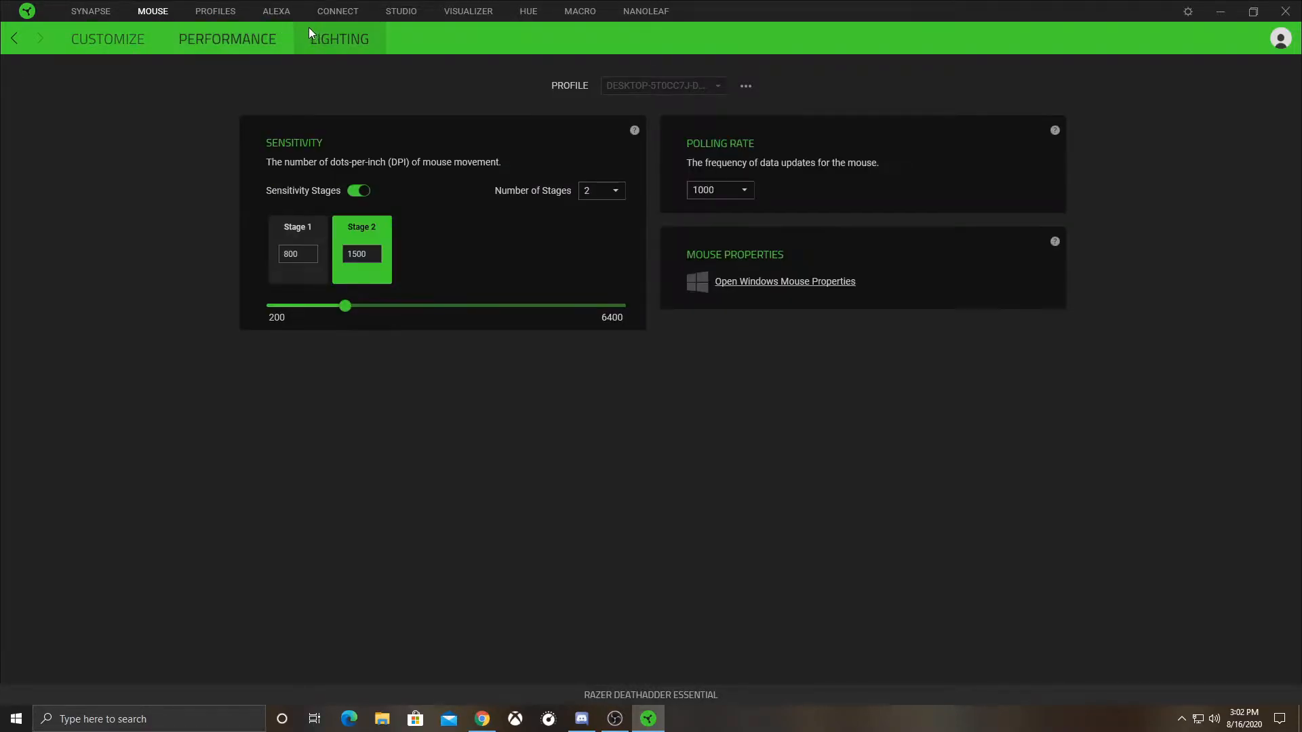
click(107, 38)
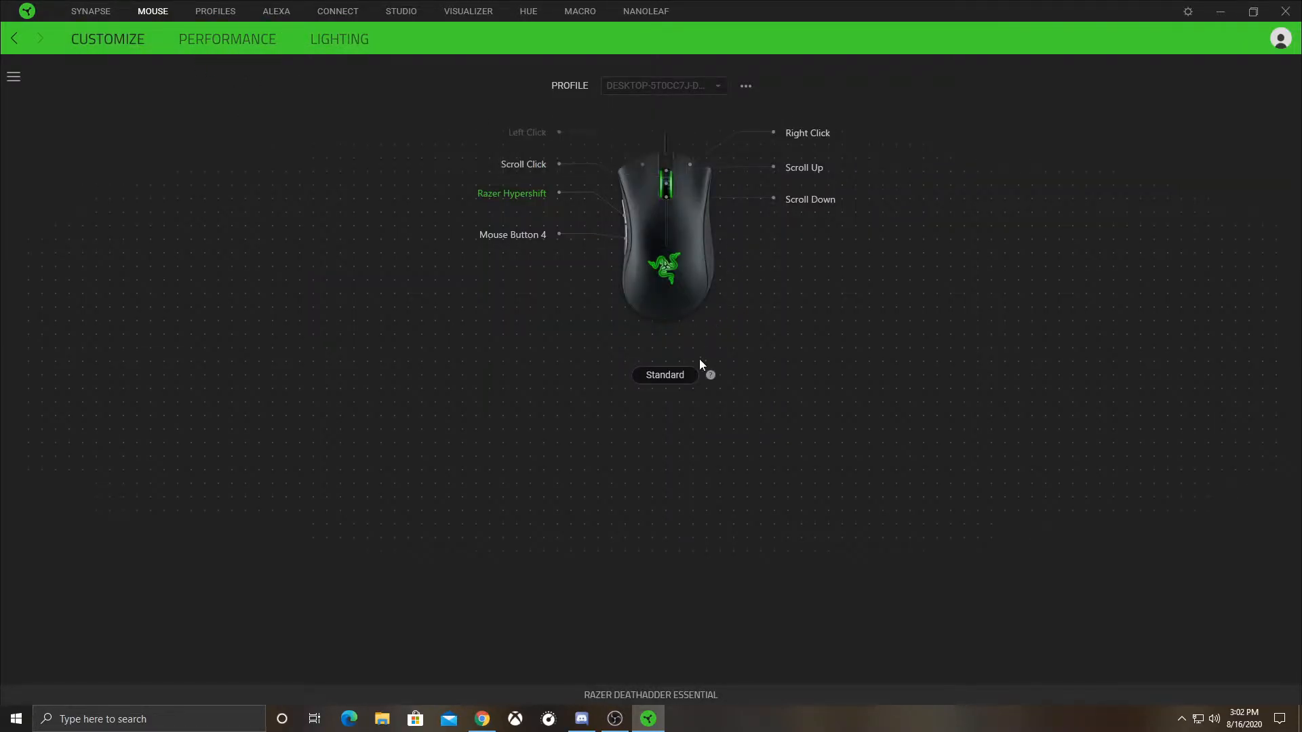
mouse_move(648, 351)
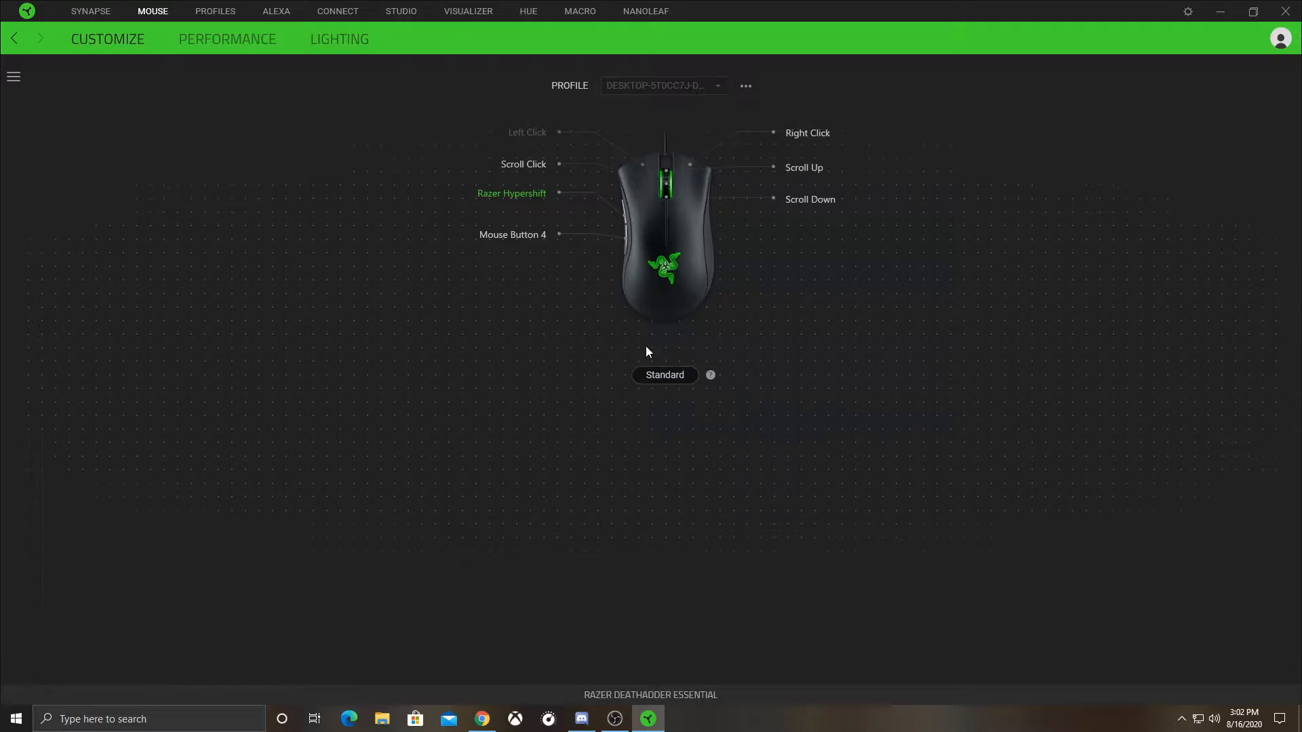
Step: Preview the Hypershift side button's default assignment, then select Mouse Button 4 on the Hypershift layer
click(511, 193)
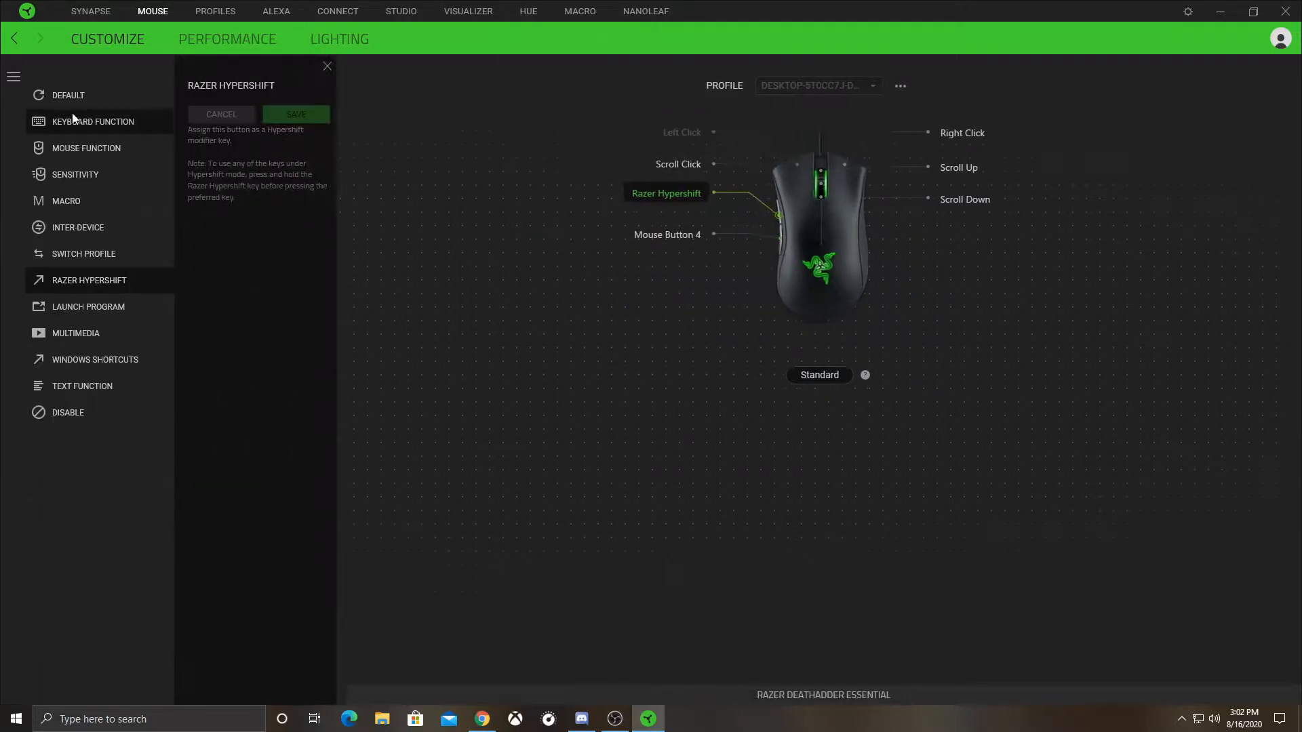
click(68, 95)
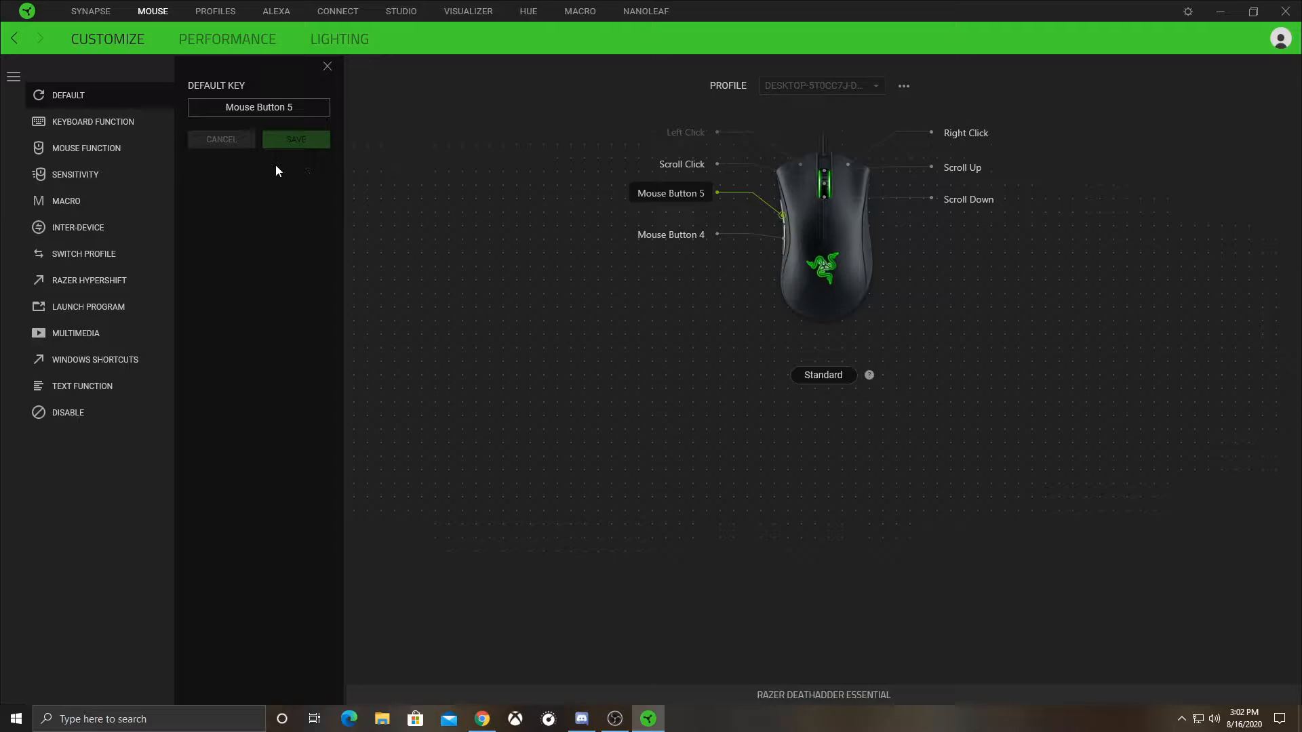
mouse_move(282, 195)
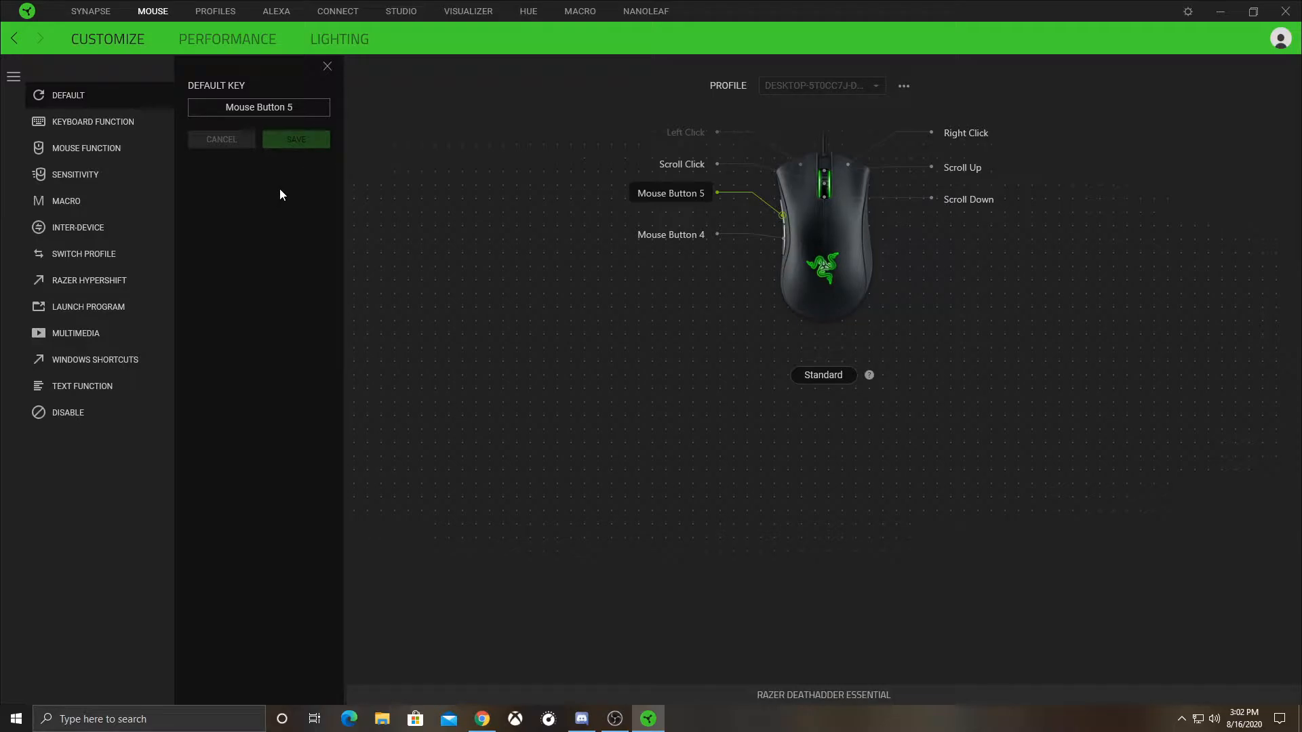
mouse_move(284, 163)
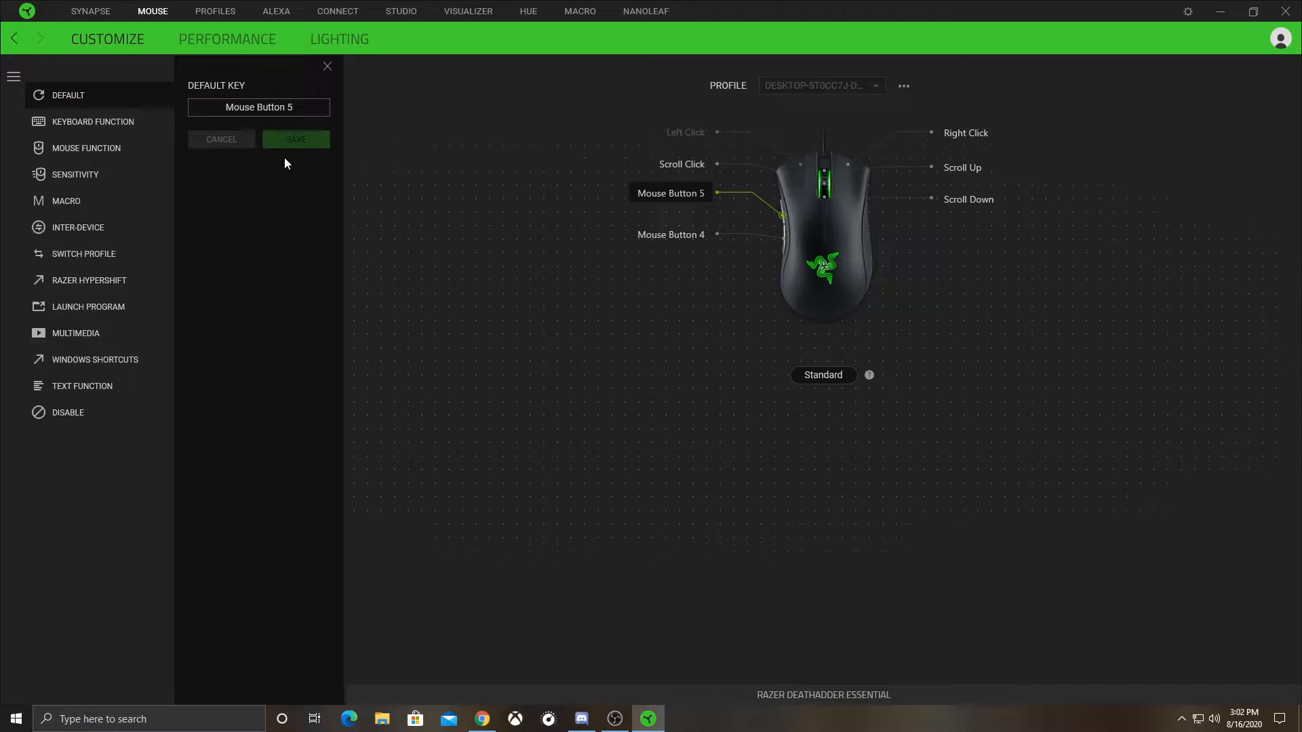
mouse_move(286, 157)
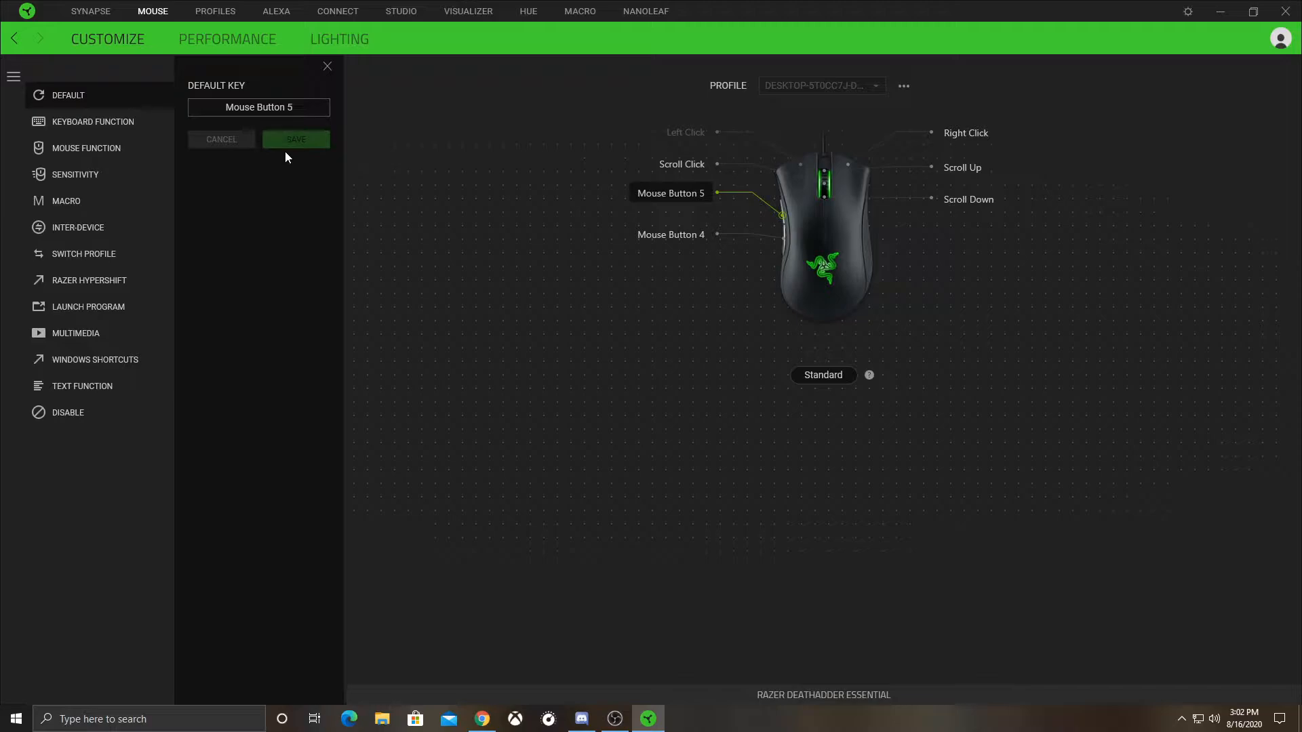
mouse_move(88, 306)
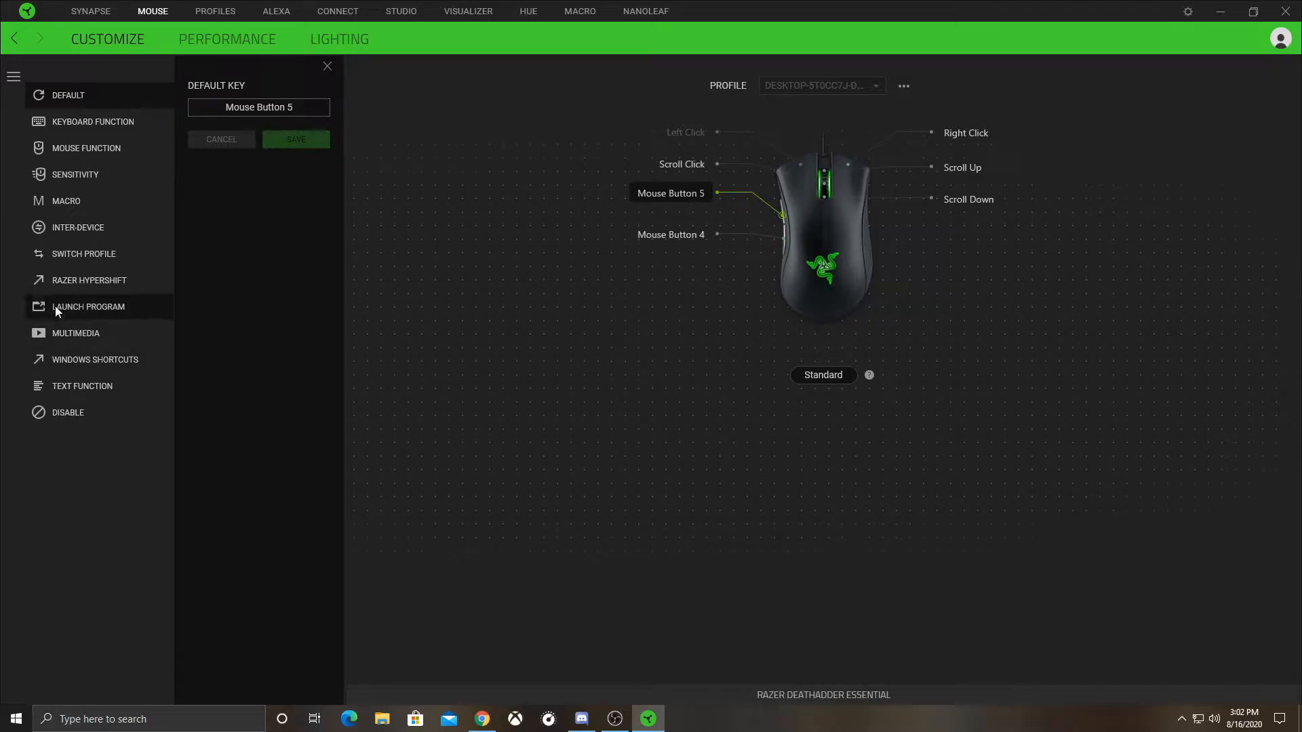
click(88, 280)
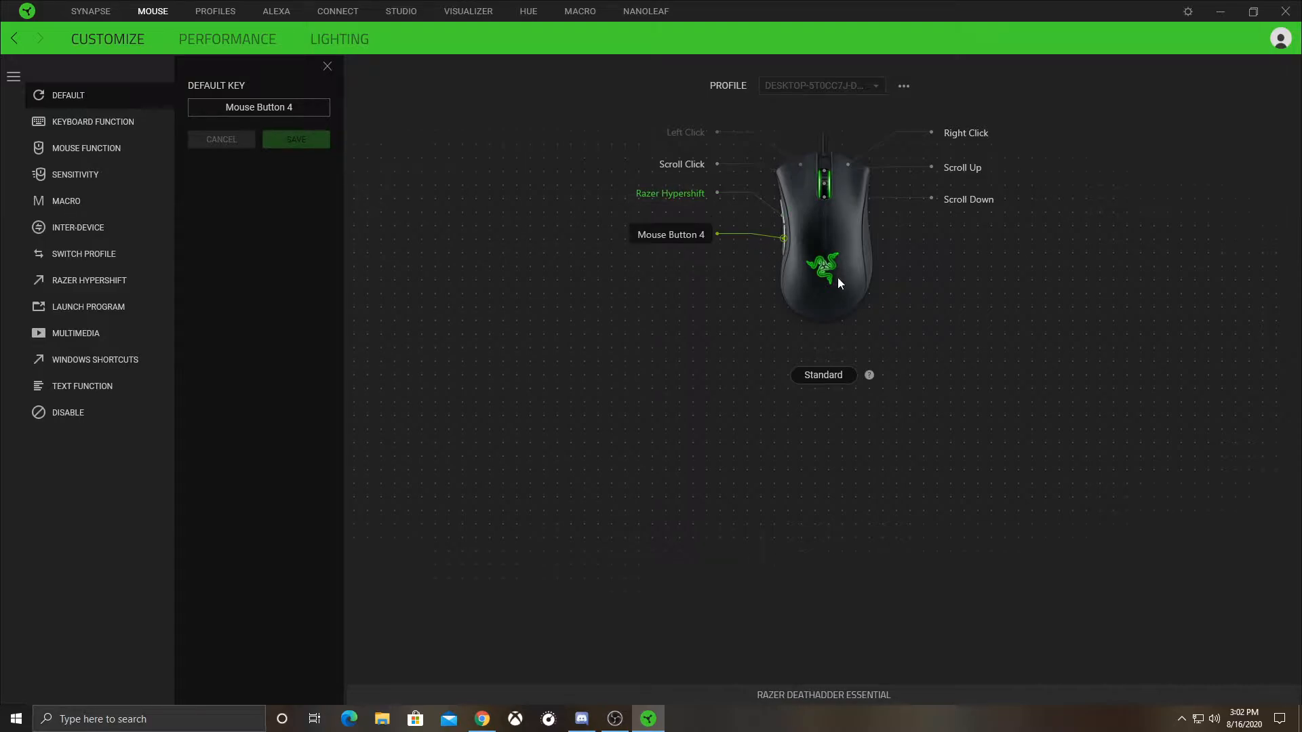
mouse_move(687, 228)
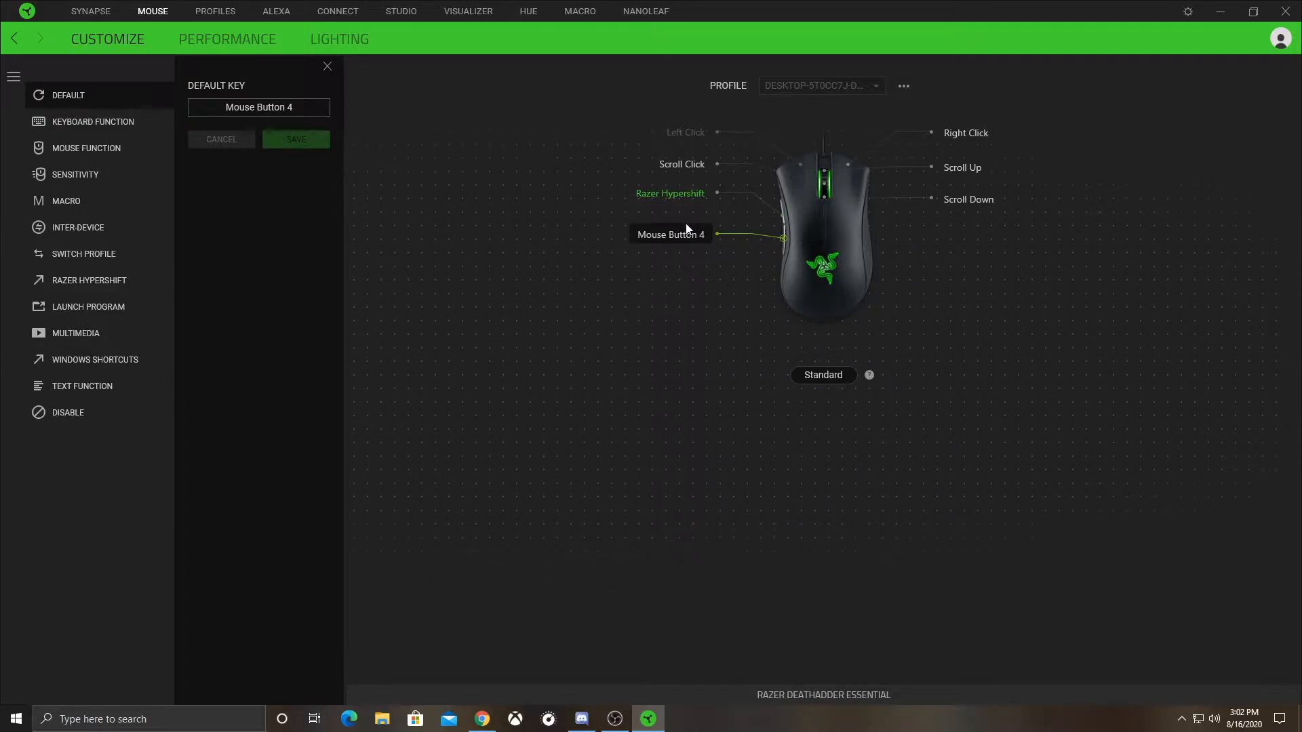
click(88, 280)
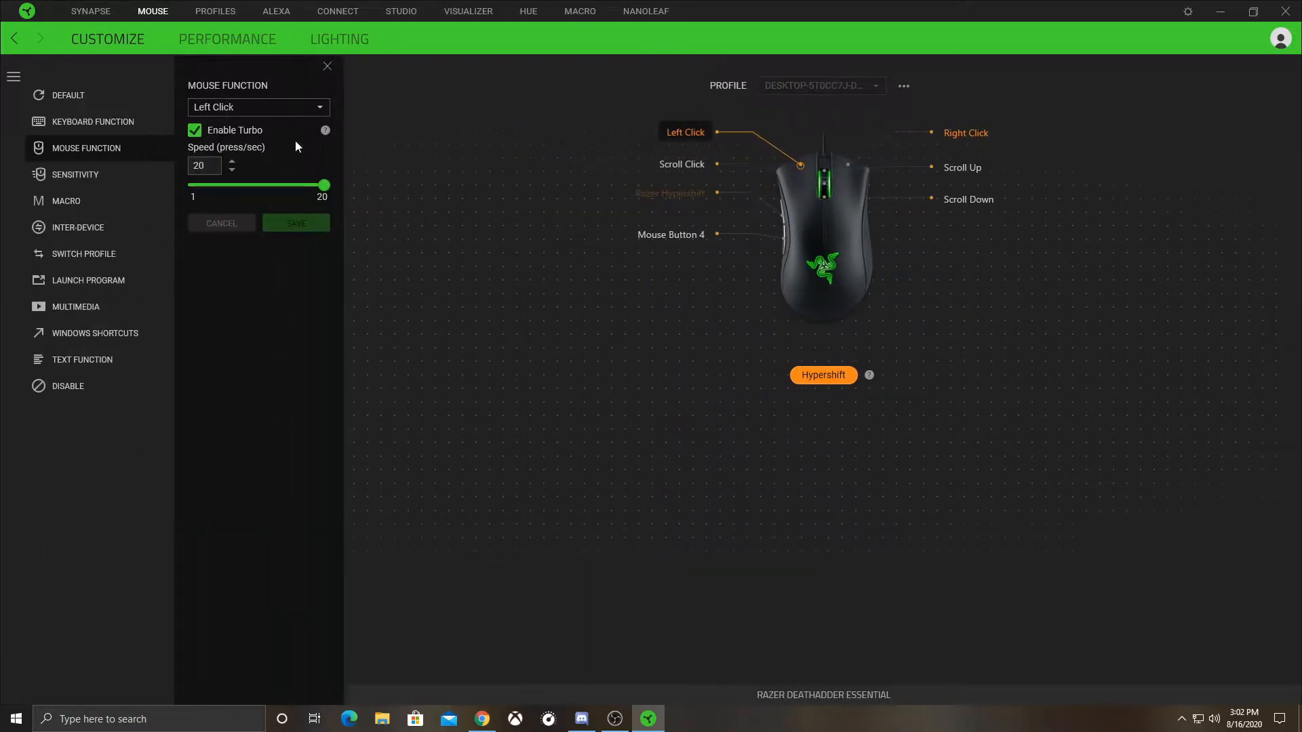
Step: Try Double Click on the left button, then restore Left Click with turbo at 20 presses/sec
click(258, 107)
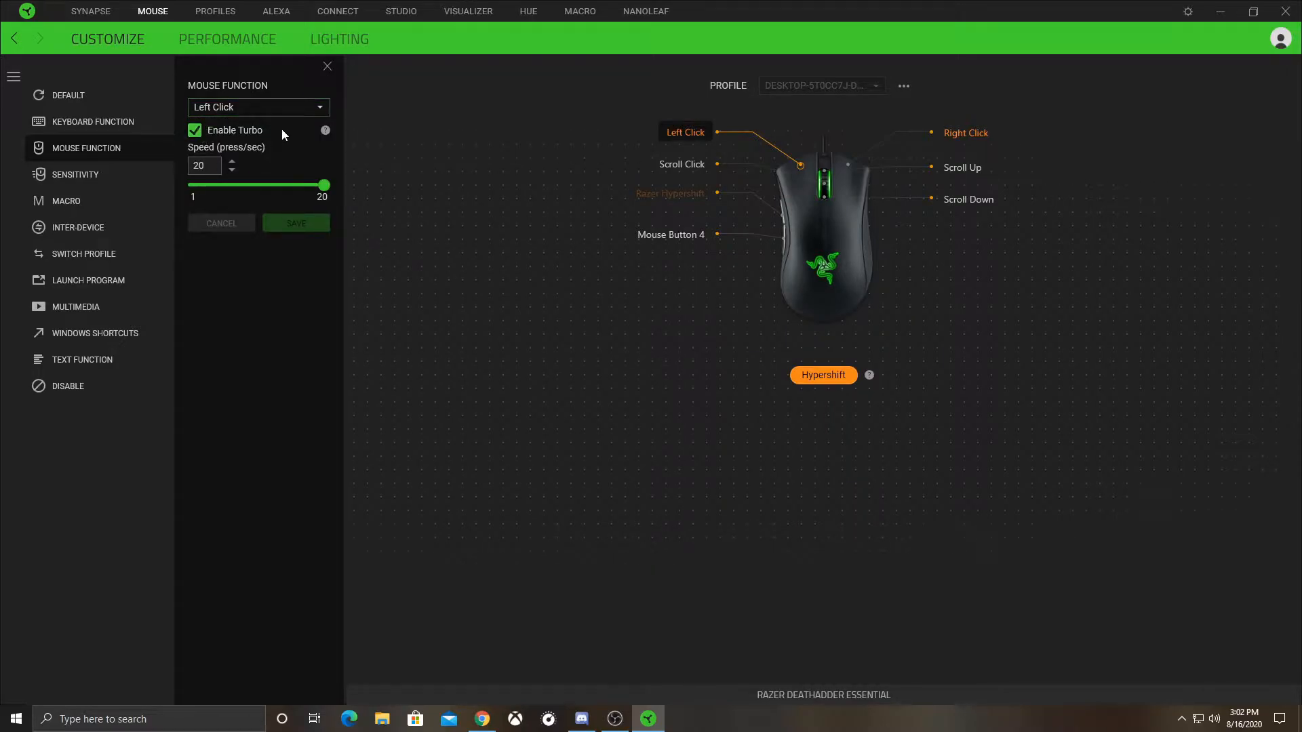
click(258, 106)
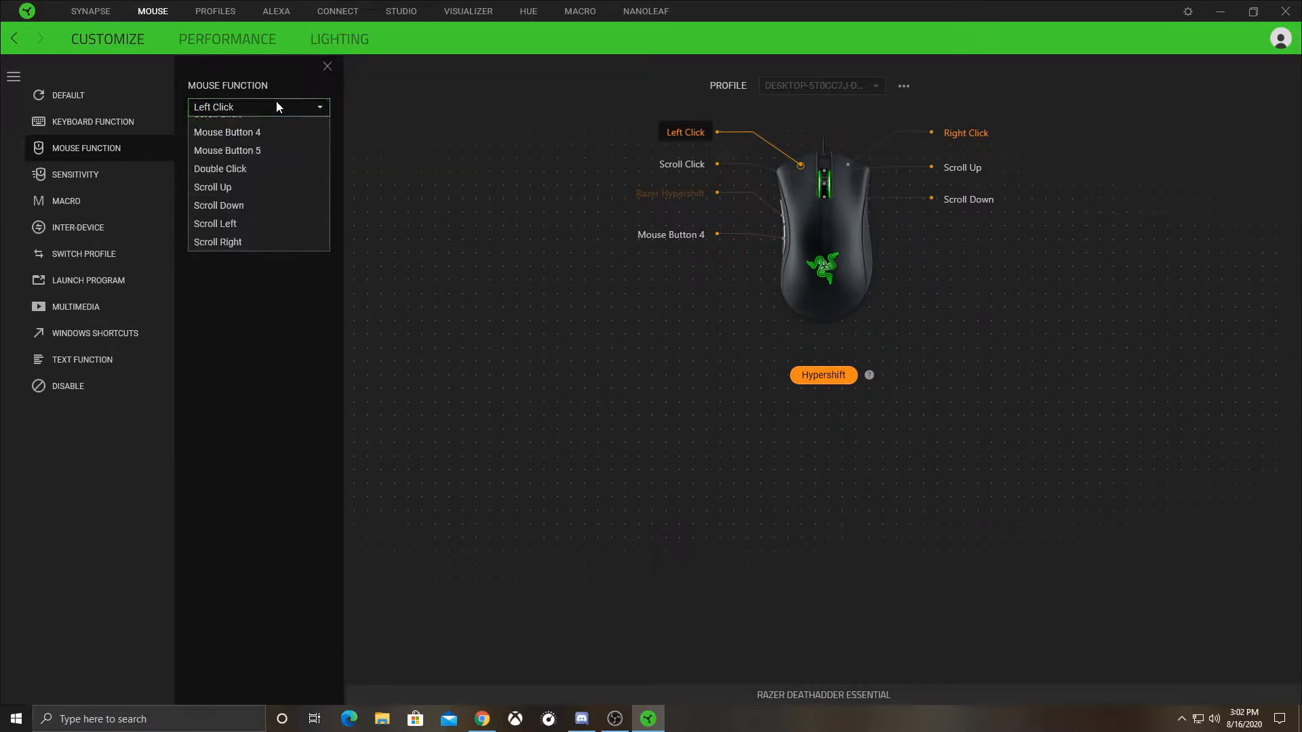
click(220, 168)
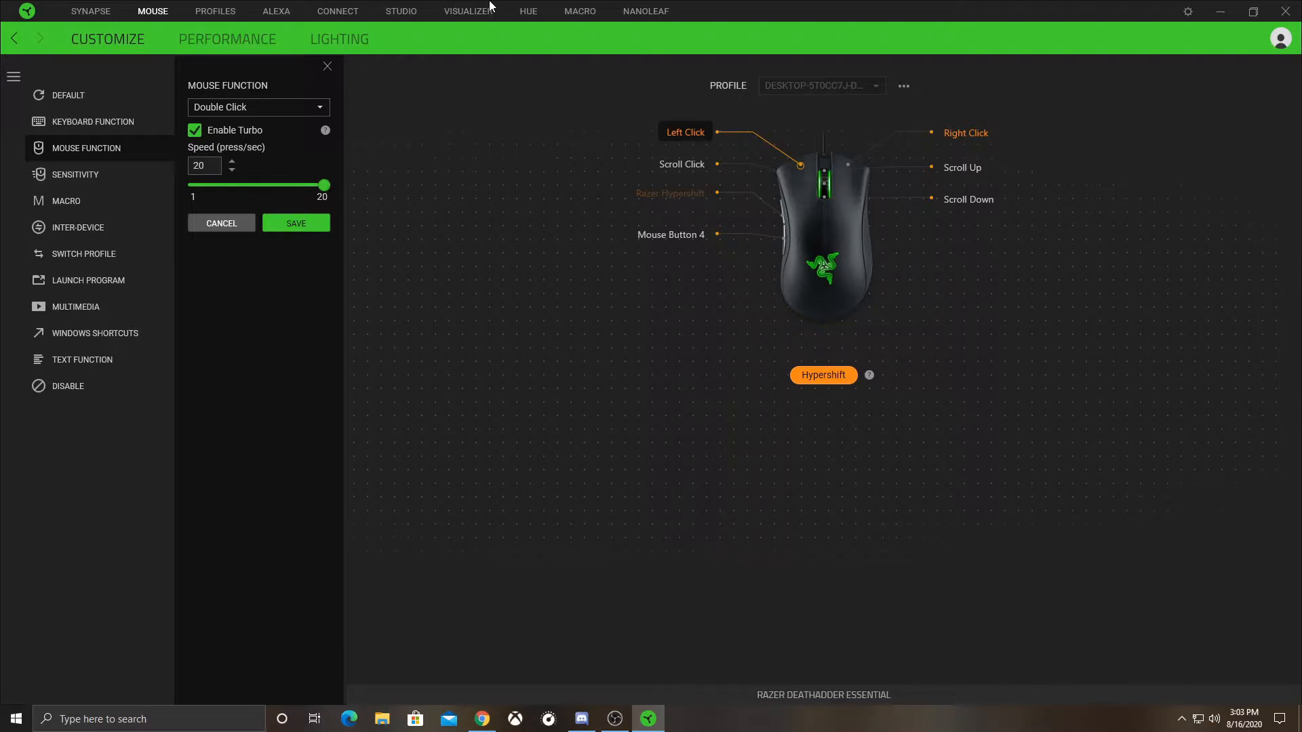
mouse_move(295, 130)
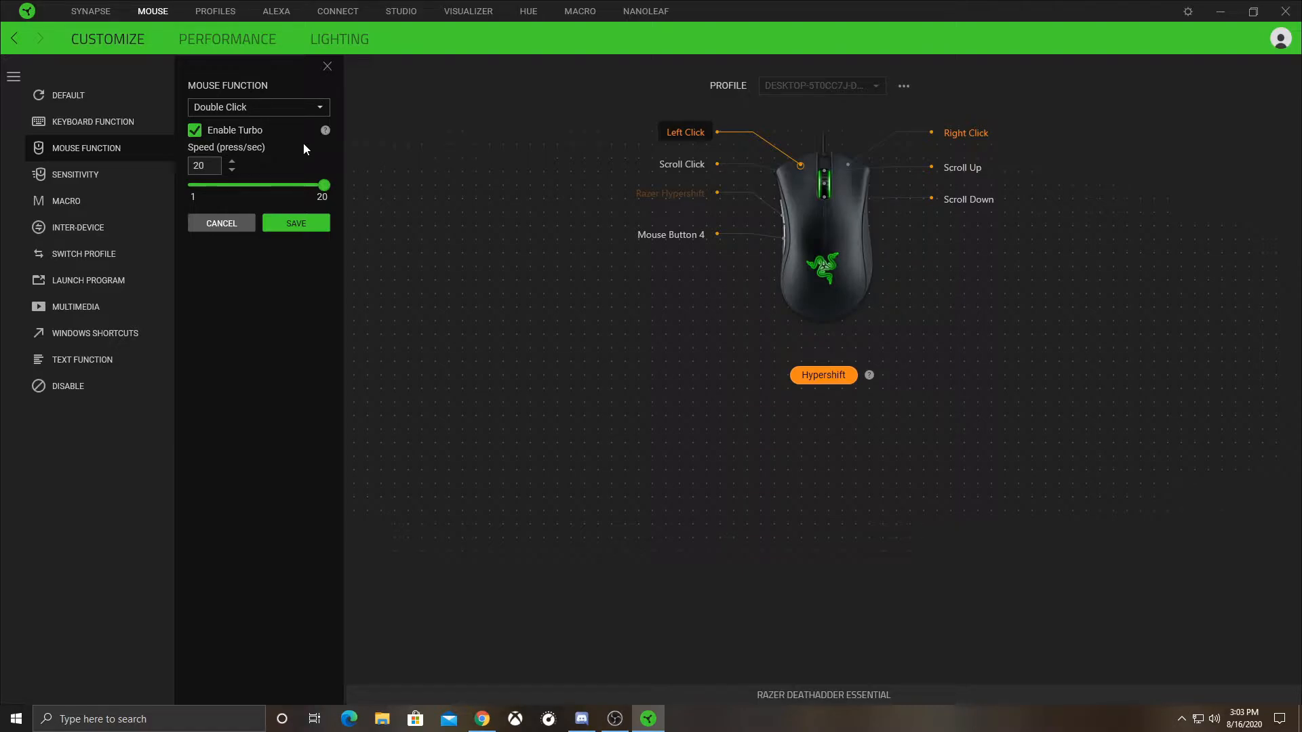
click(259, 106)
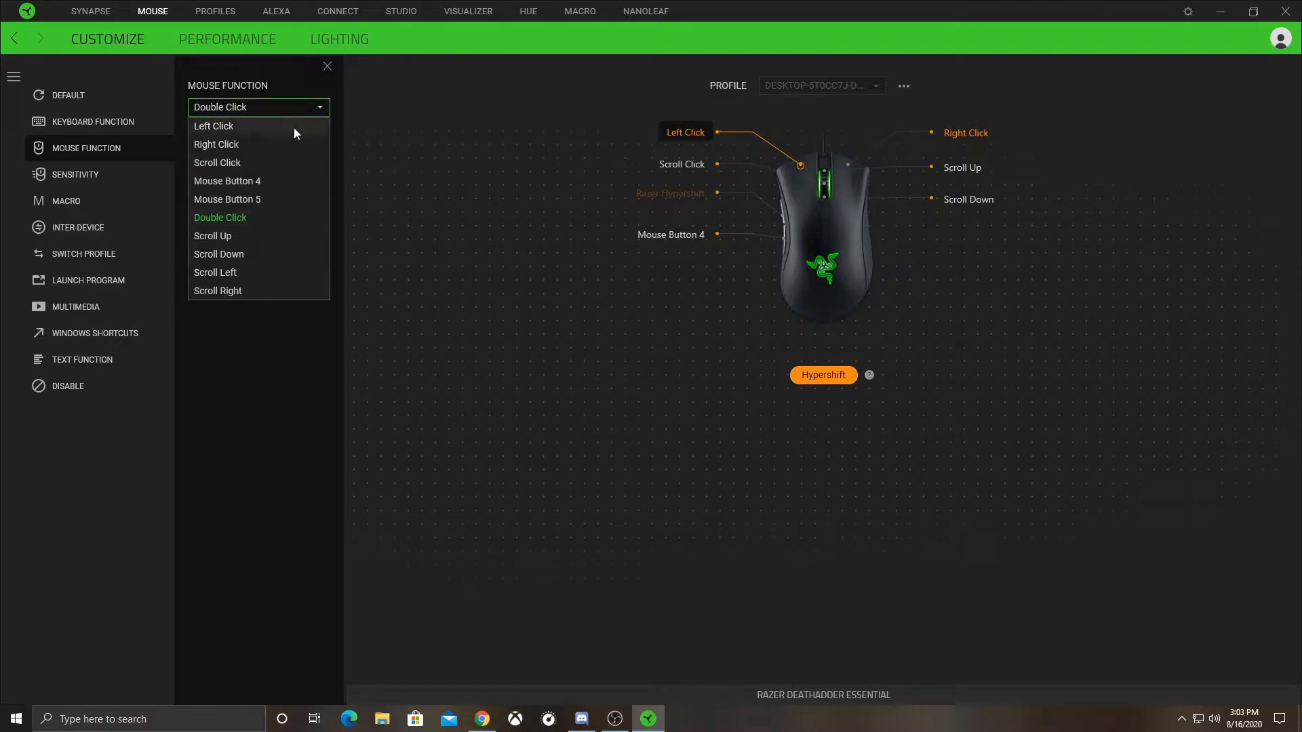
click(212, 125)
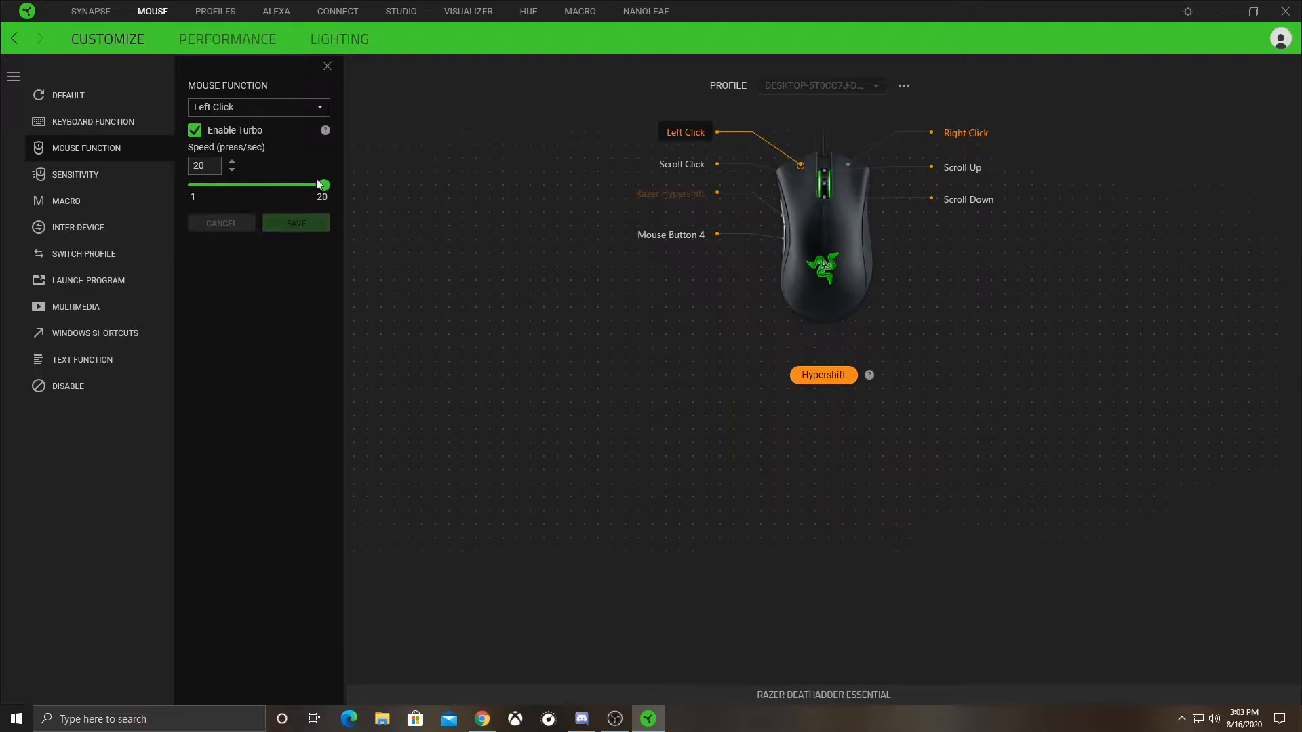
click(258, 106)
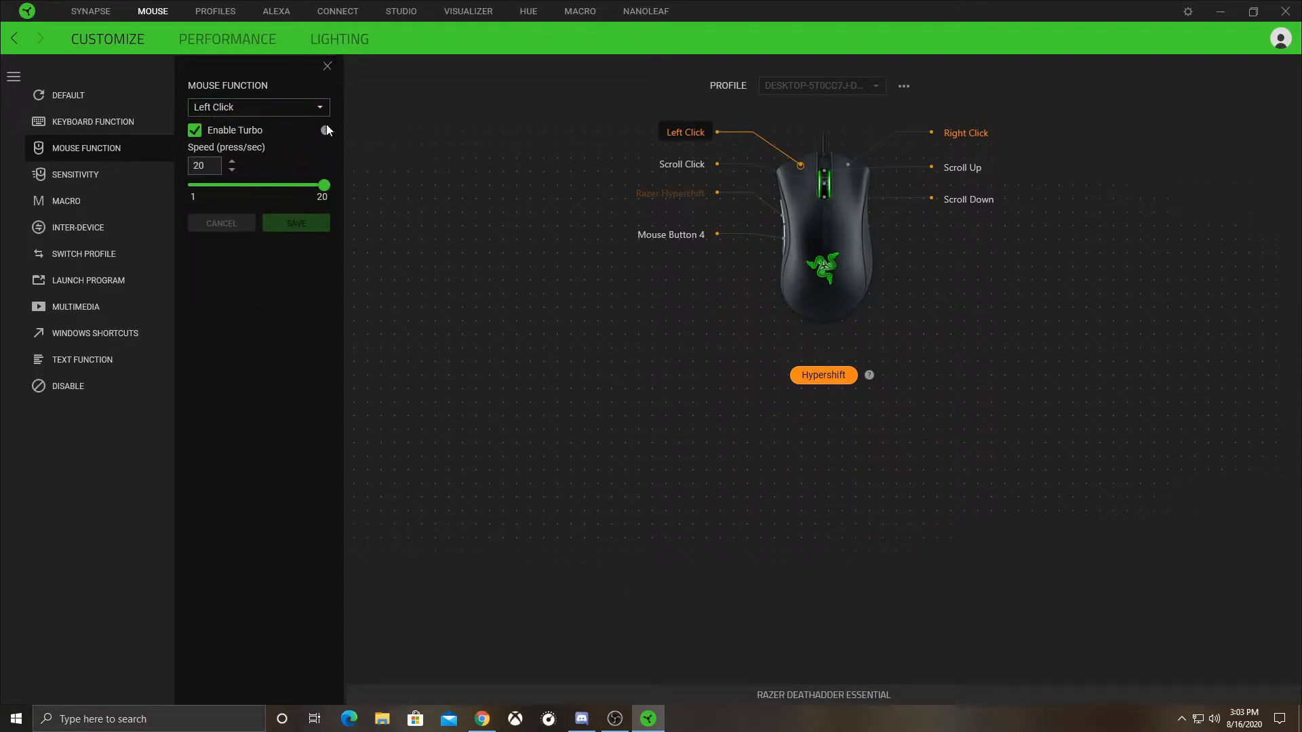
Step: In Performance, keep two sensitivity stages, then preview five stages
click(228, 39)
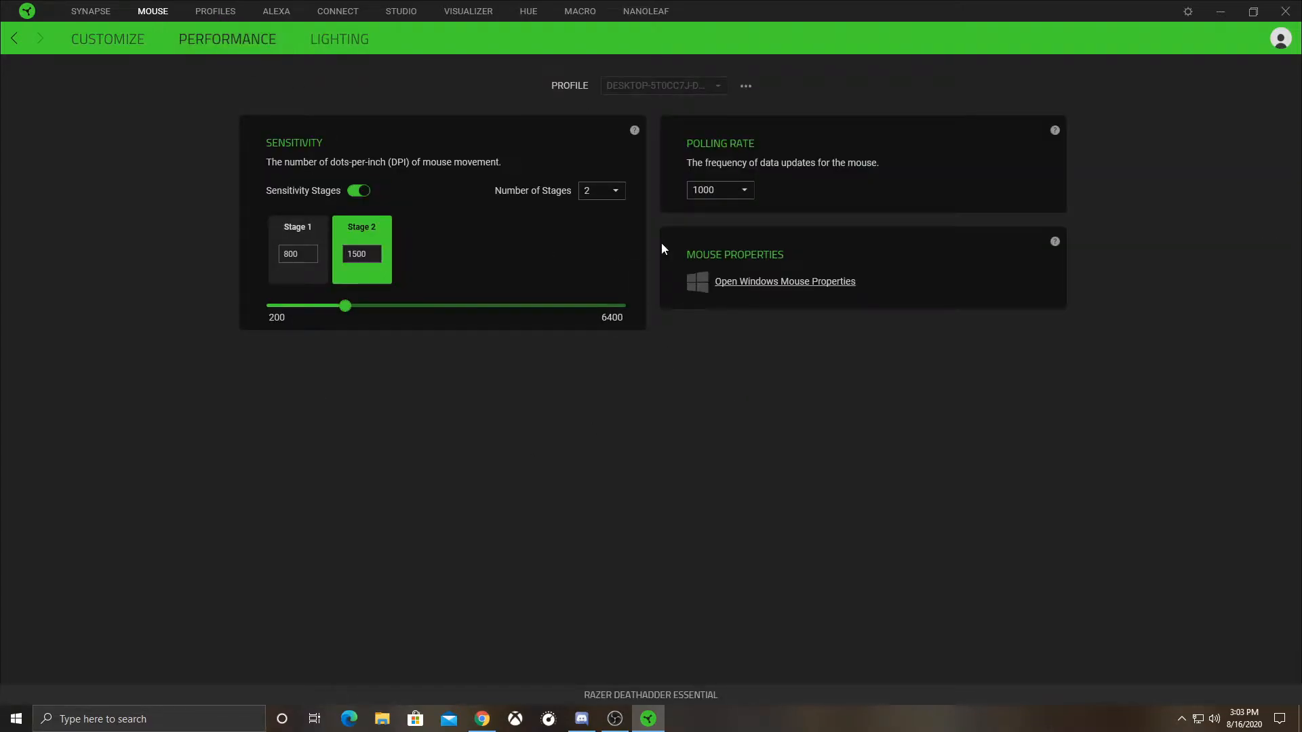
mouse_move(466, 399)
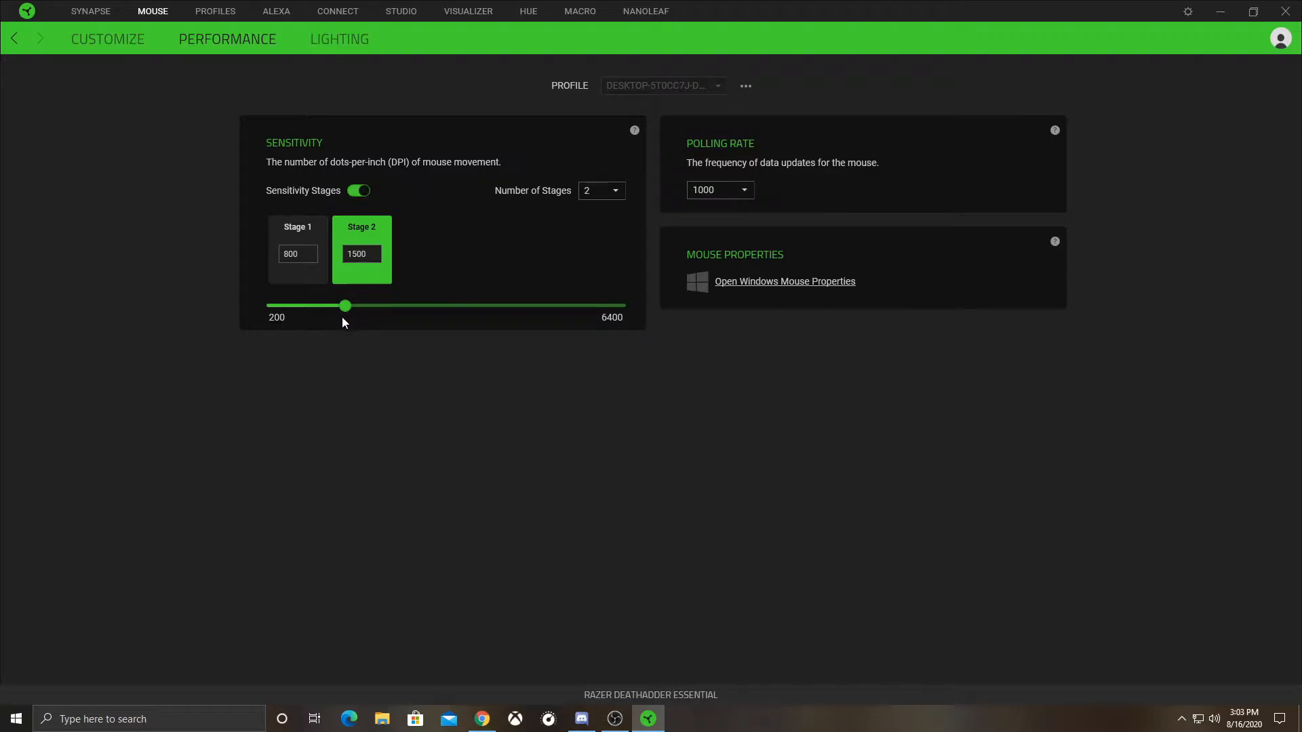
click(297, 248)
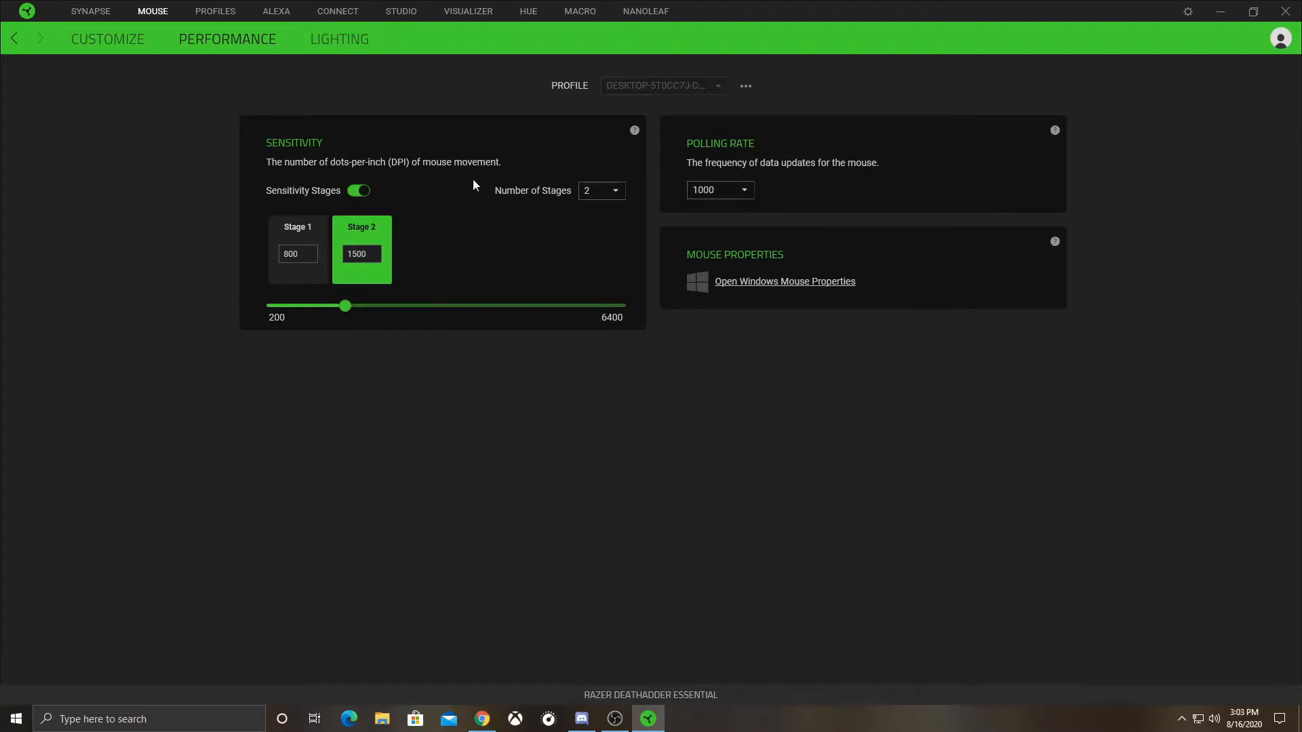
click(600, 190)
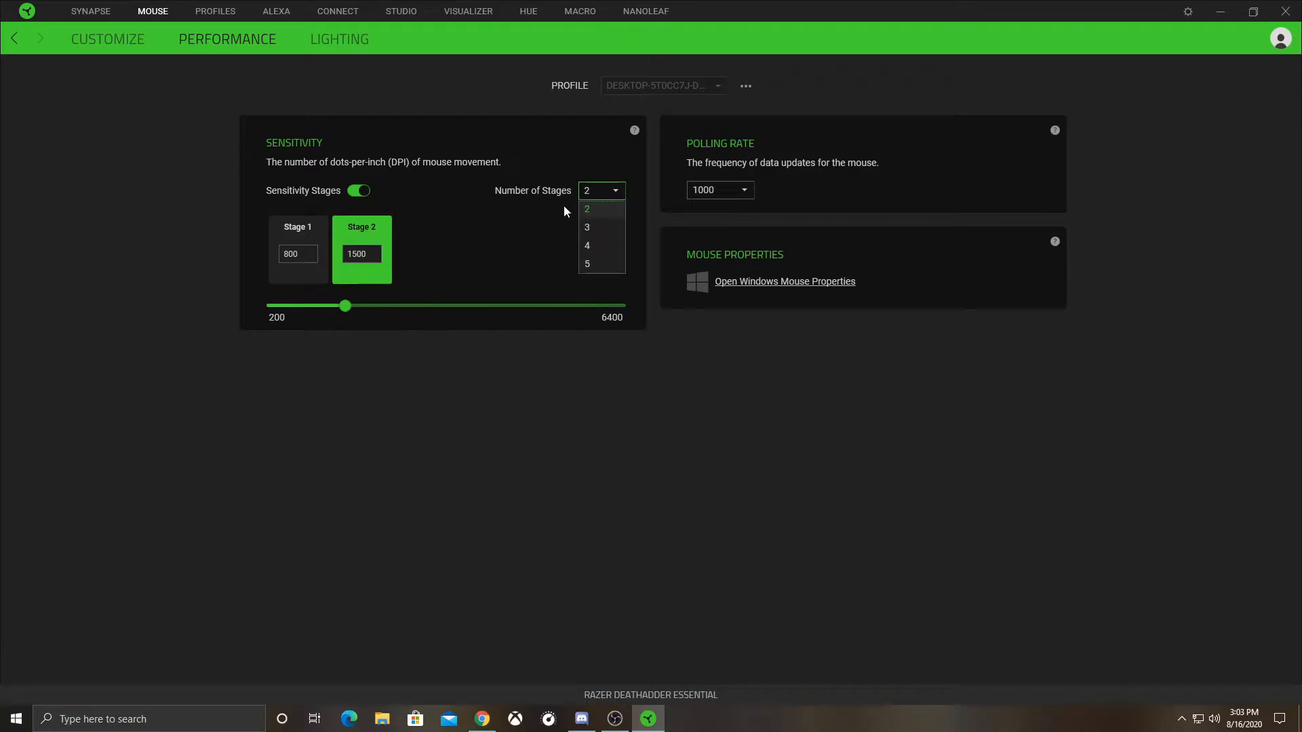
click(586, 208)
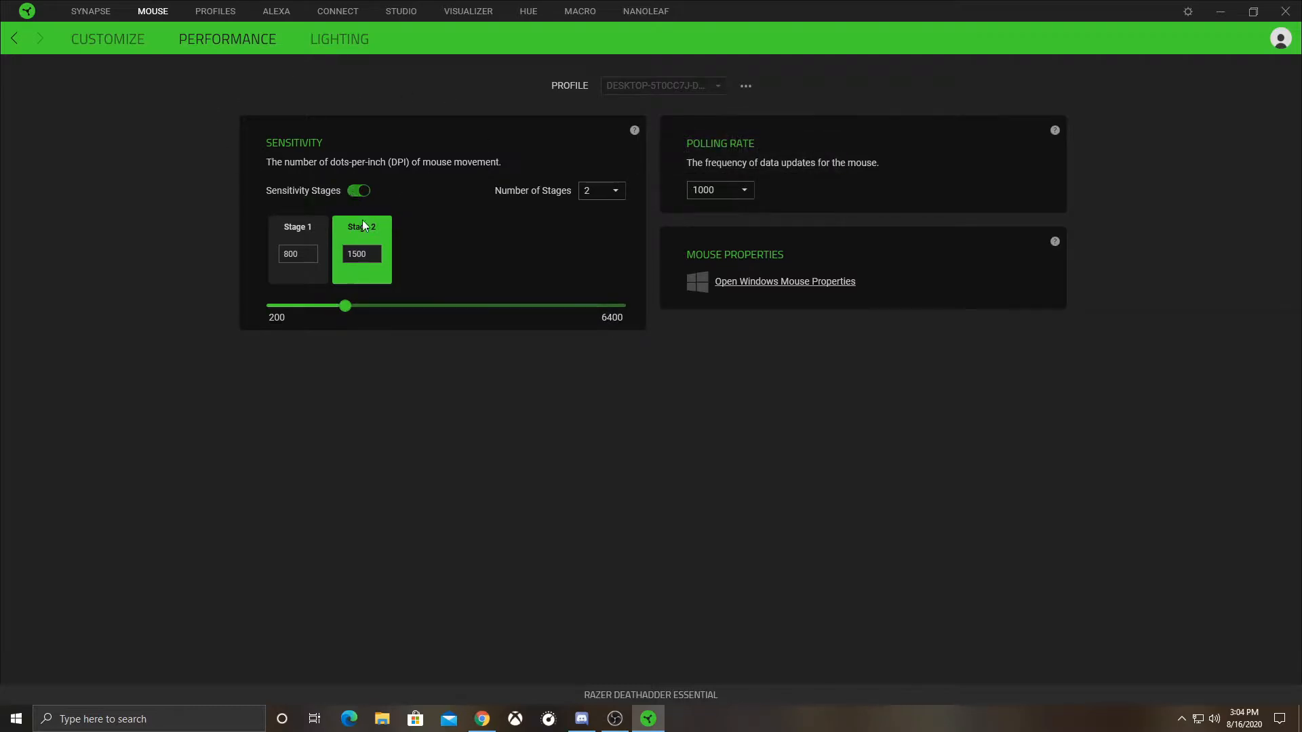
mouse_move(485, 311)
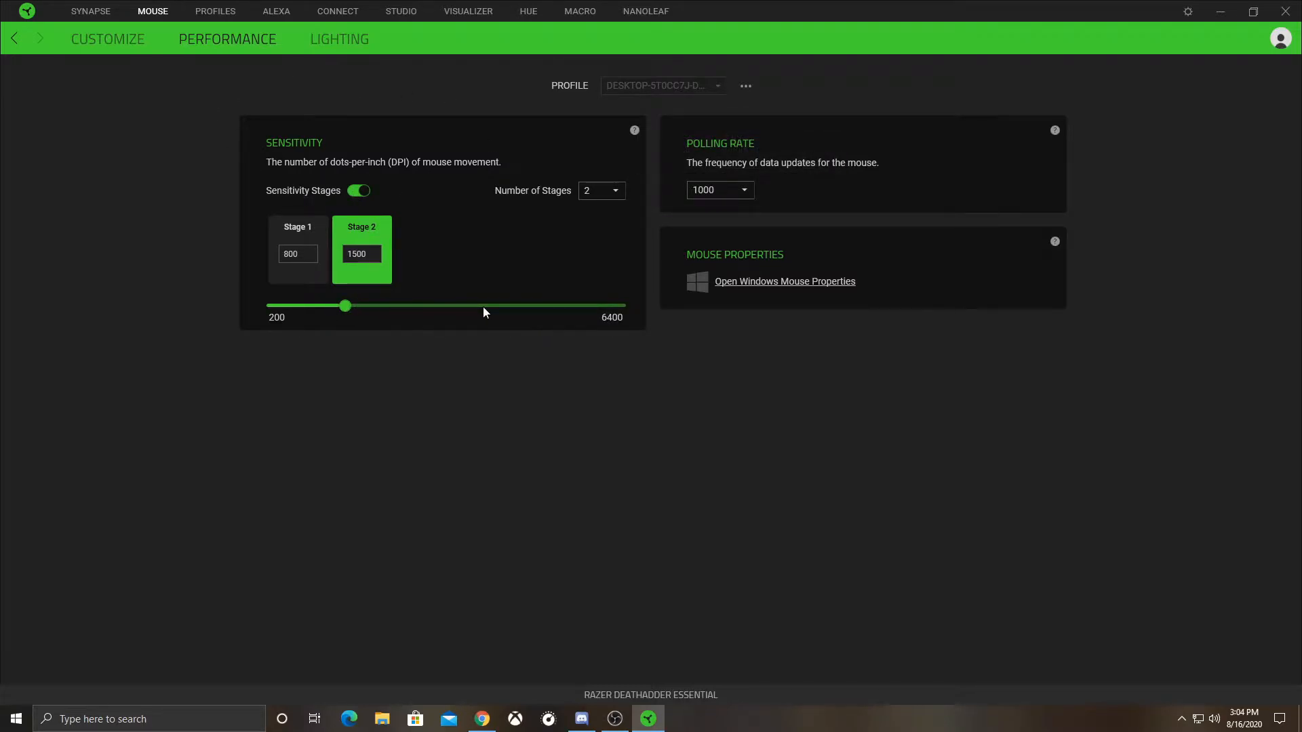
mouse_move(375, 413)
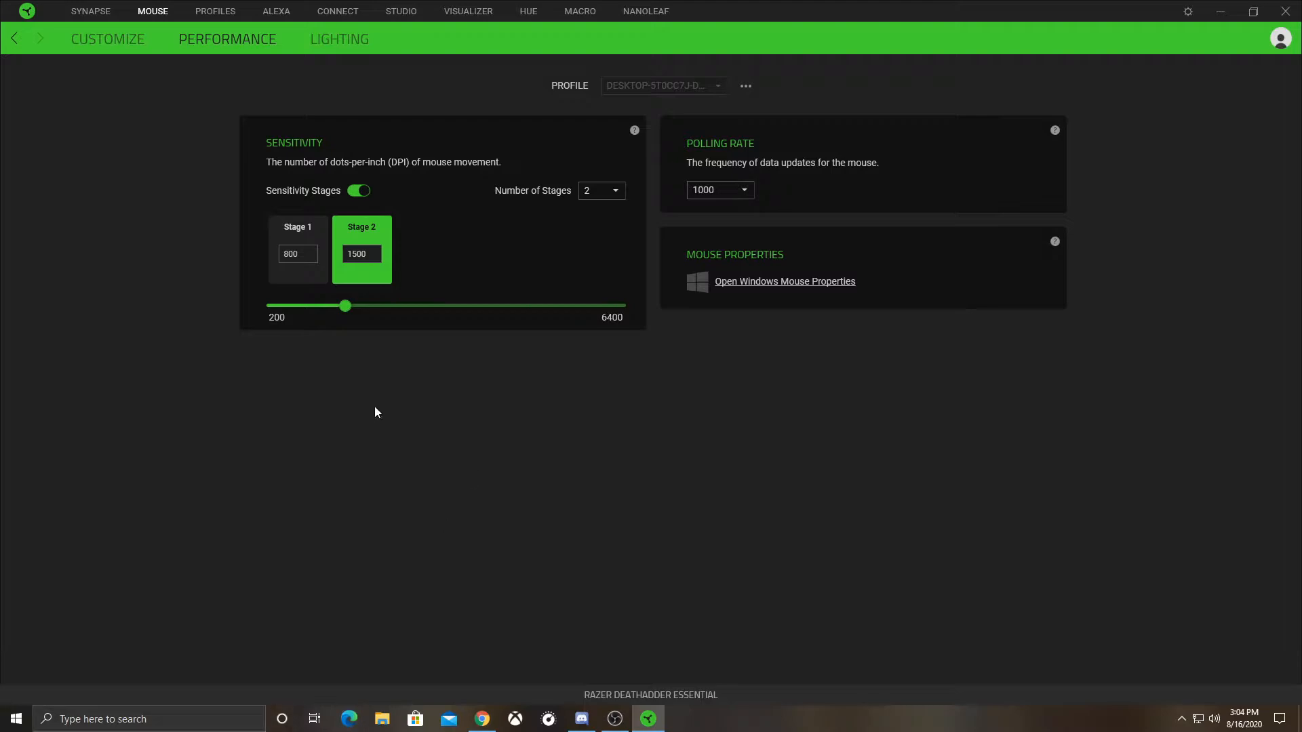
click(600, 189)
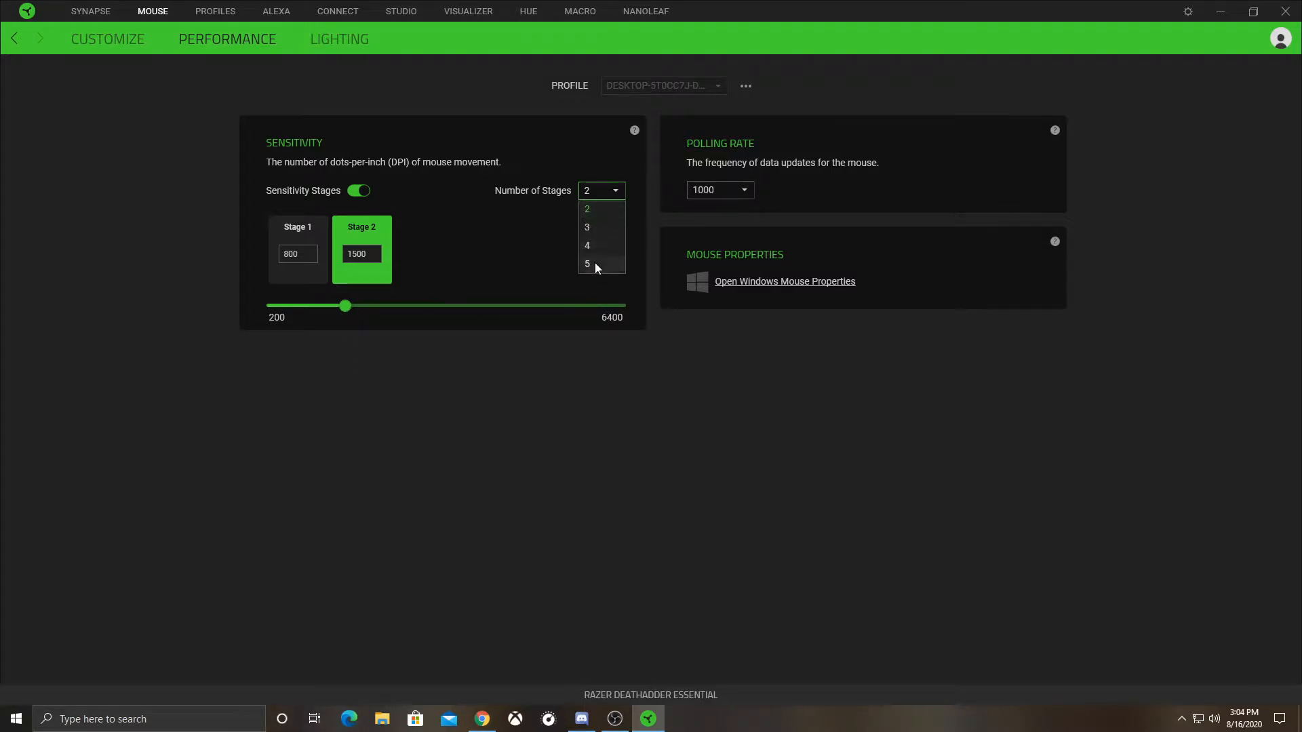
click(587, 264)
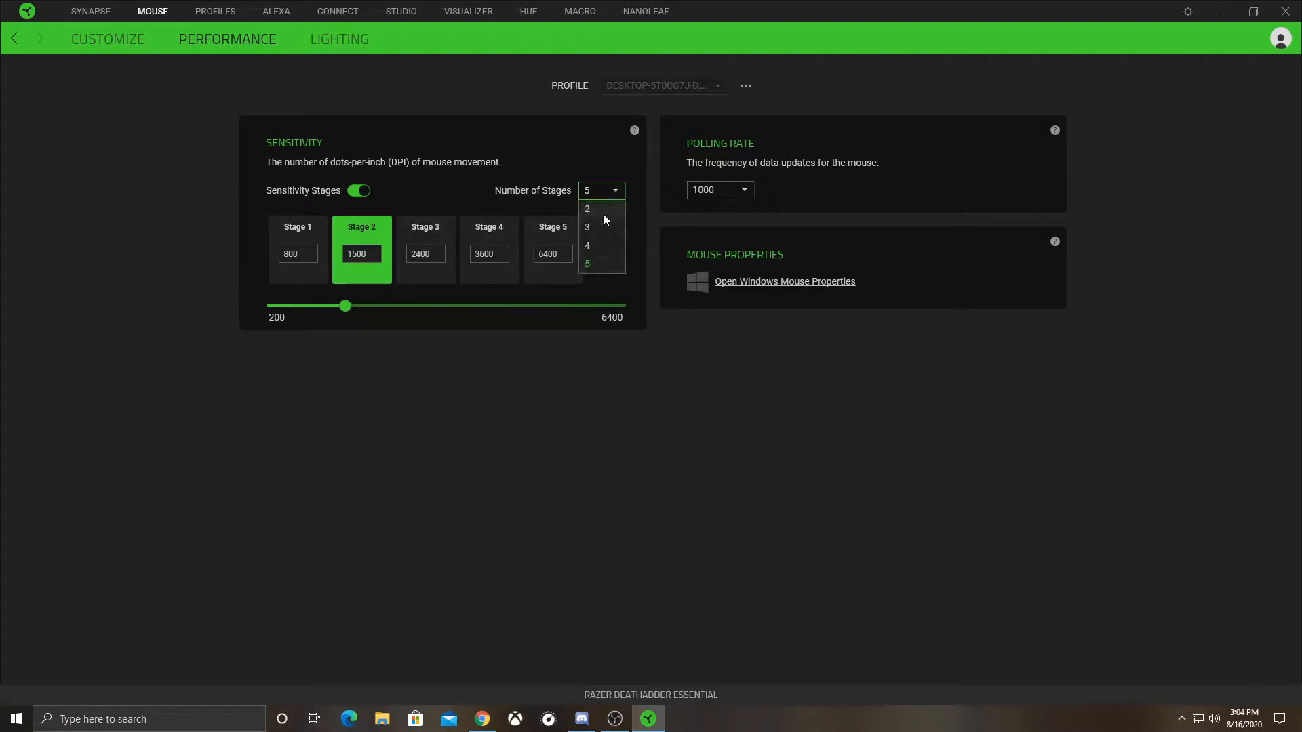
Step: Settle on two stages at 800 and 1500 DPI and return to the button-mapping view
click(588, 208)
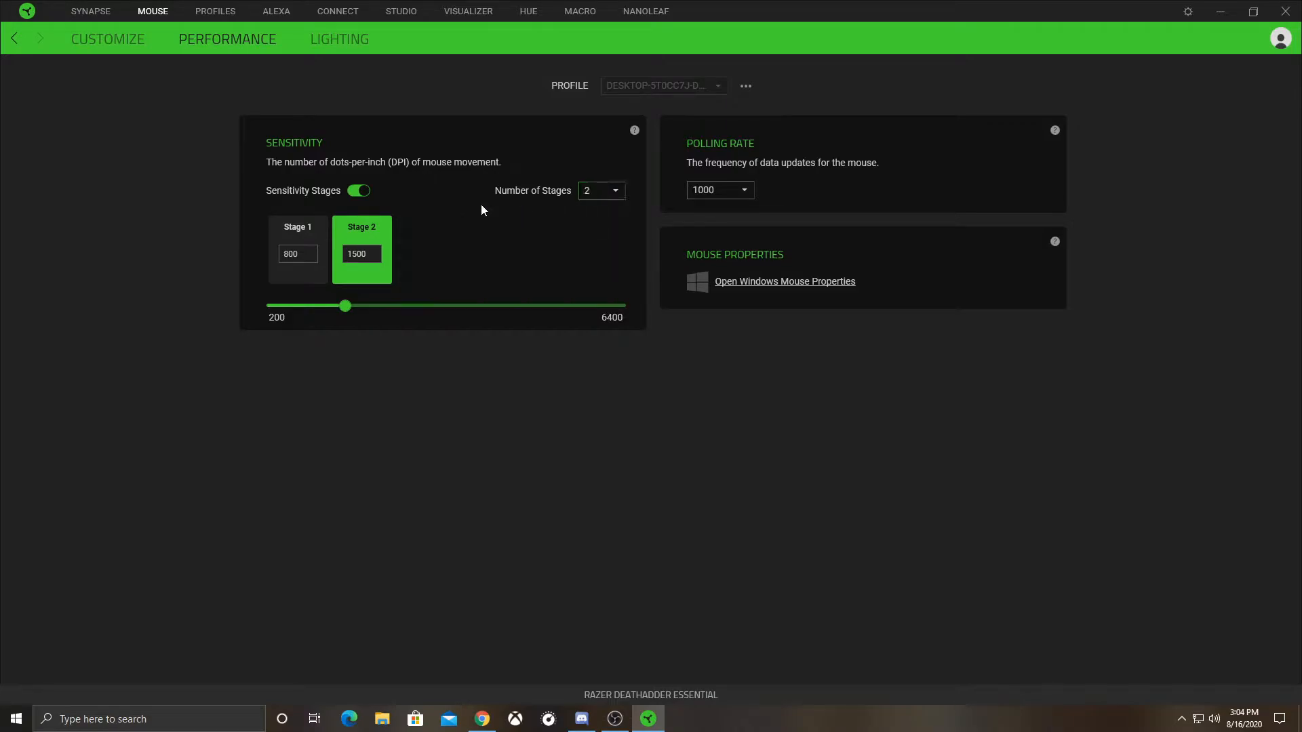
click(600, 190)
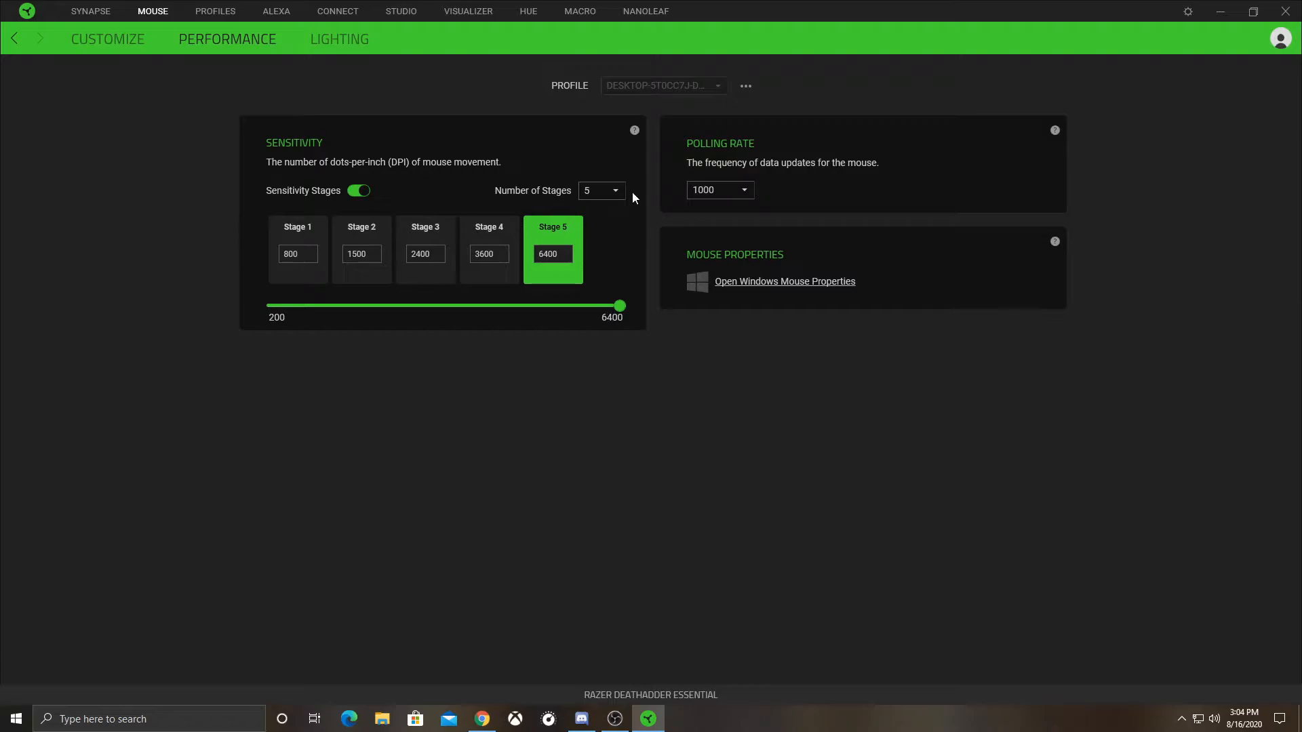
click(599, 189)
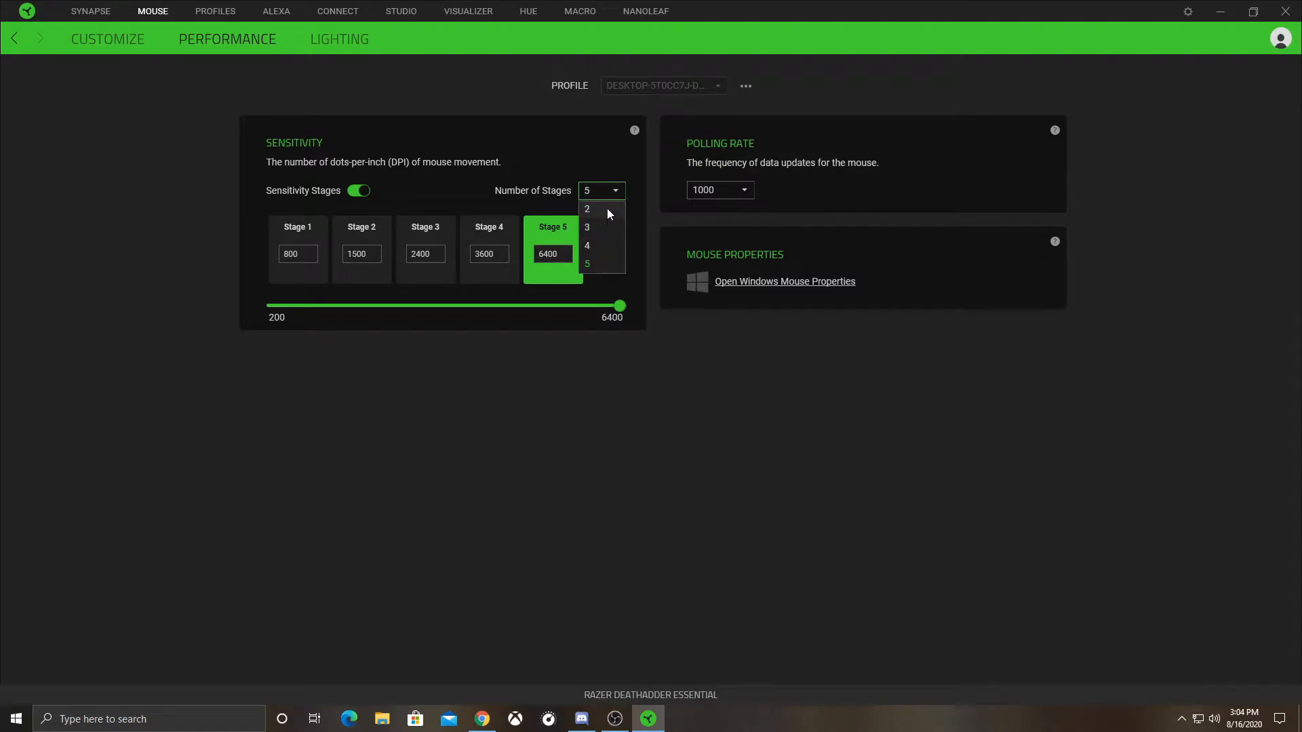
click(587, 208)
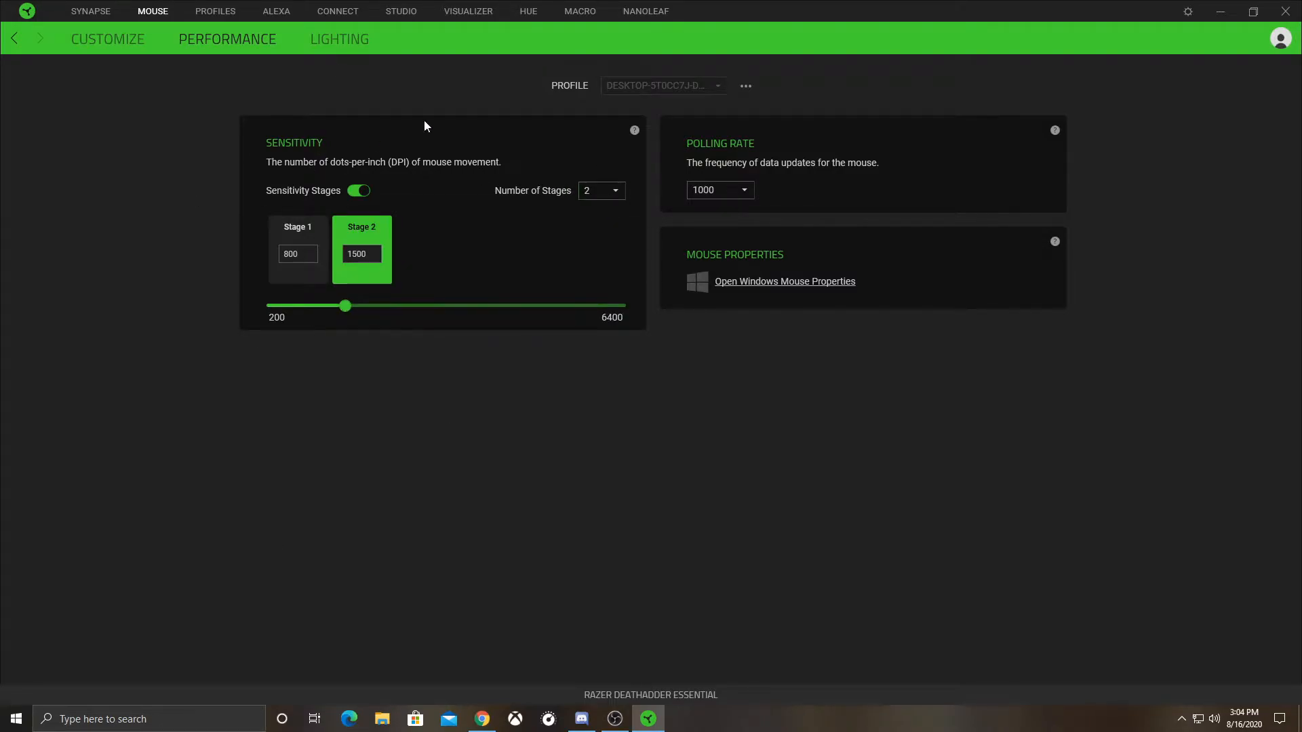
click(107, 39)
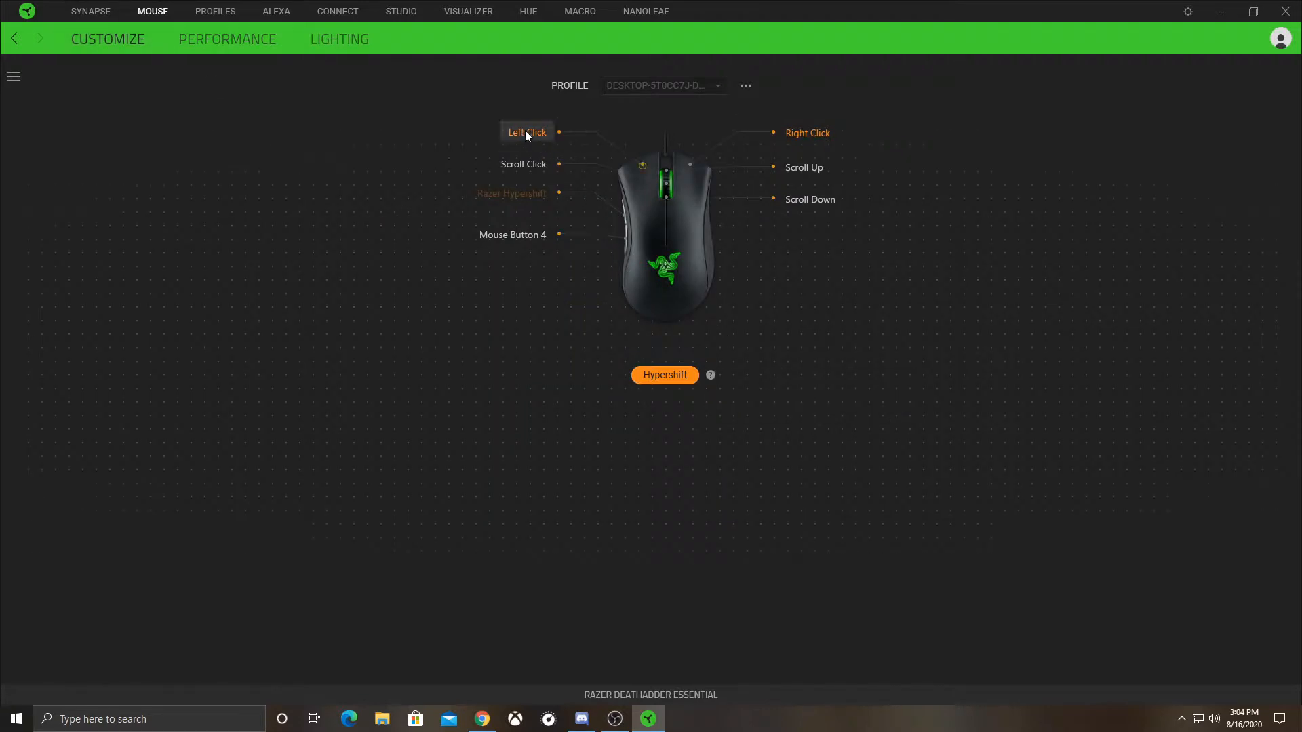
Step: Sweep the left click turbo speed through 6, 12, 10, 12, 8 and 4 presses/sec
click(527, 132)
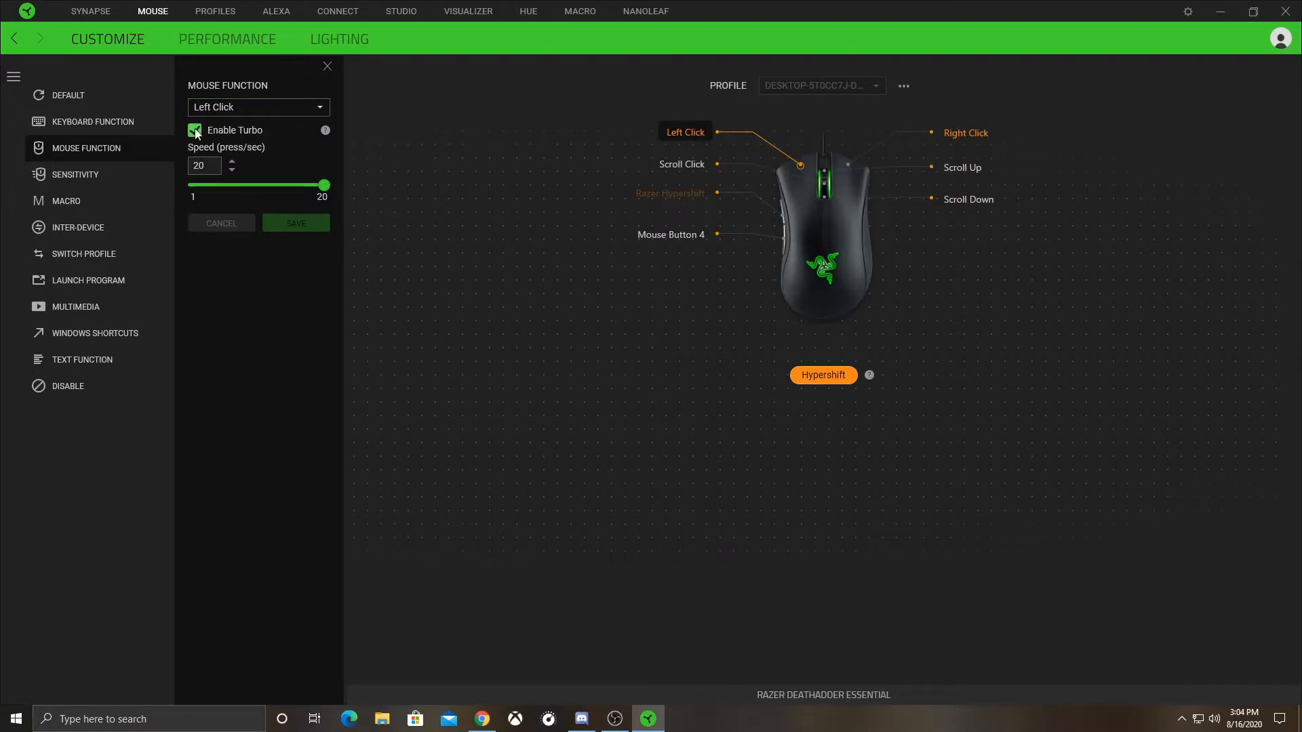
click(195, 131)
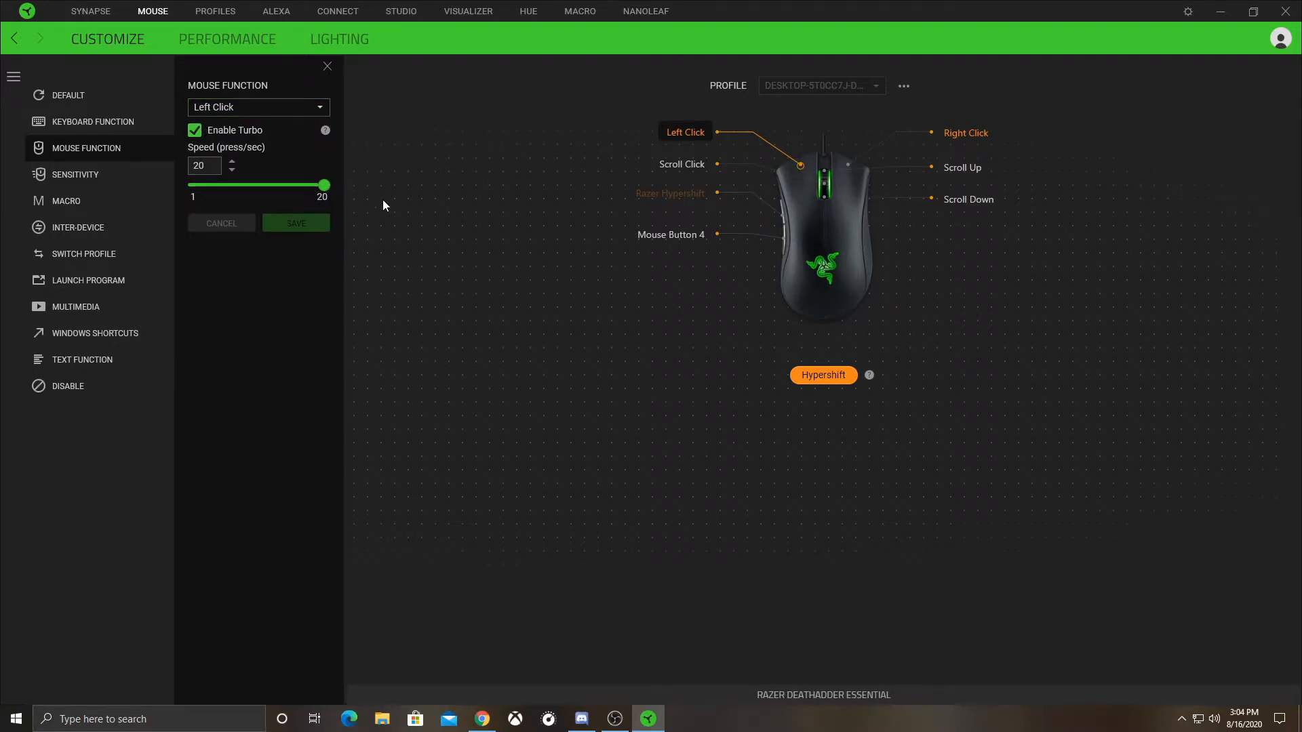
drag(323, 185, 228, 185)
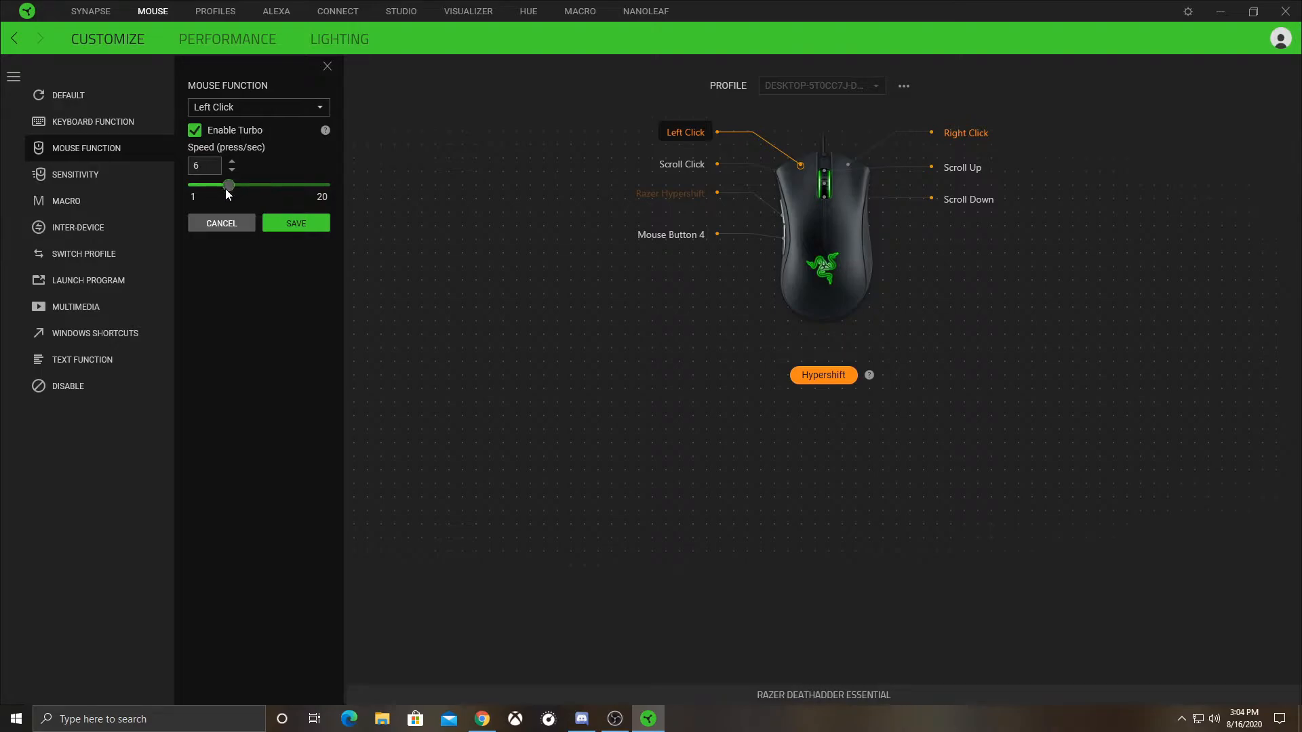
drag(228, 185, 267, 185)
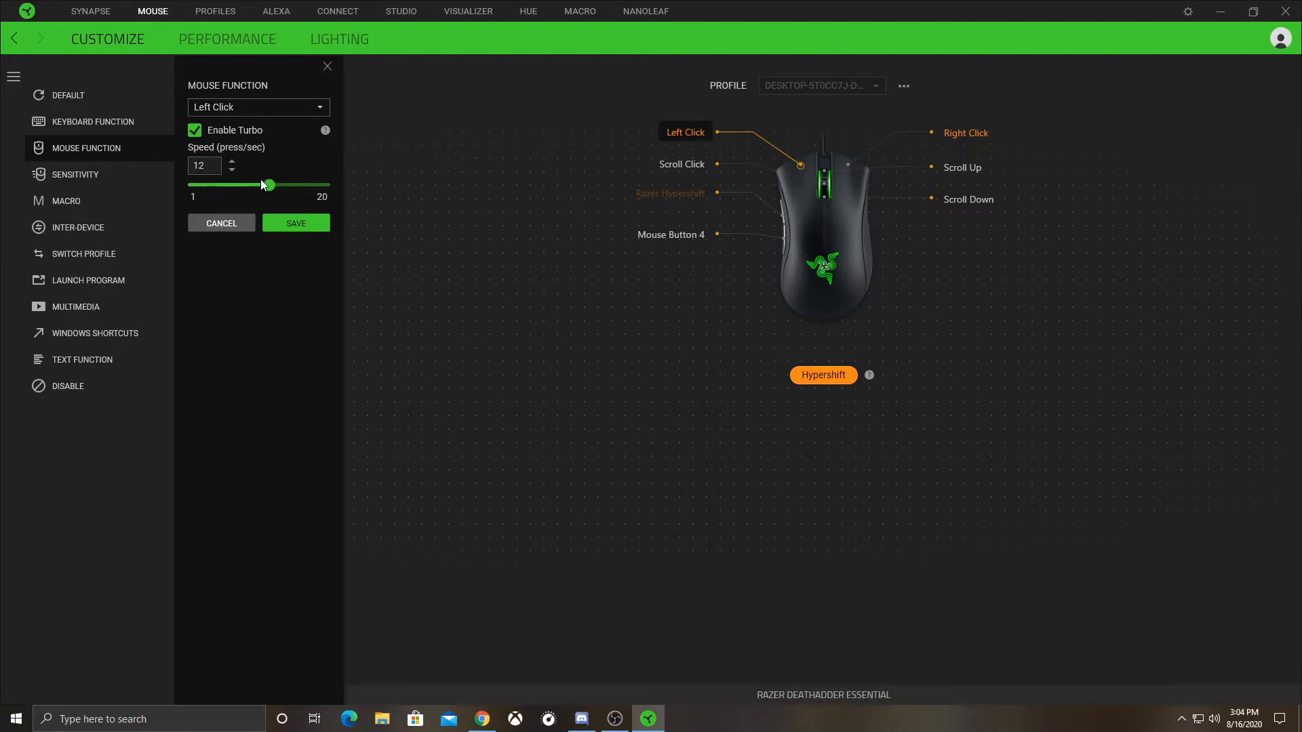
drag(267, 185, 255, 185)
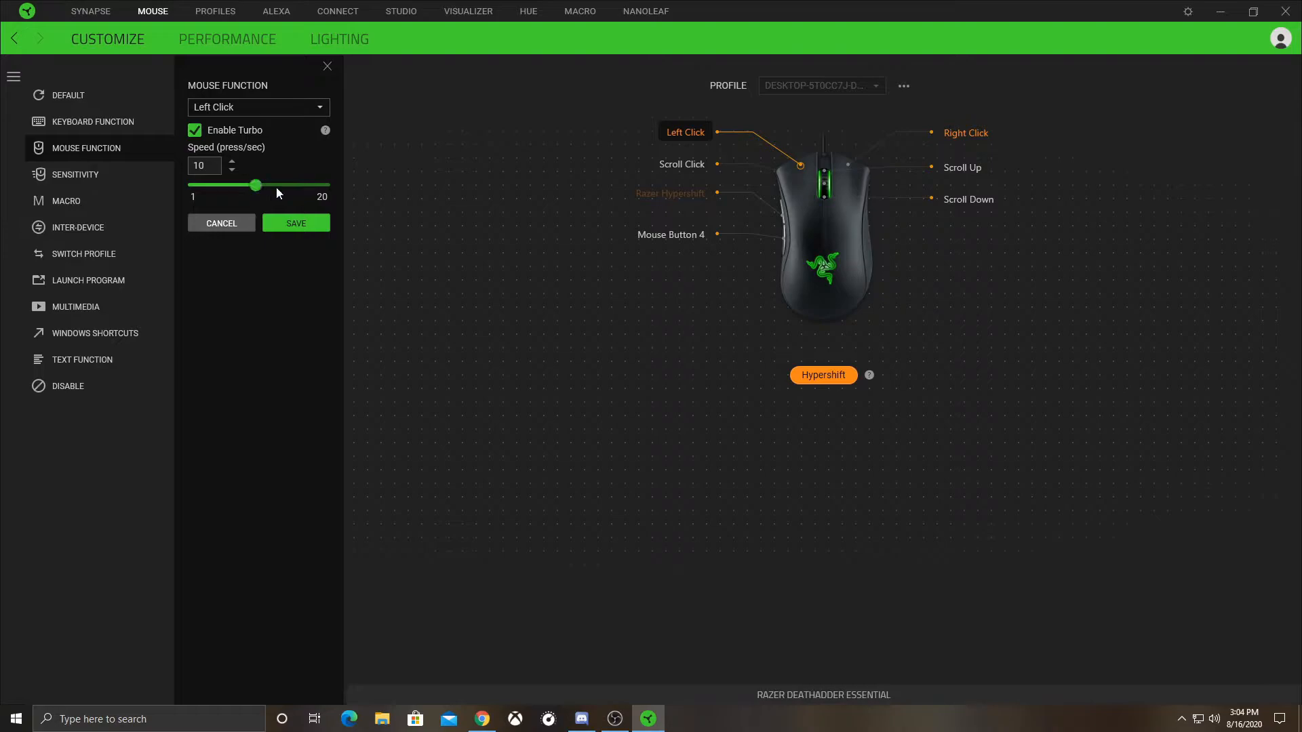
mouse_move(325, 131)
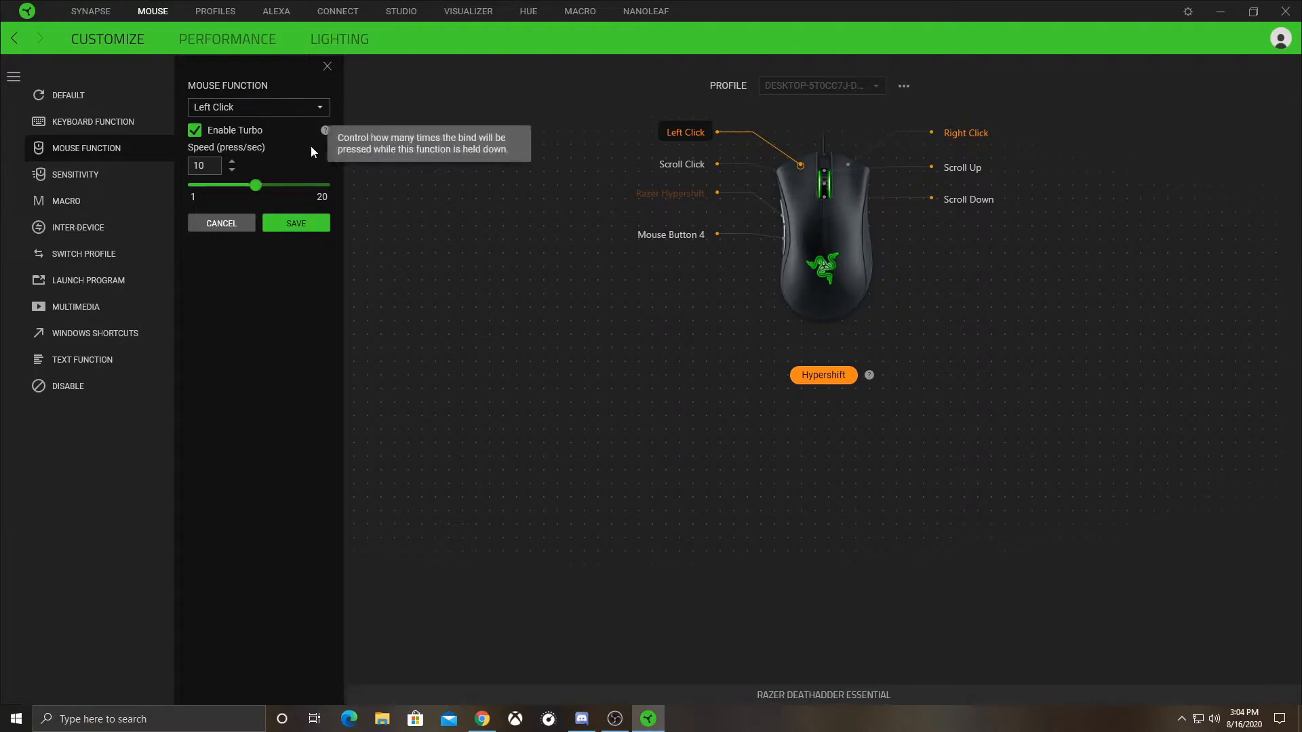
drag(254, 186, 269, 185)
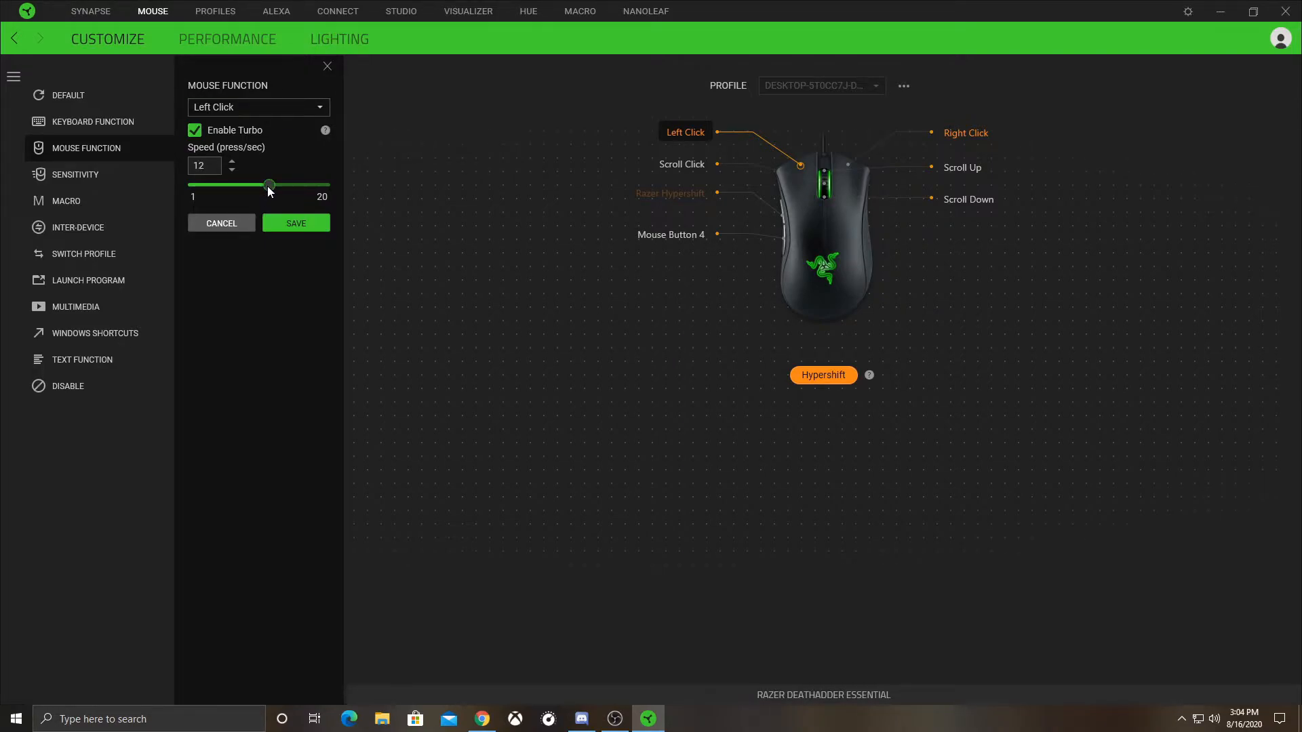
drag(268, 185, 217, 184)
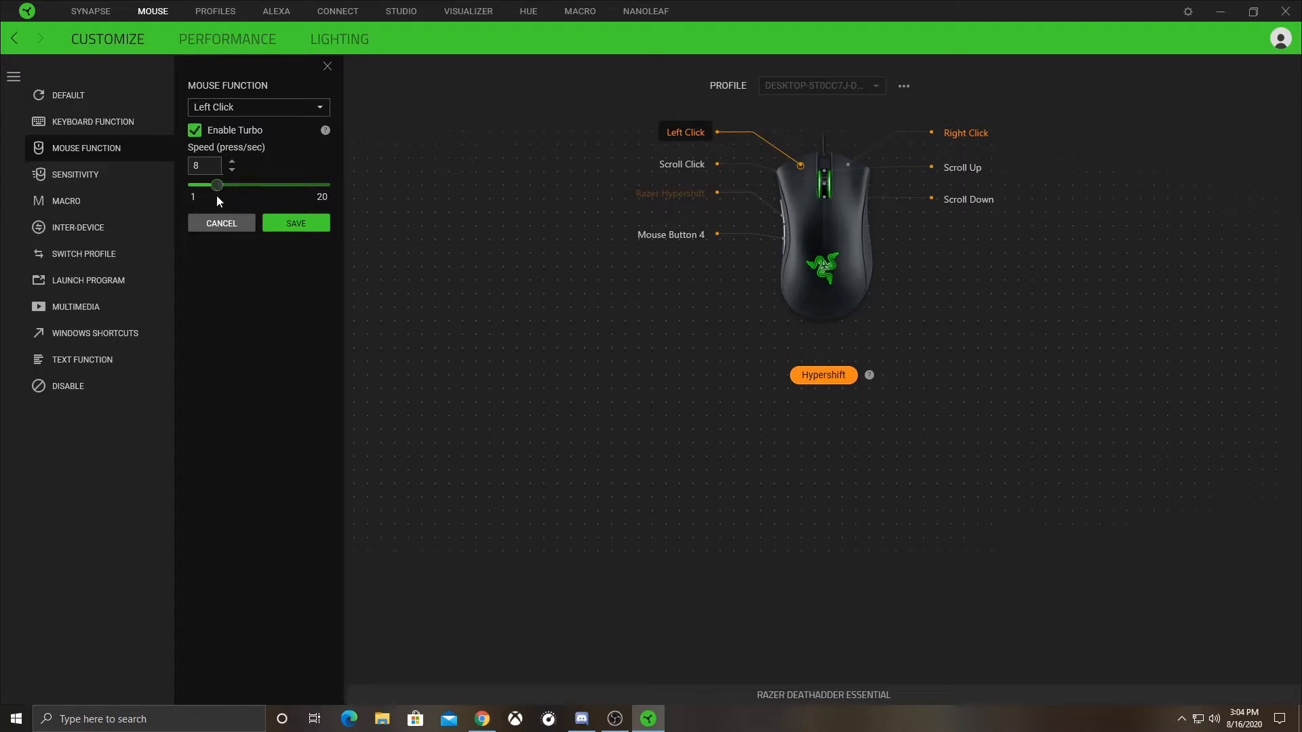
drag(217, 184, 199, 184)
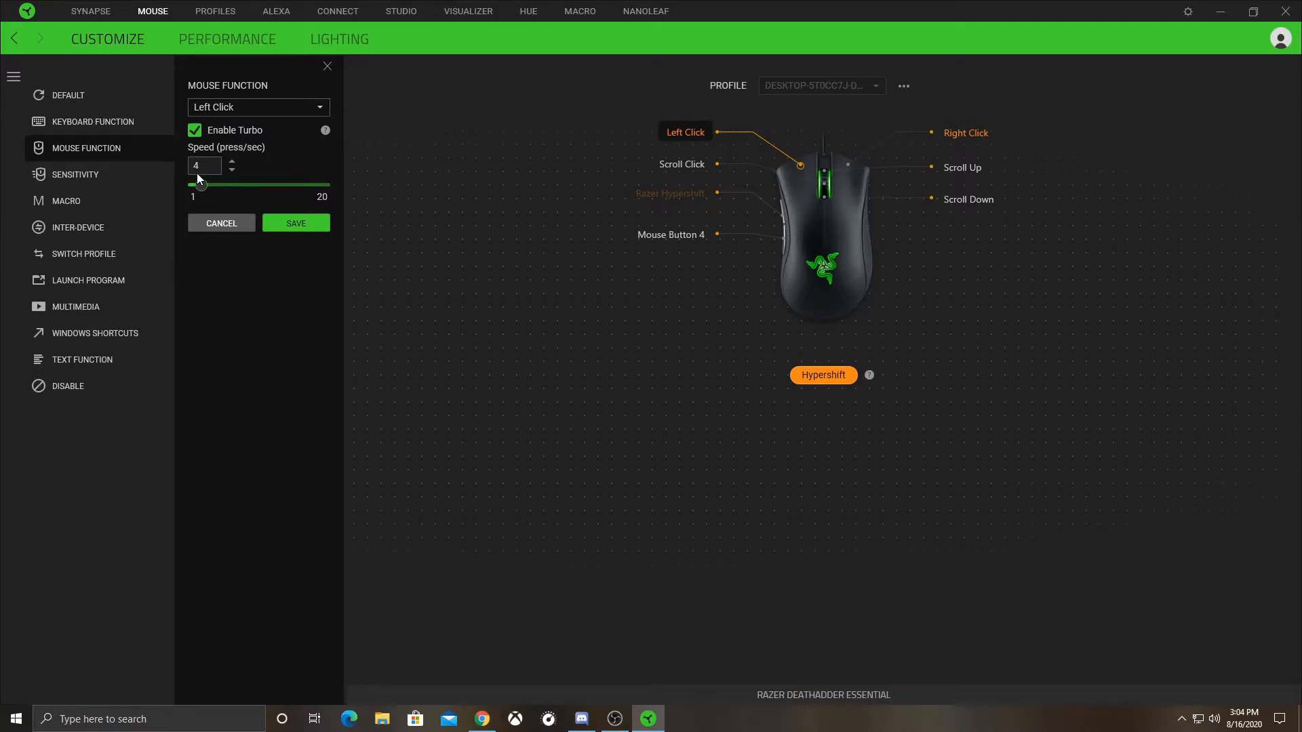
Step: Try turbo at 15, 10, 7, 12 and 11 presses/sec, ending at 2 presses/sec
drag(199, 186, 293, 186)
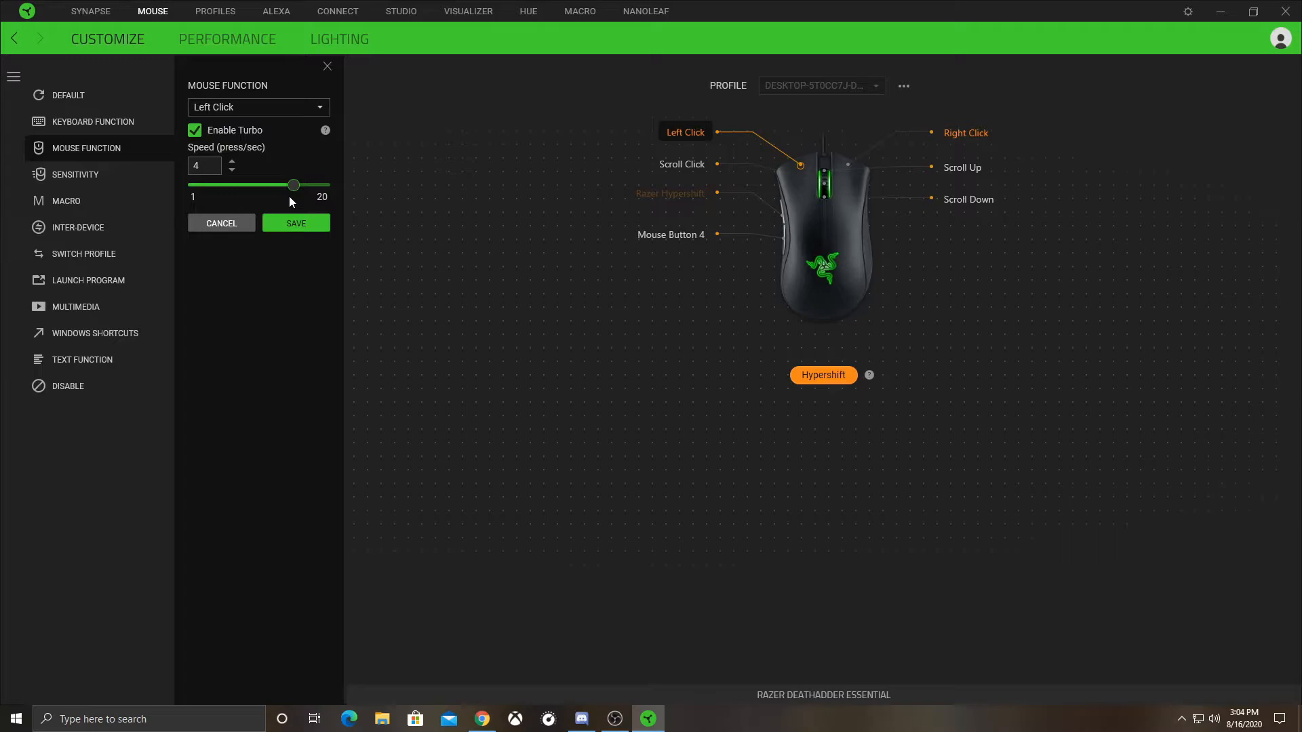
drag(293, 185, 288, 185)
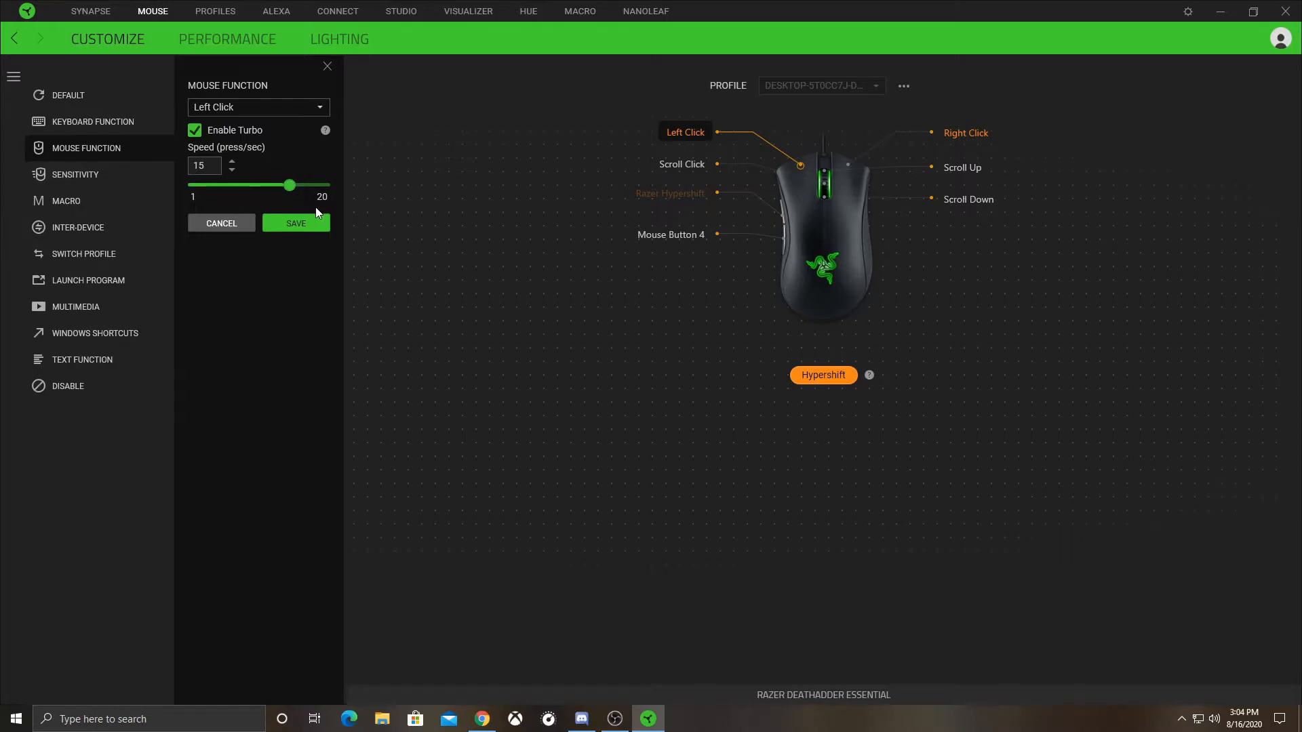
drag(291, 185, 255, 185)
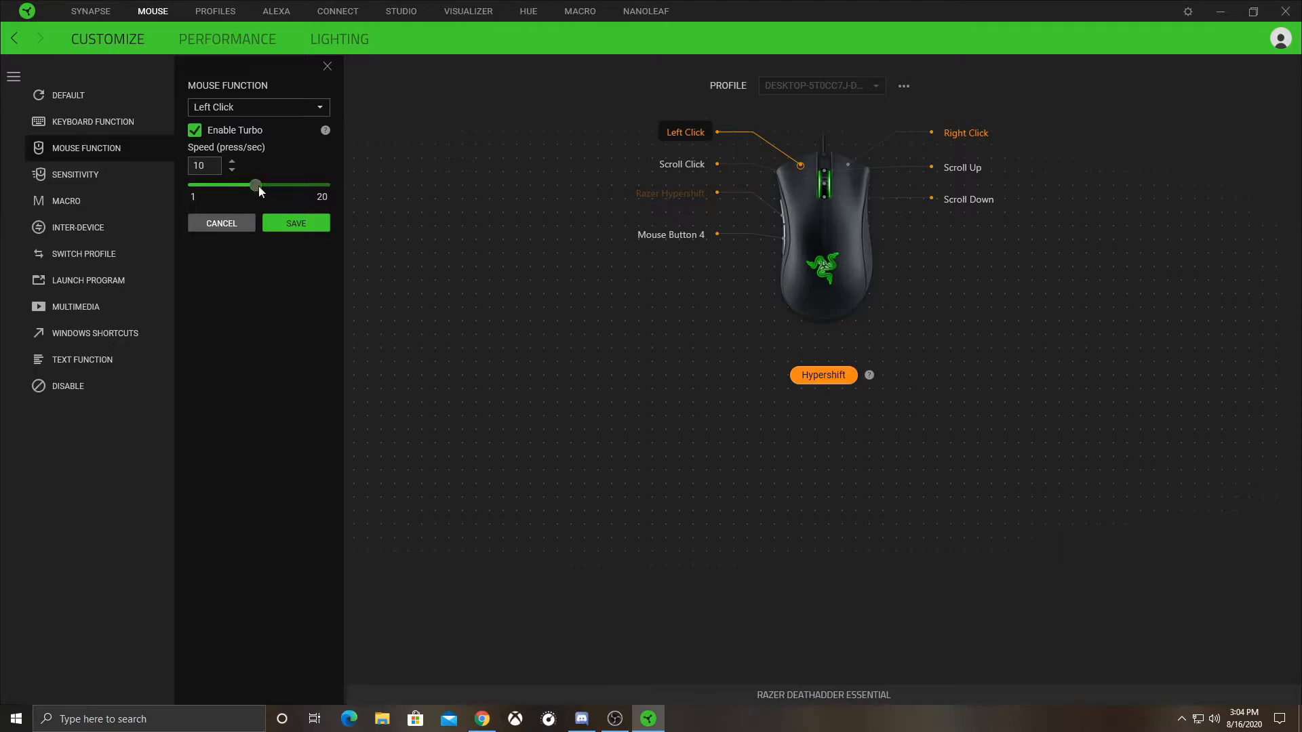
drag(256, 185, 241, 186)
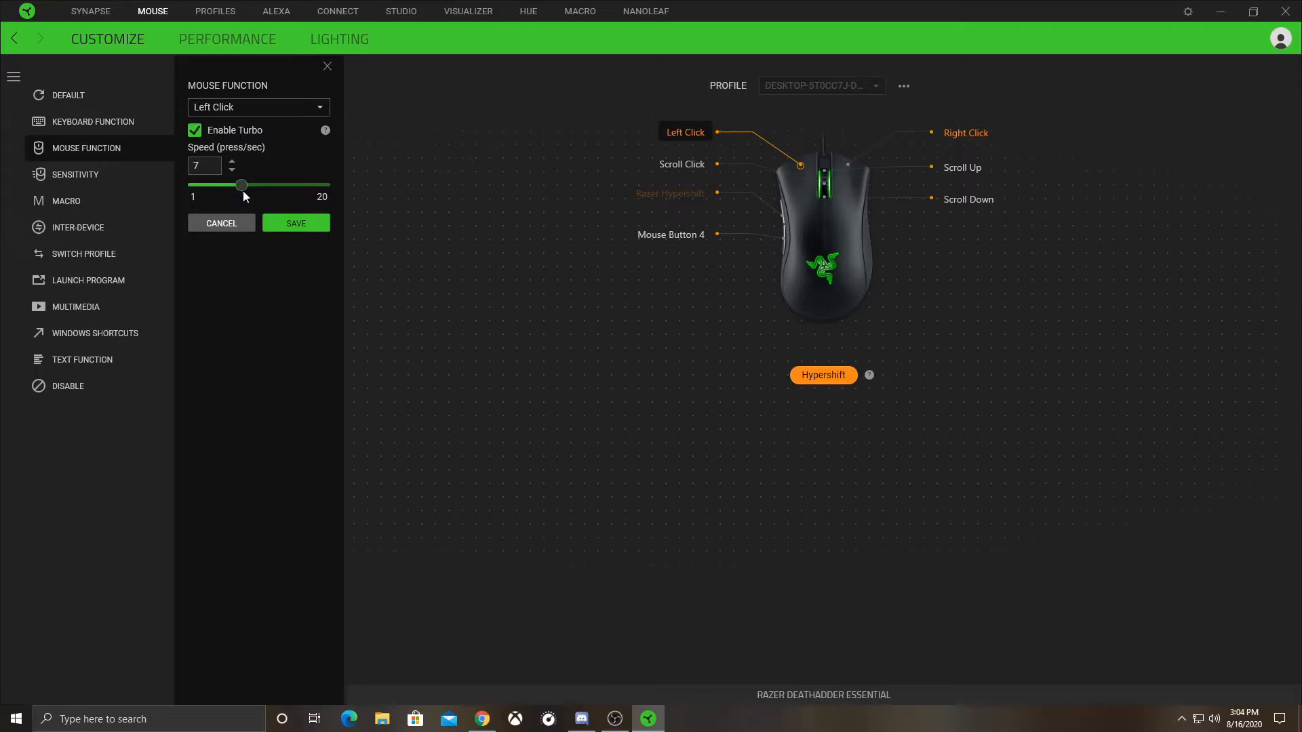
drag(241, 185, 268, 185)
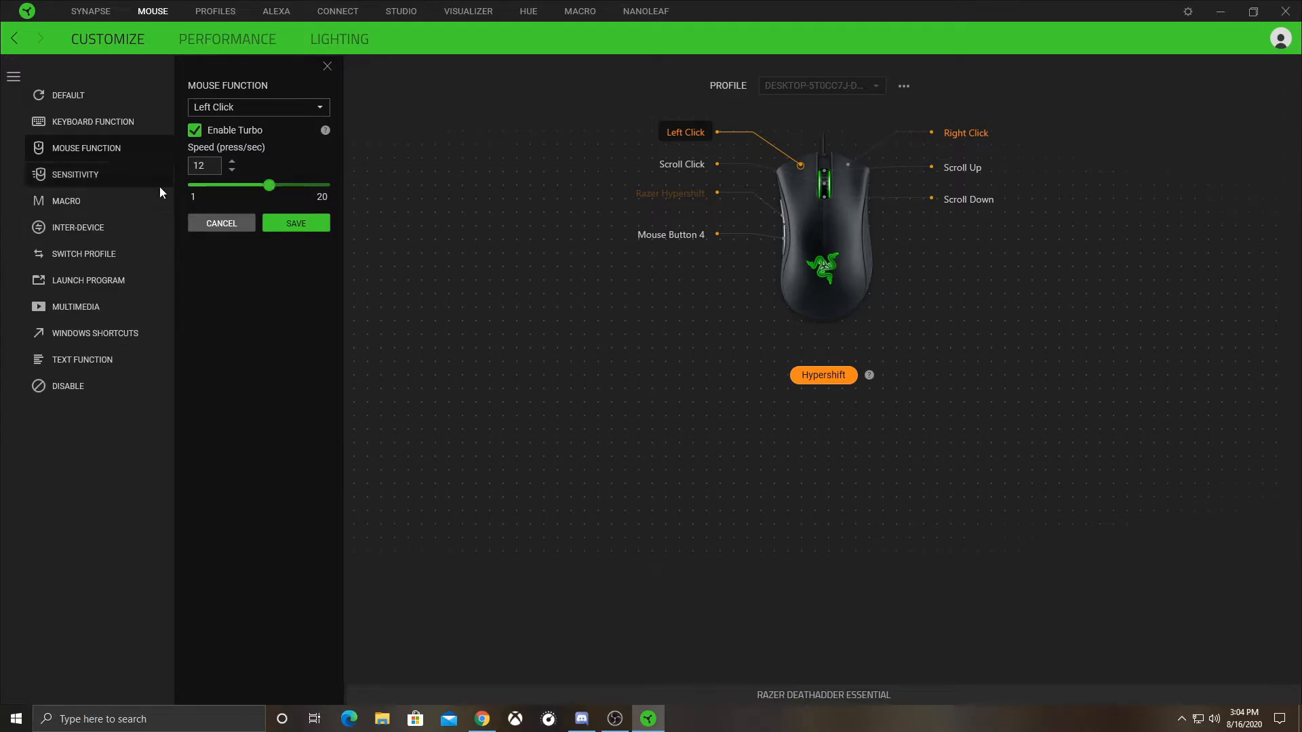
drag(268, 185, 262, 185)
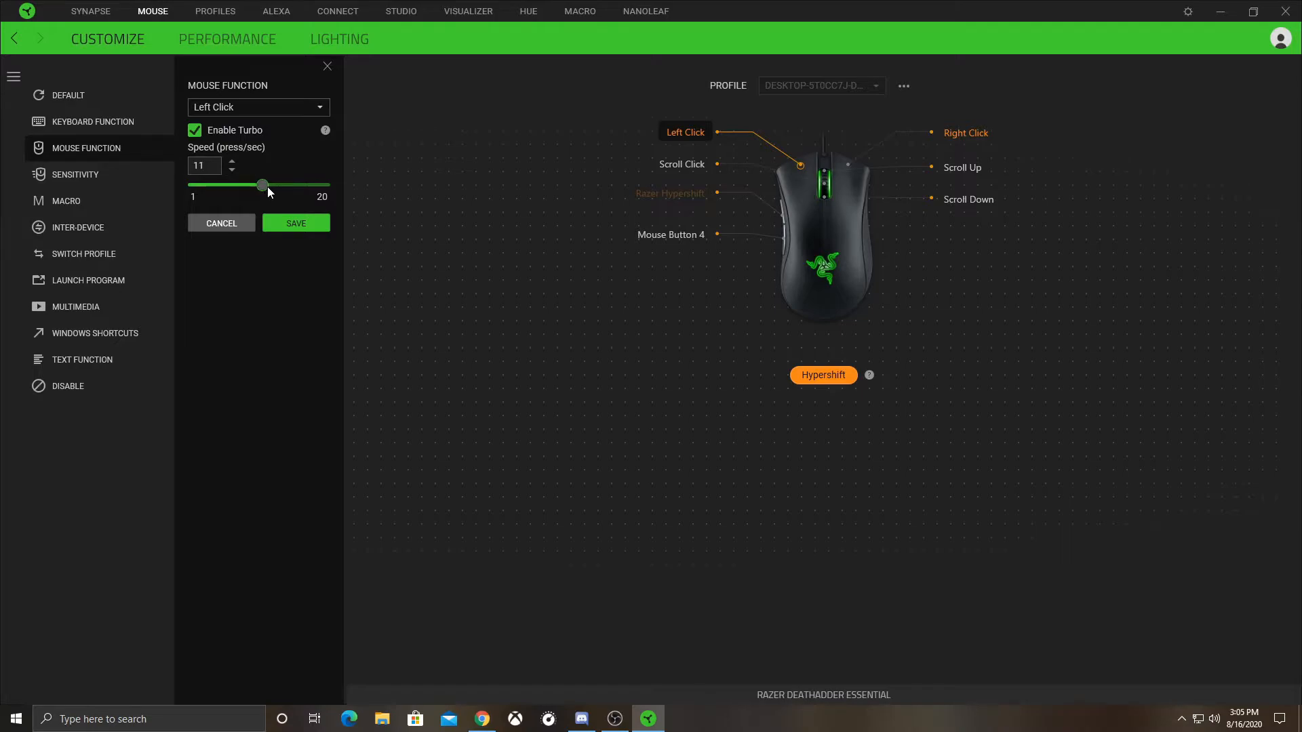
drag(261, 185, 200, 185)
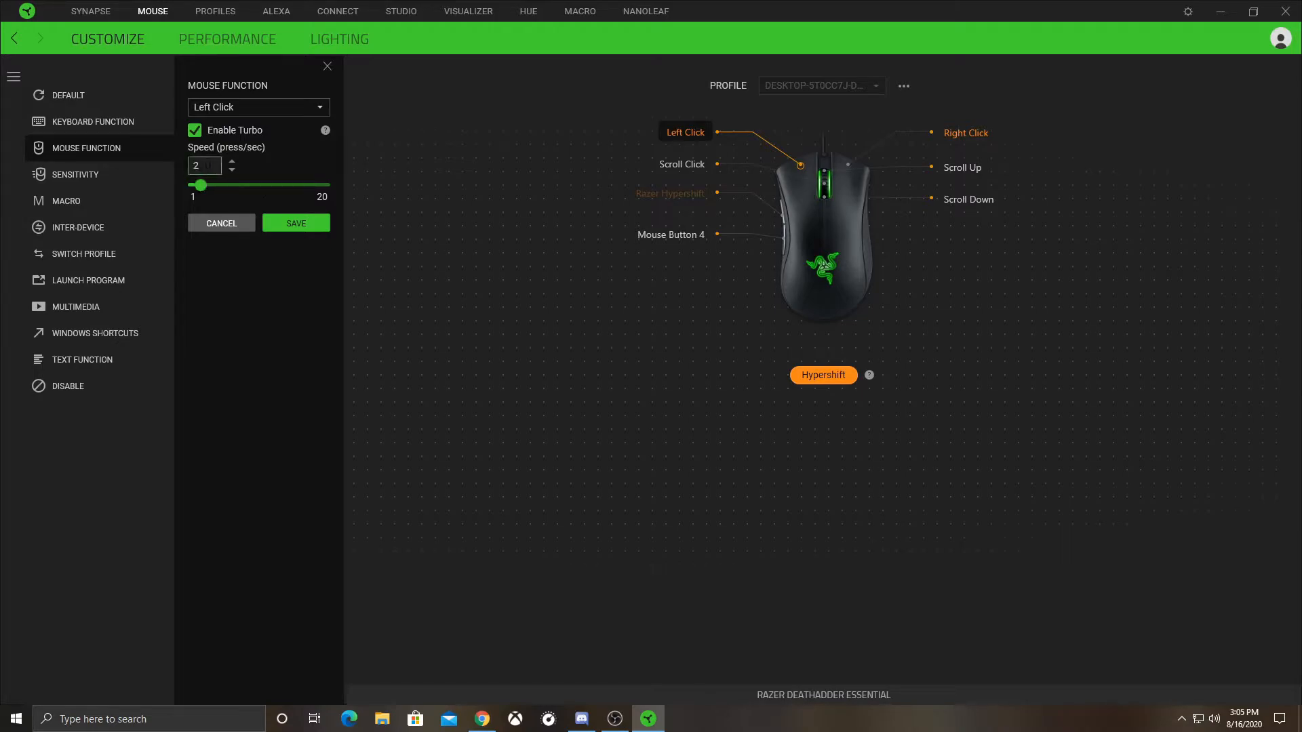
click(258, 106)
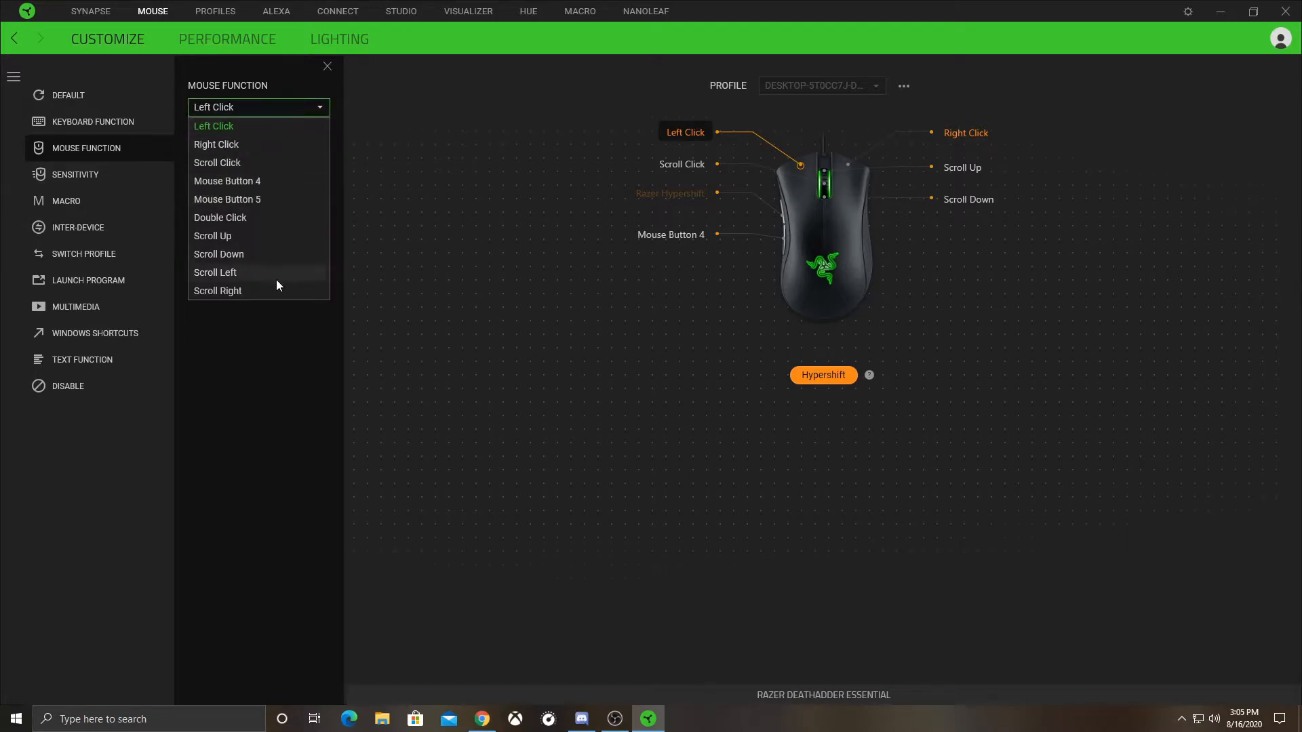
Step: Try Double Click with turbo at 20 then 16 presses/sec, then return the button to Left Click
click(219, 218)
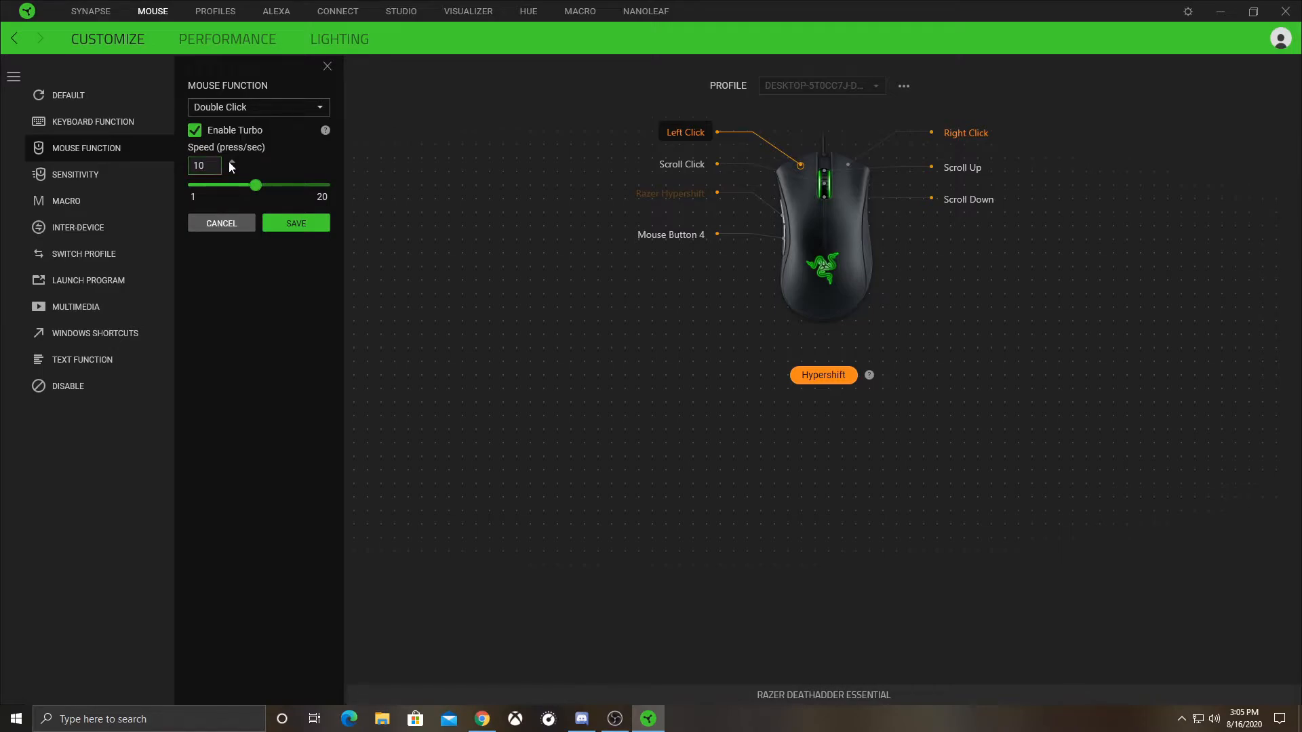
drag(255, 185, 325, 186)
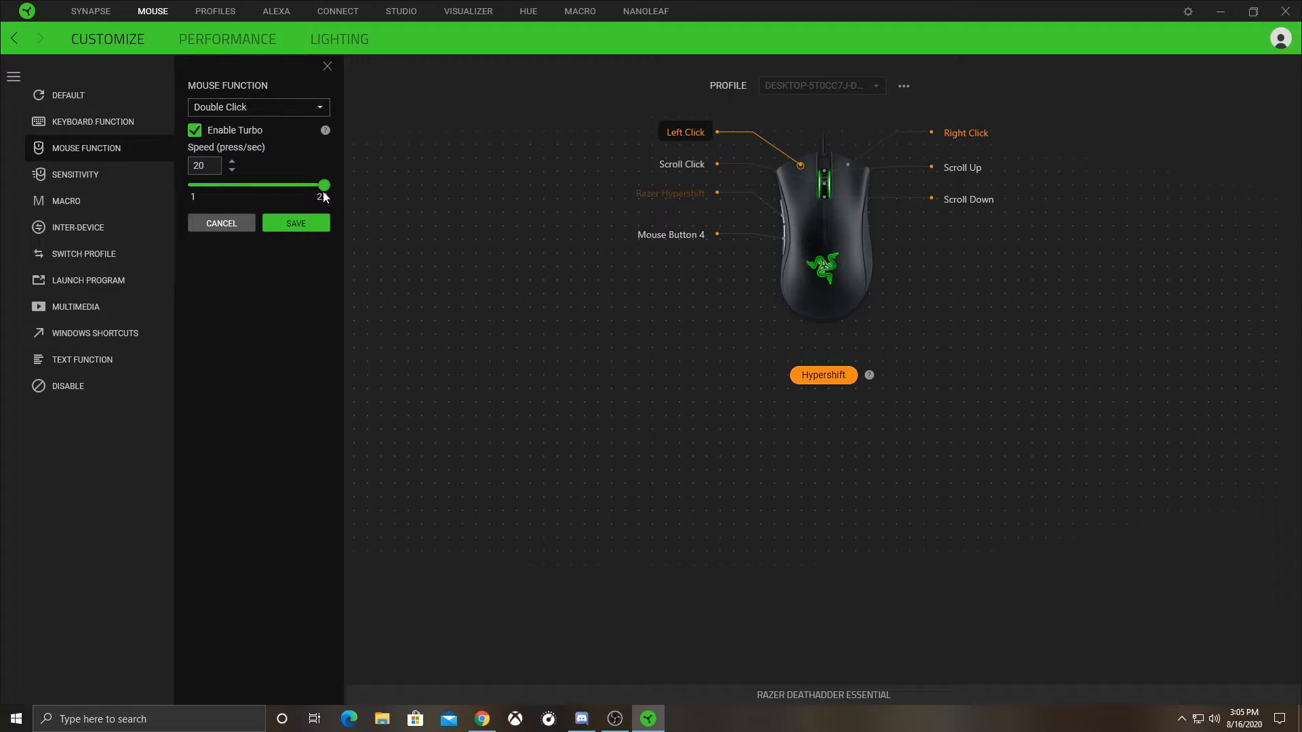
drag(324, 185, 297, 185)
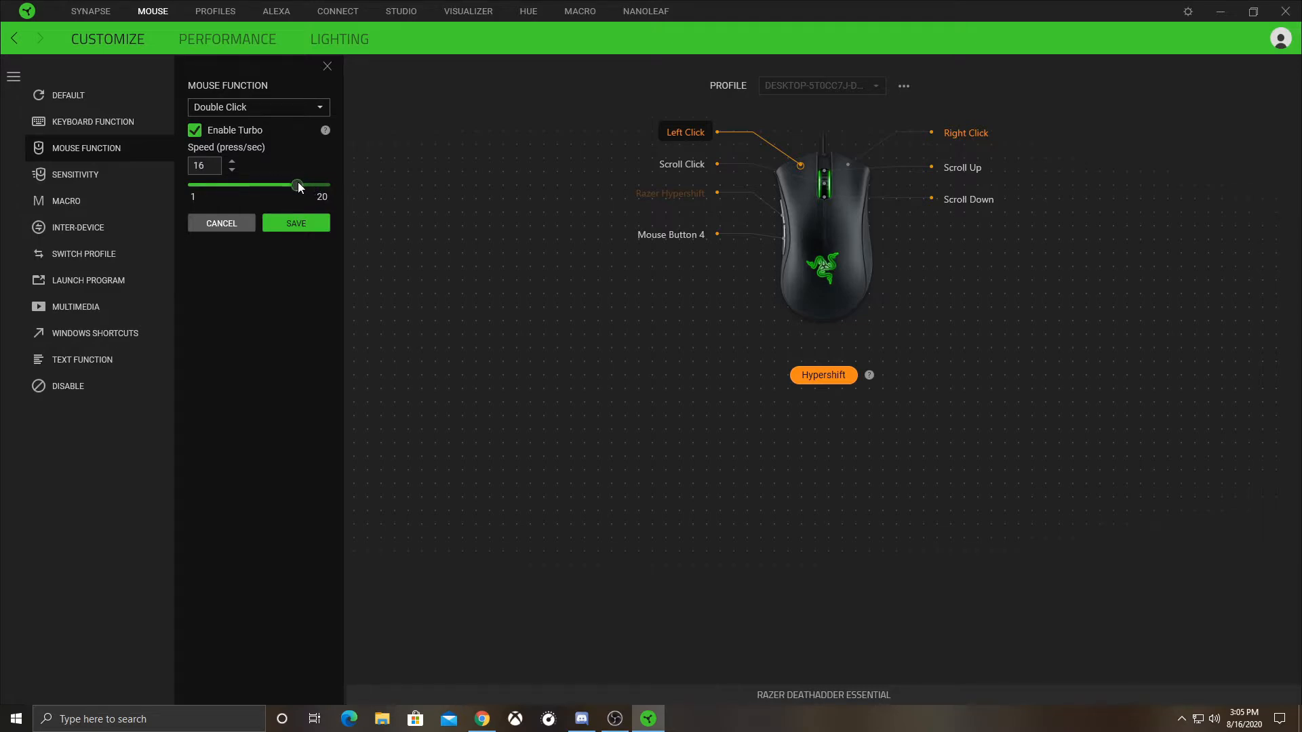
click(258, 106)
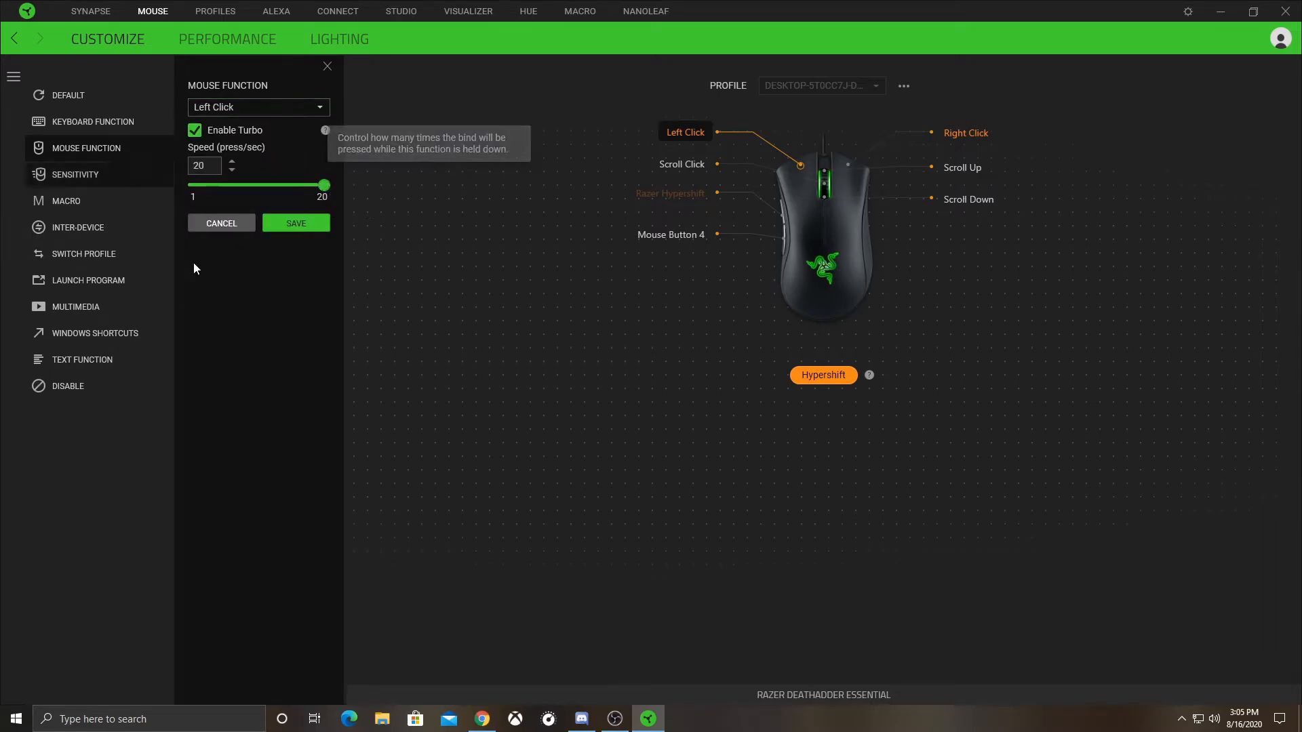
mouse_move(374, 136)
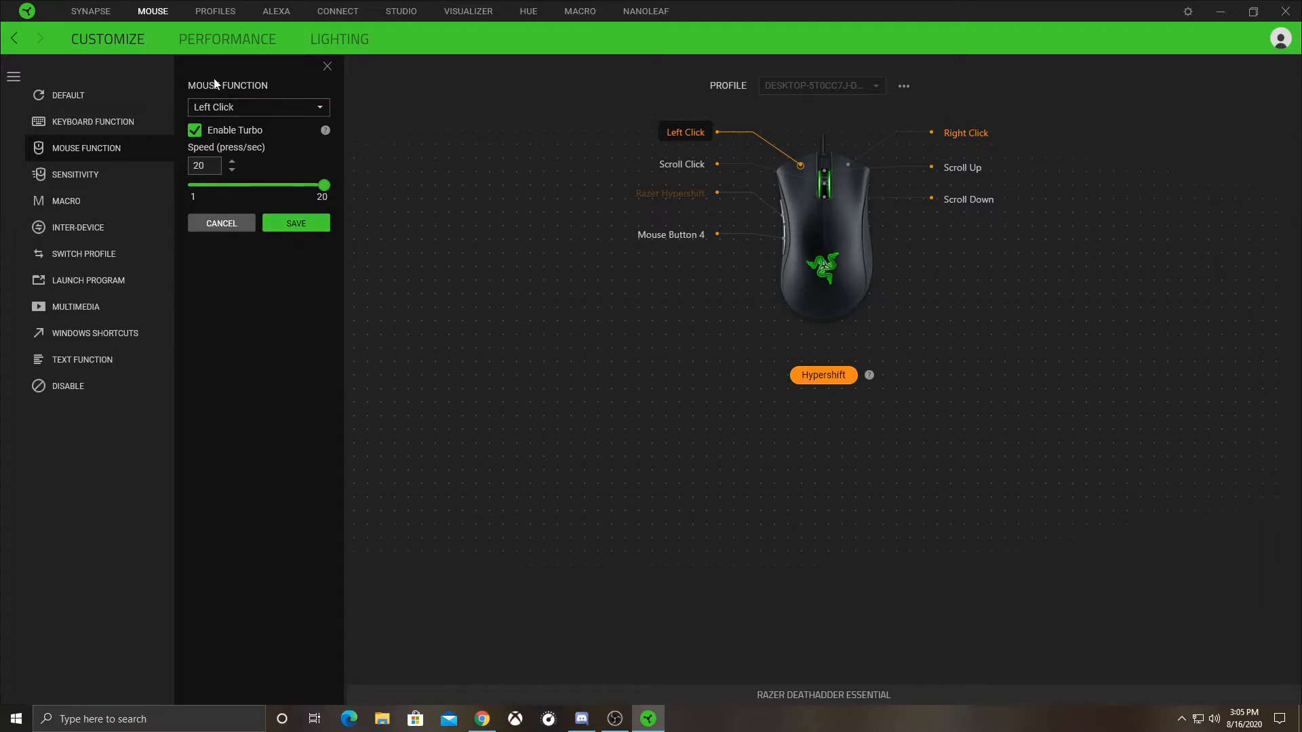
mouse_move(421, 177)
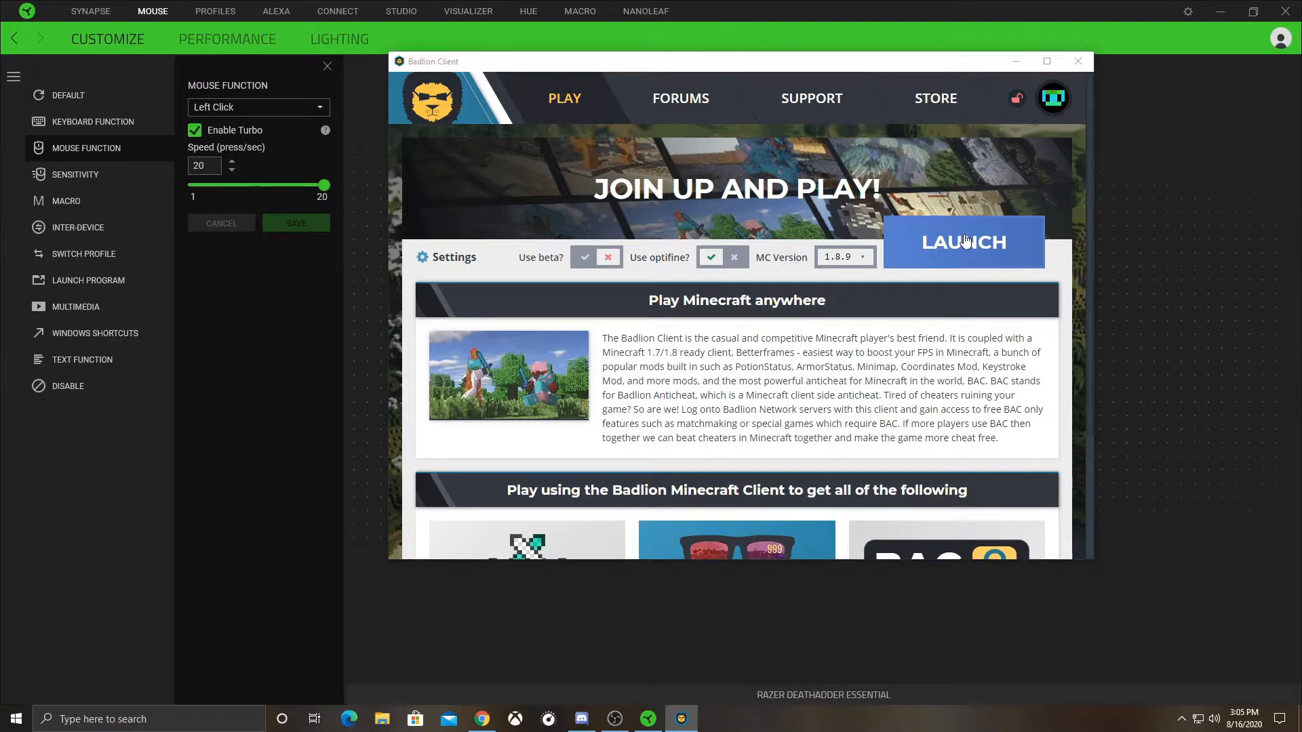
Step: Launch Minecraft 1.8.9 from Badlion Client
click(962, 241)
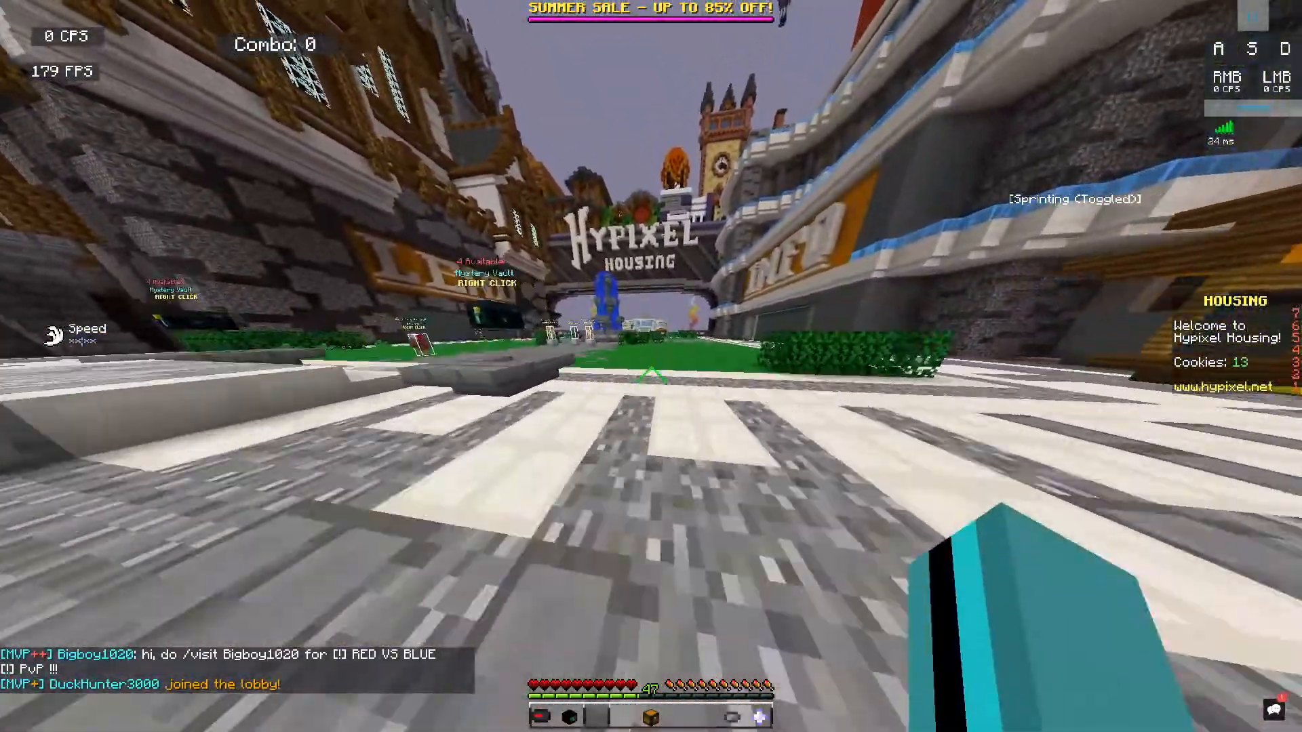
Step: Attack the opponent in a Hypixel UHC Duel using the 20 CPS turbo left click
key(e)
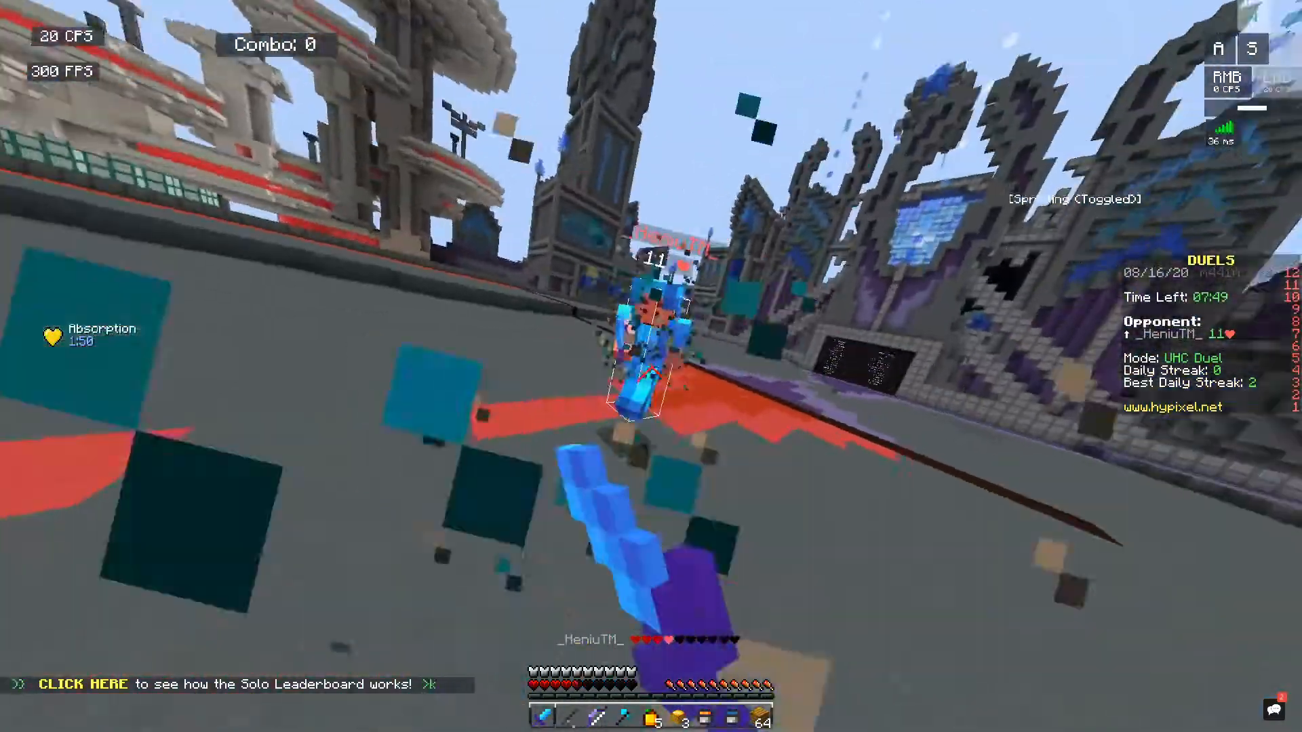
click(651, 399)
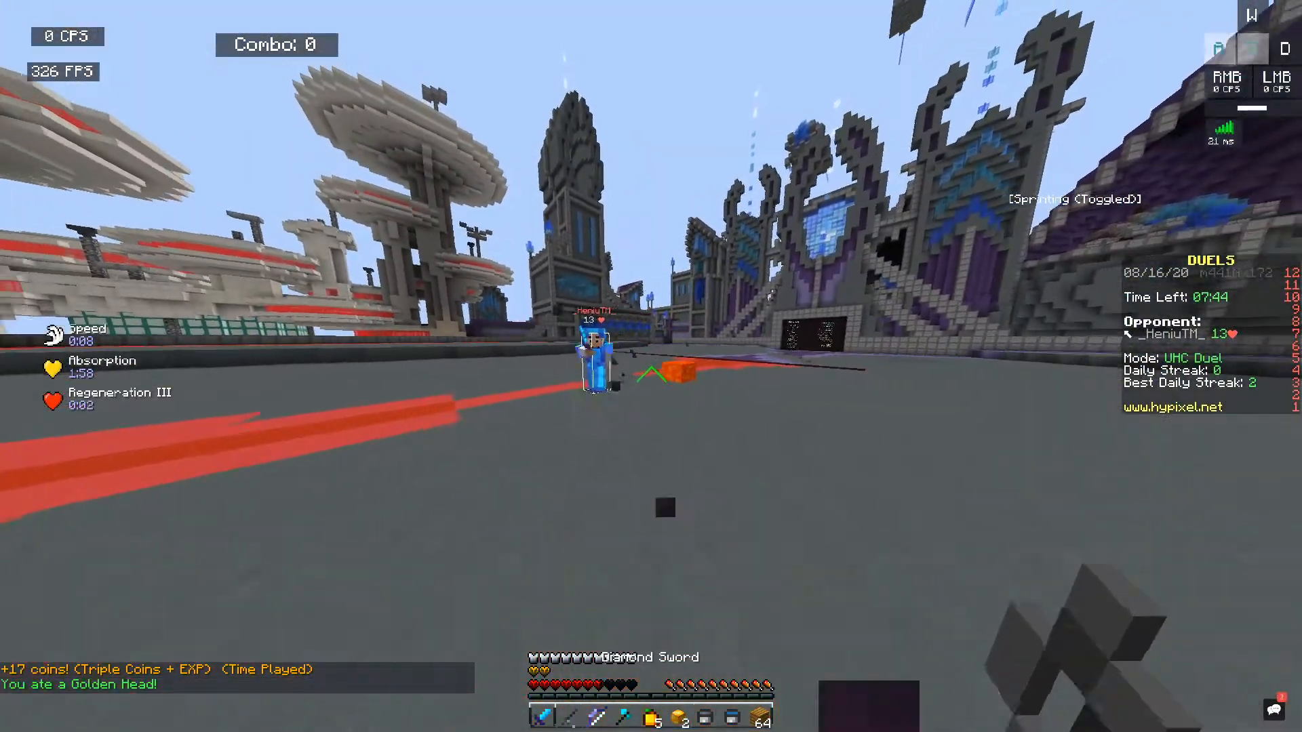
click(651, 362)
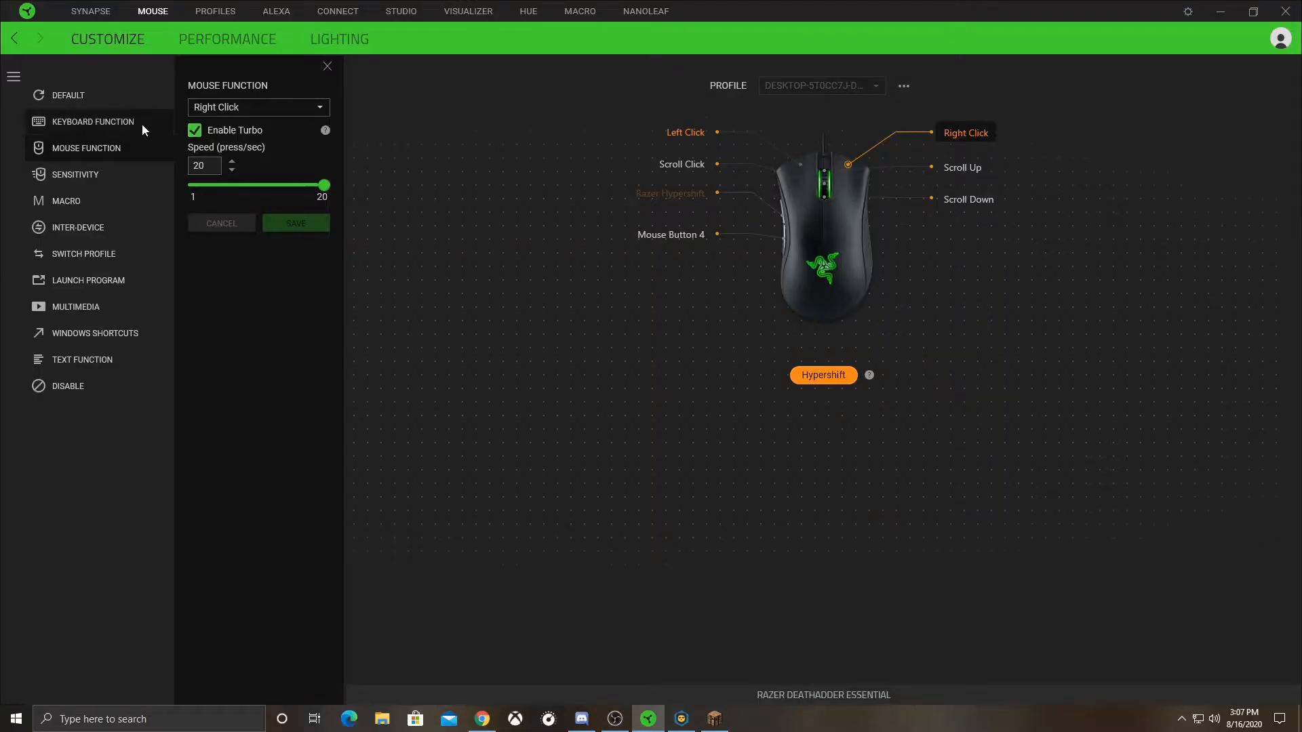
Step: Dial the right click turbo speed down to 2 presses/sec and readjust it
drag(323, 185, 192, 185)
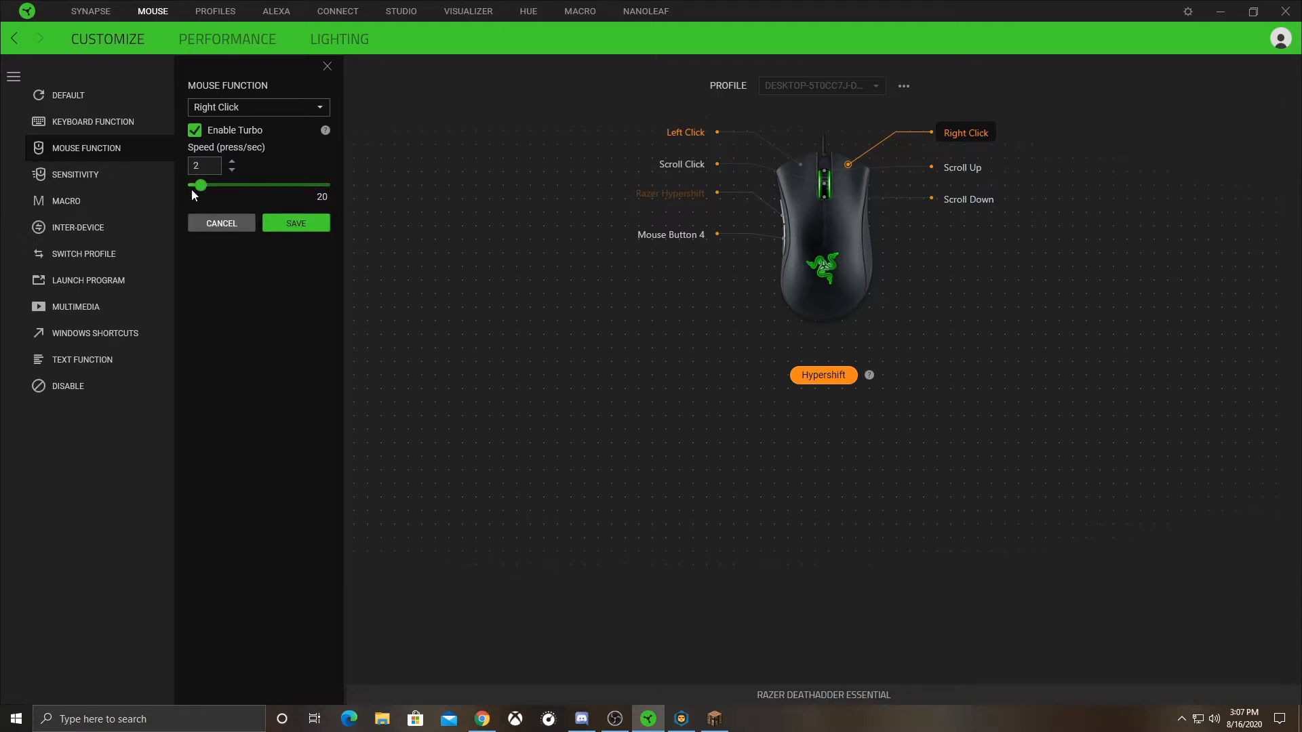
drag(199, 184, 324, 185)
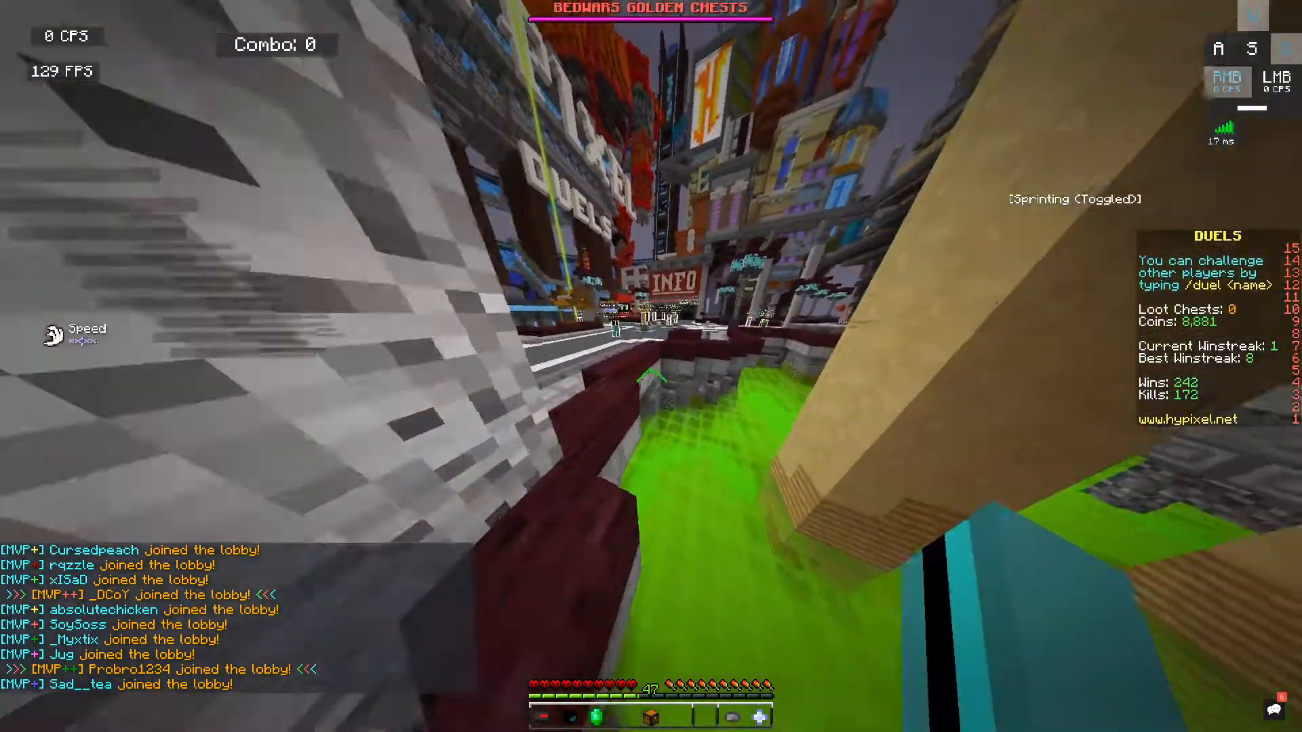
mouse_move(651, 348)
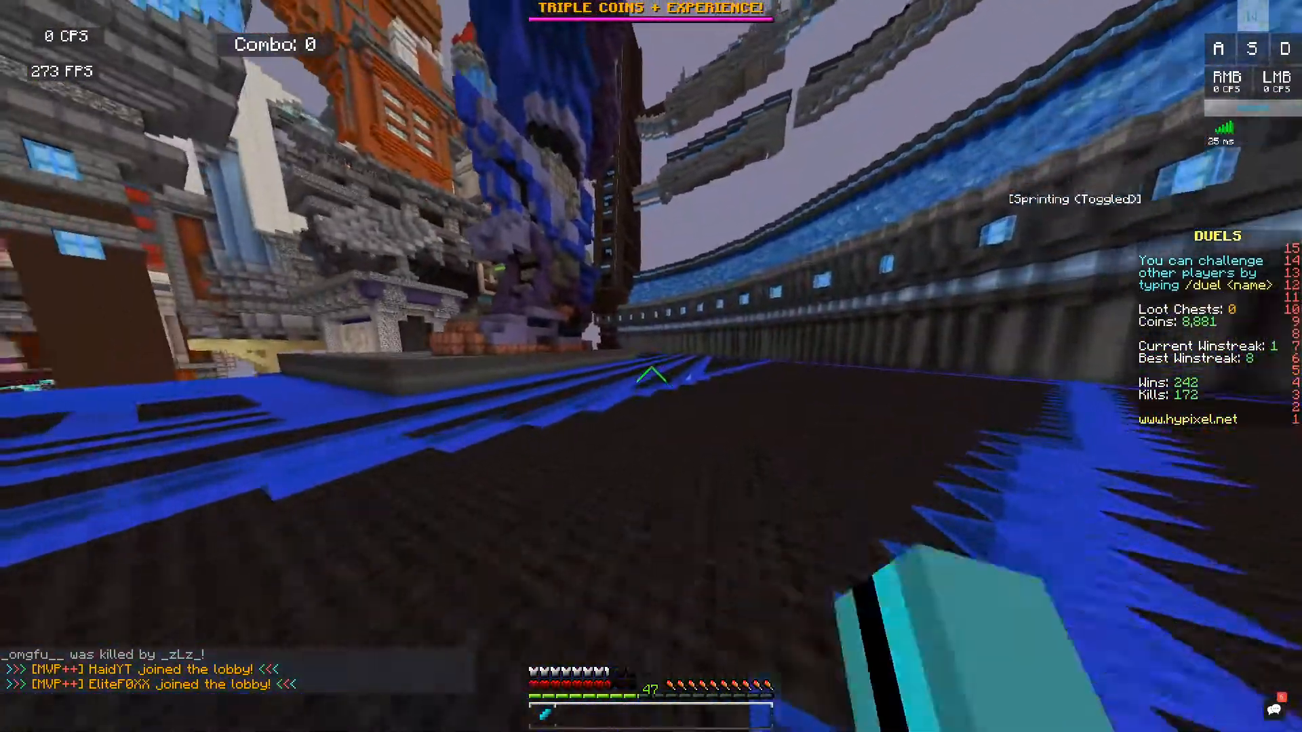
Step: Walk around the Hypixel Duels lobby while testing both turbo buttons
key(w)
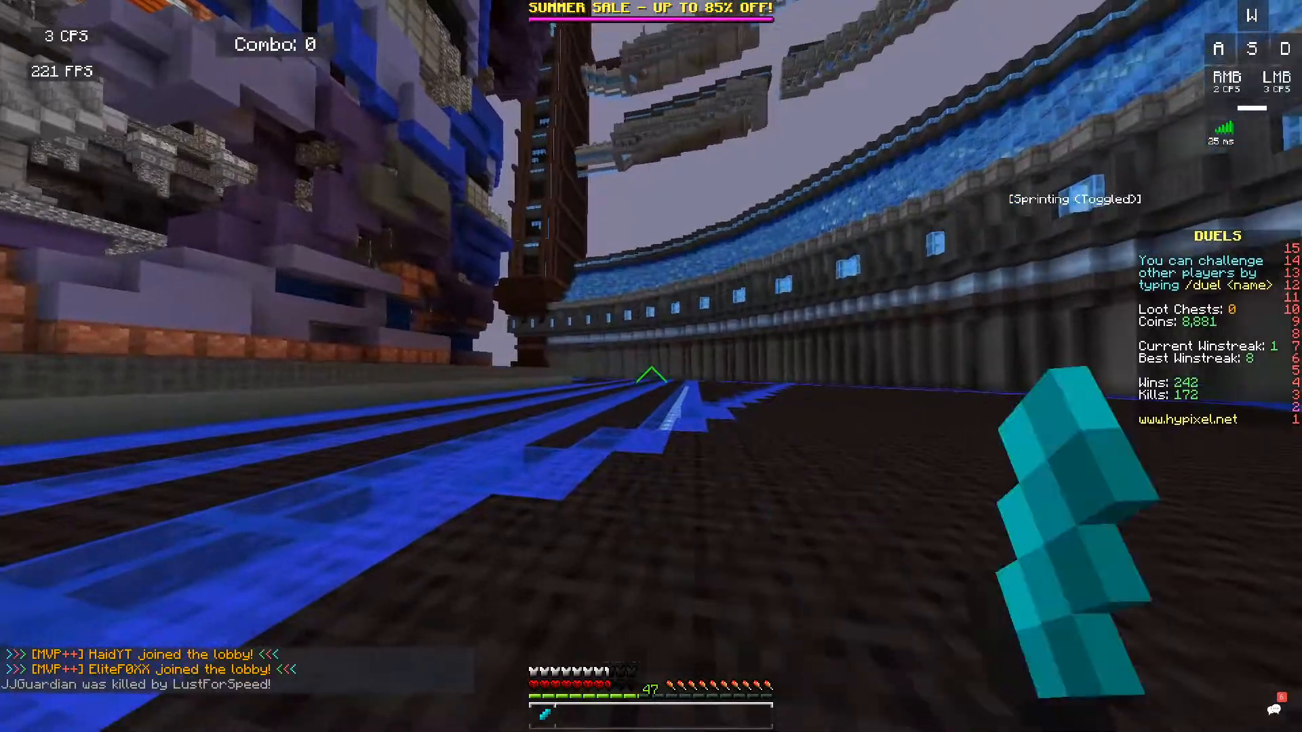